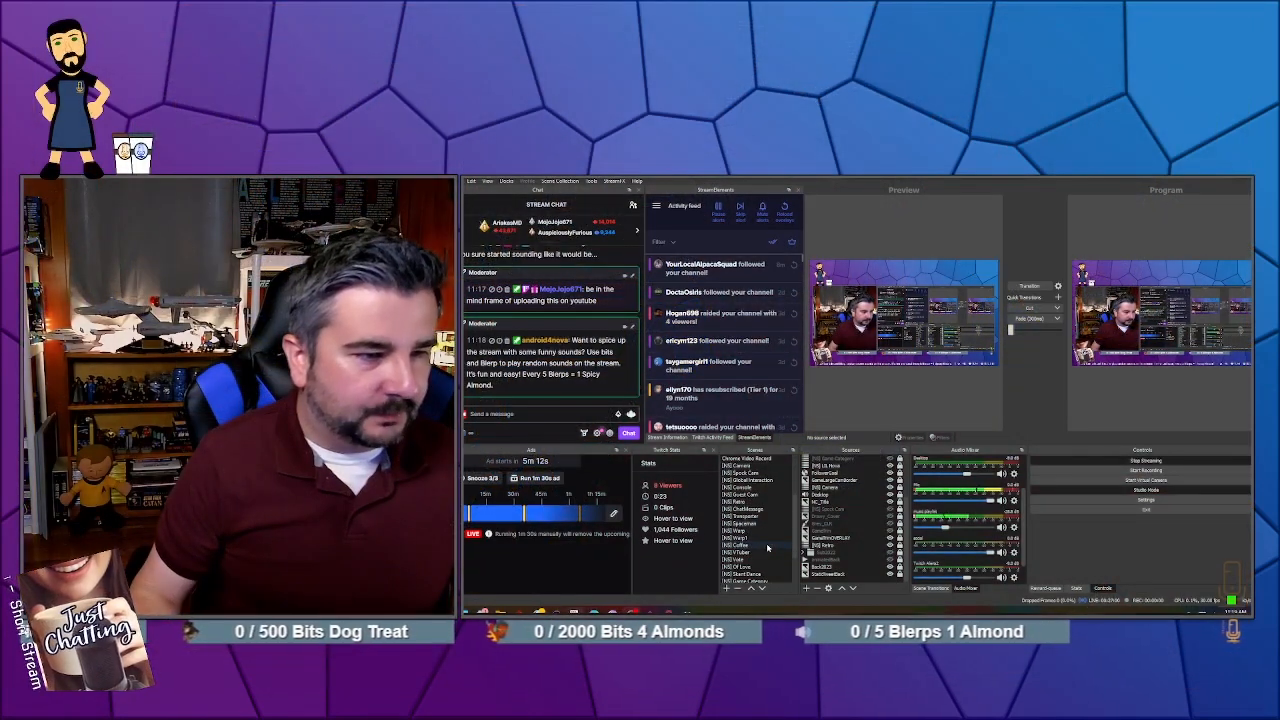
- Add a Text (GDI+) source named ScrollBarTXT to the OBS scene
{"action": "scroll", "scroll_direction": "down", "scroll_amount": 3}
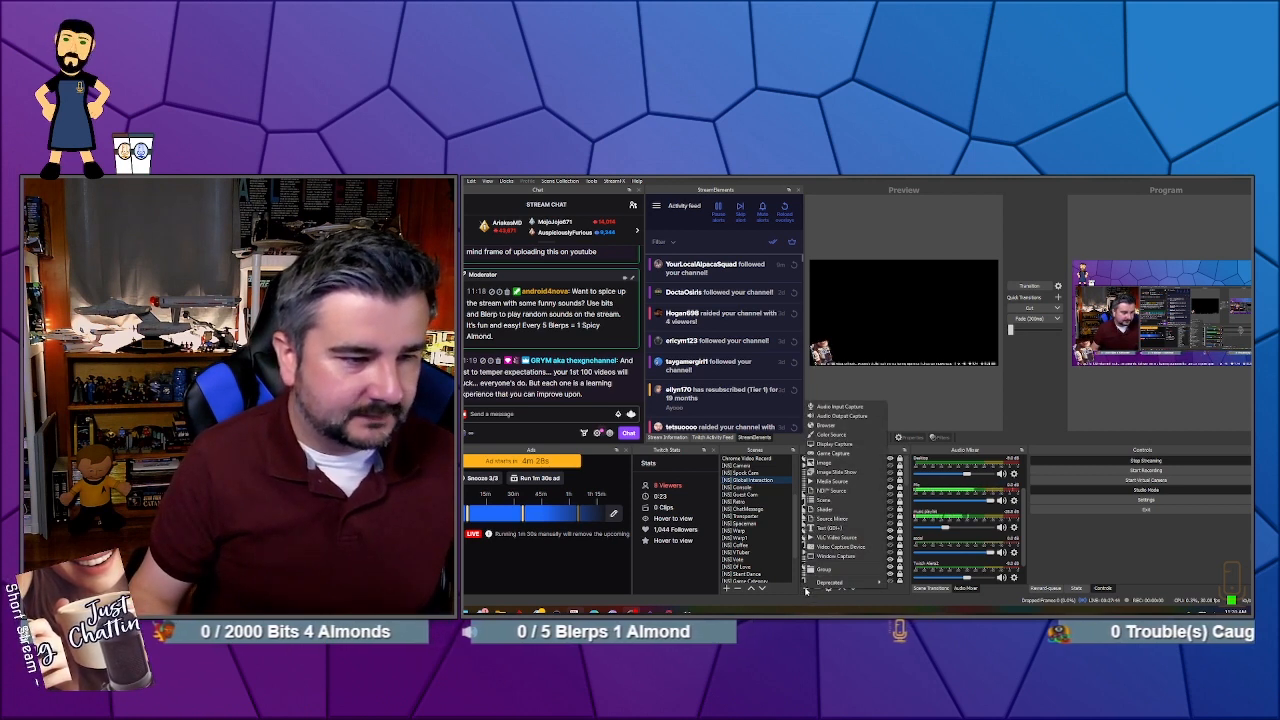
{"action": "left_click", "coordinate": [835, 527]}
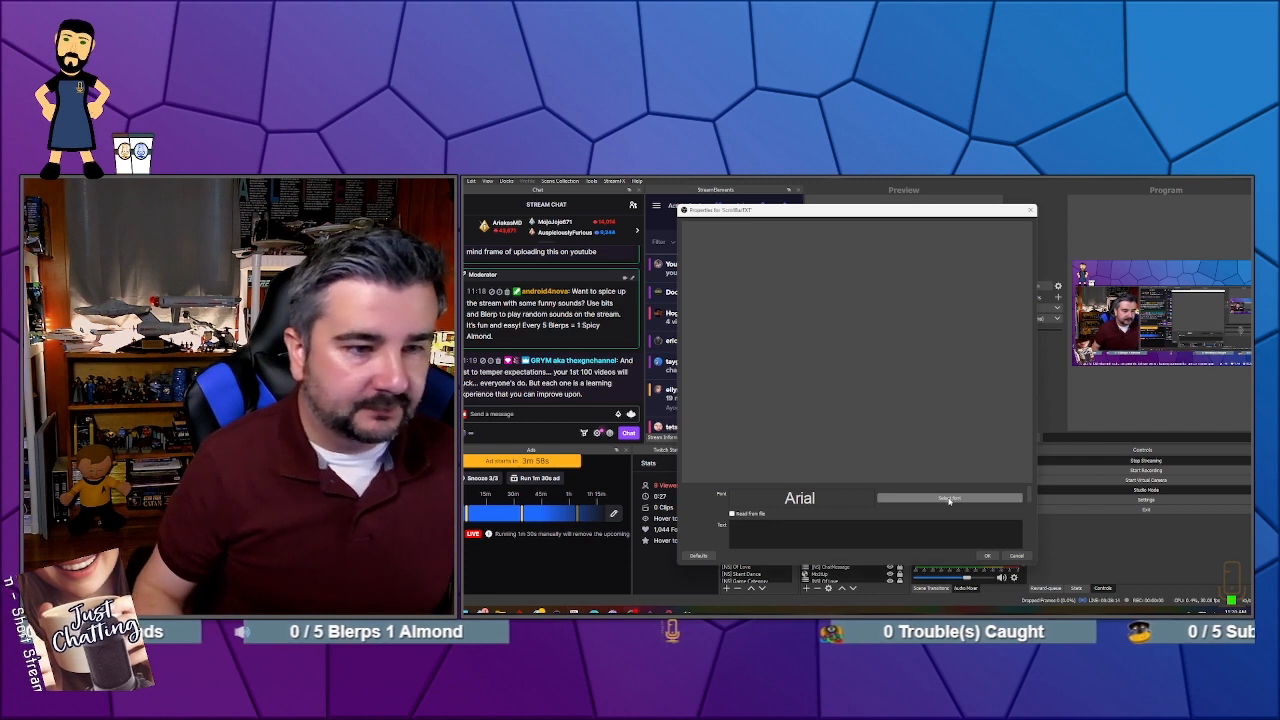
- Give ScrollBarTXT the Nova Square Book font and the text TEST
{"action": "left_click", "coordinate": [948, 498]}
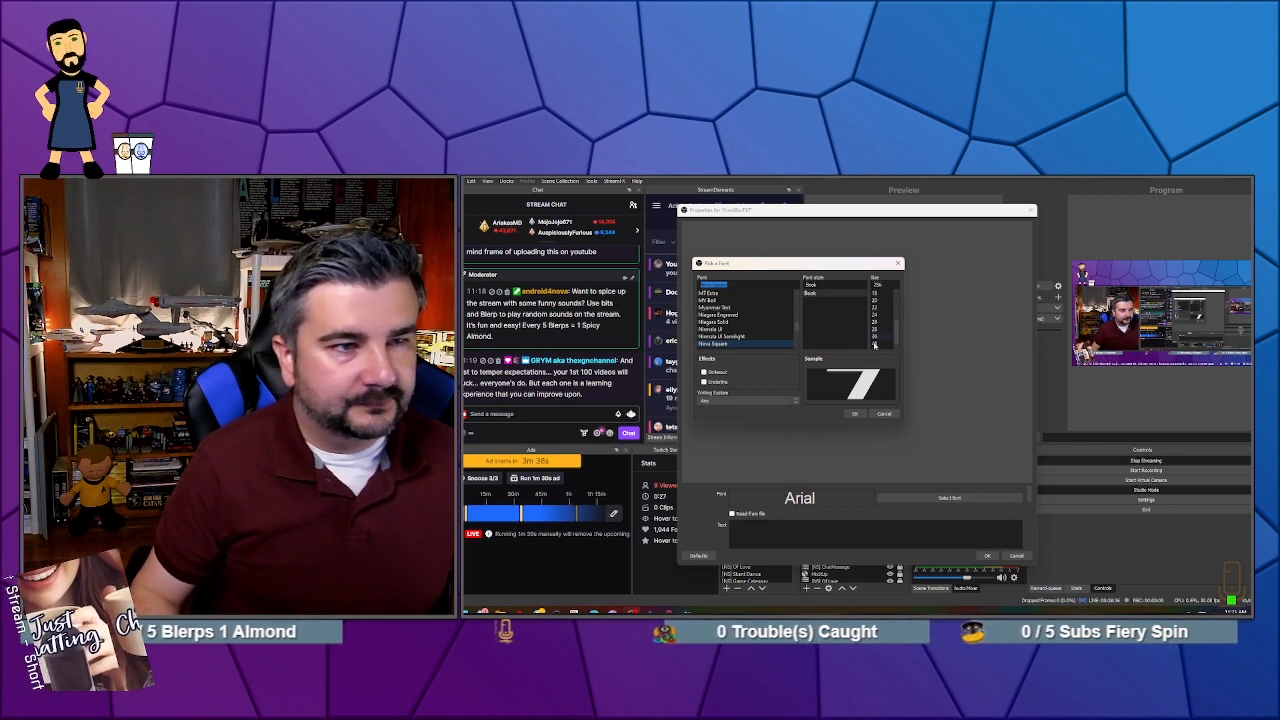
{"action": "left_click", "coordinate": [854, 413]}
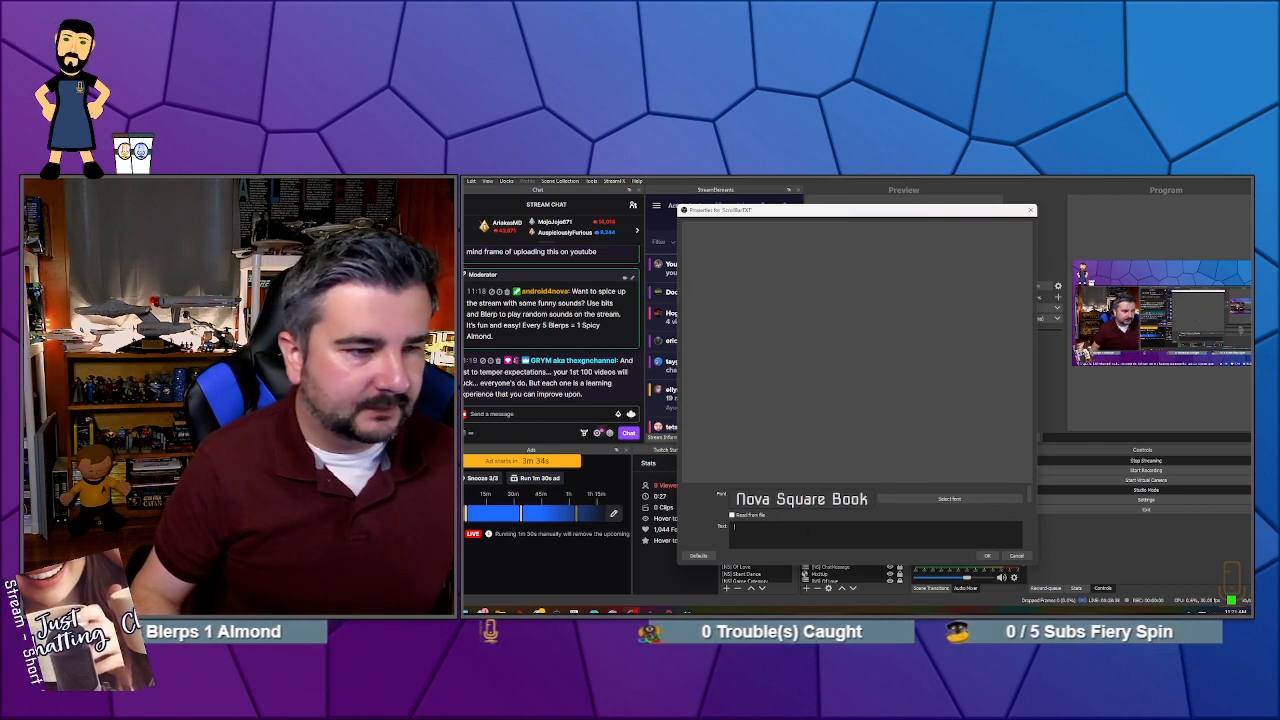
{"action": "type", "text": "TEST"}
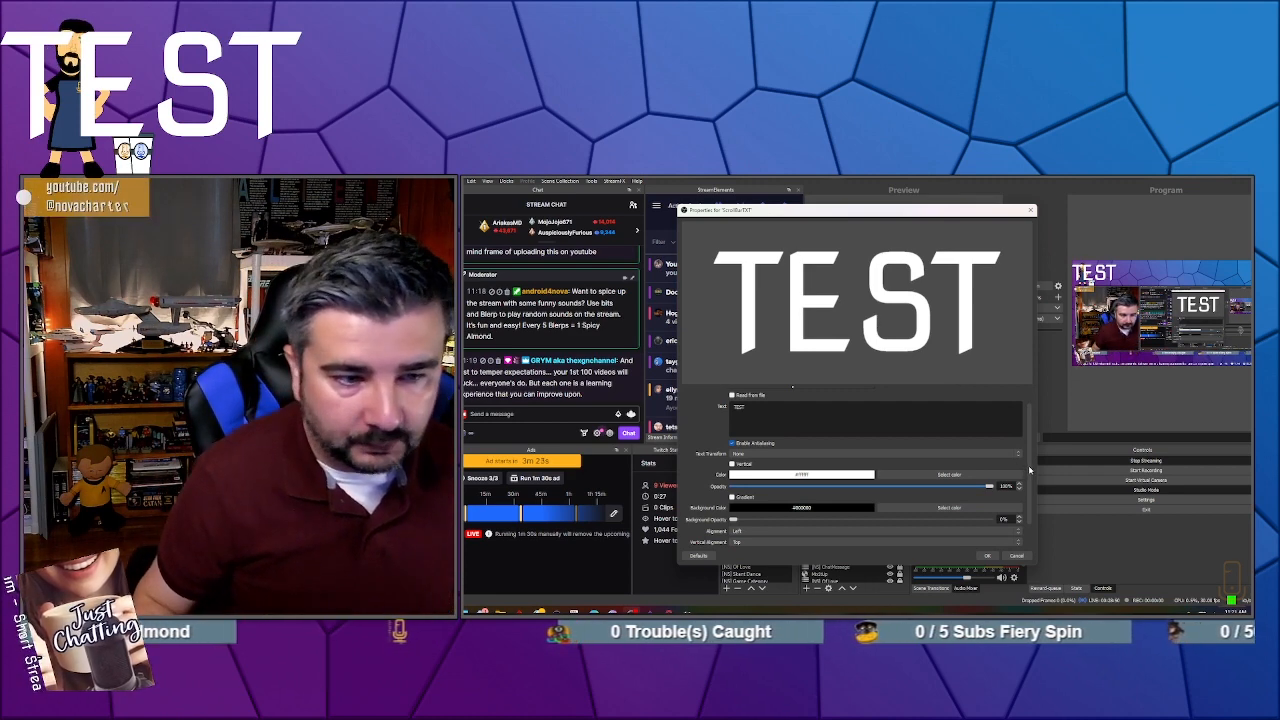
- Shrink the TEST text with custom text extents and wrapping, placed top-left
{"action": "scroll", "scroll_direction": "down", "scroll_amount": 3}
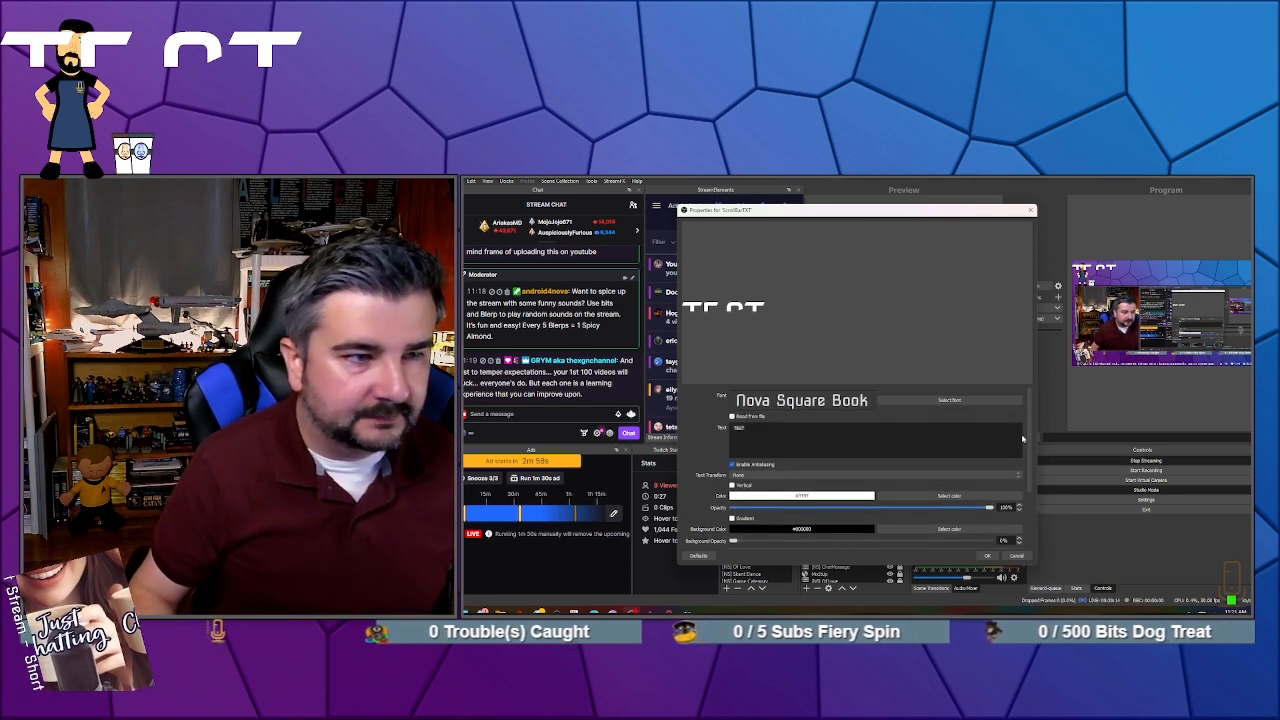
{"action": "mouse_move", "coordinate": [946, 408]}
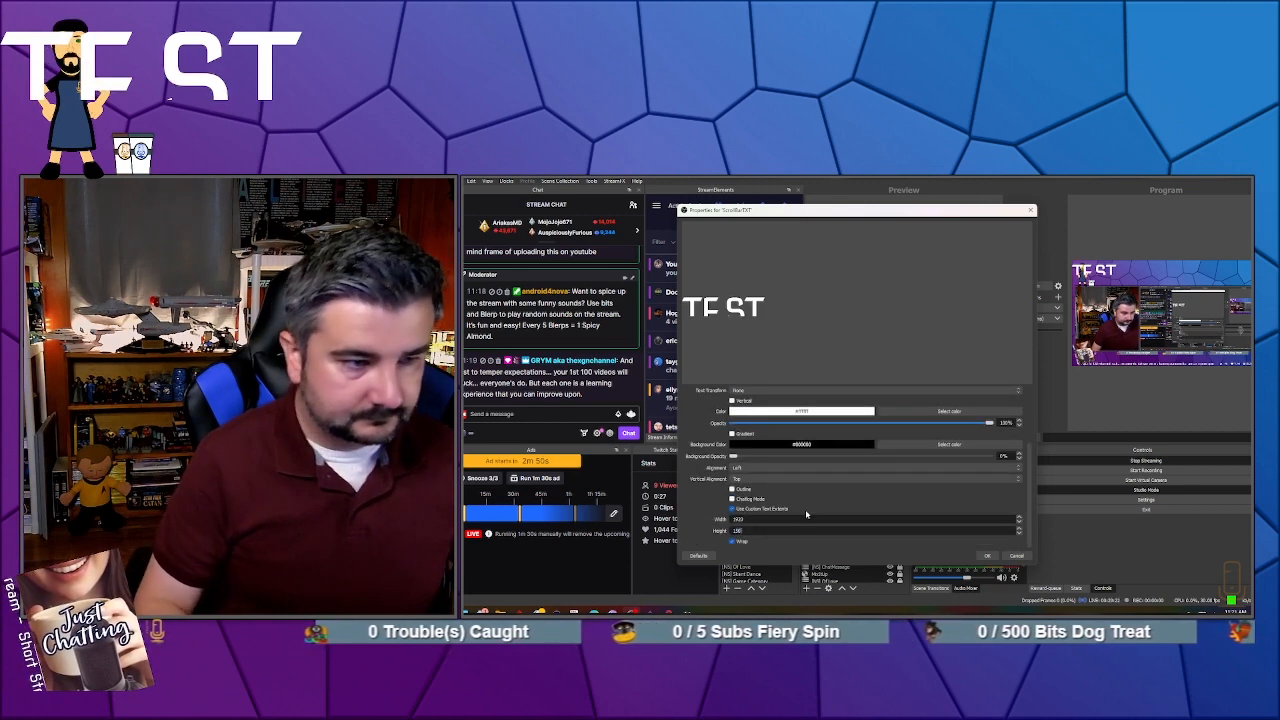
{"action": "mouse_move", "coordinate": [1028, 503]}
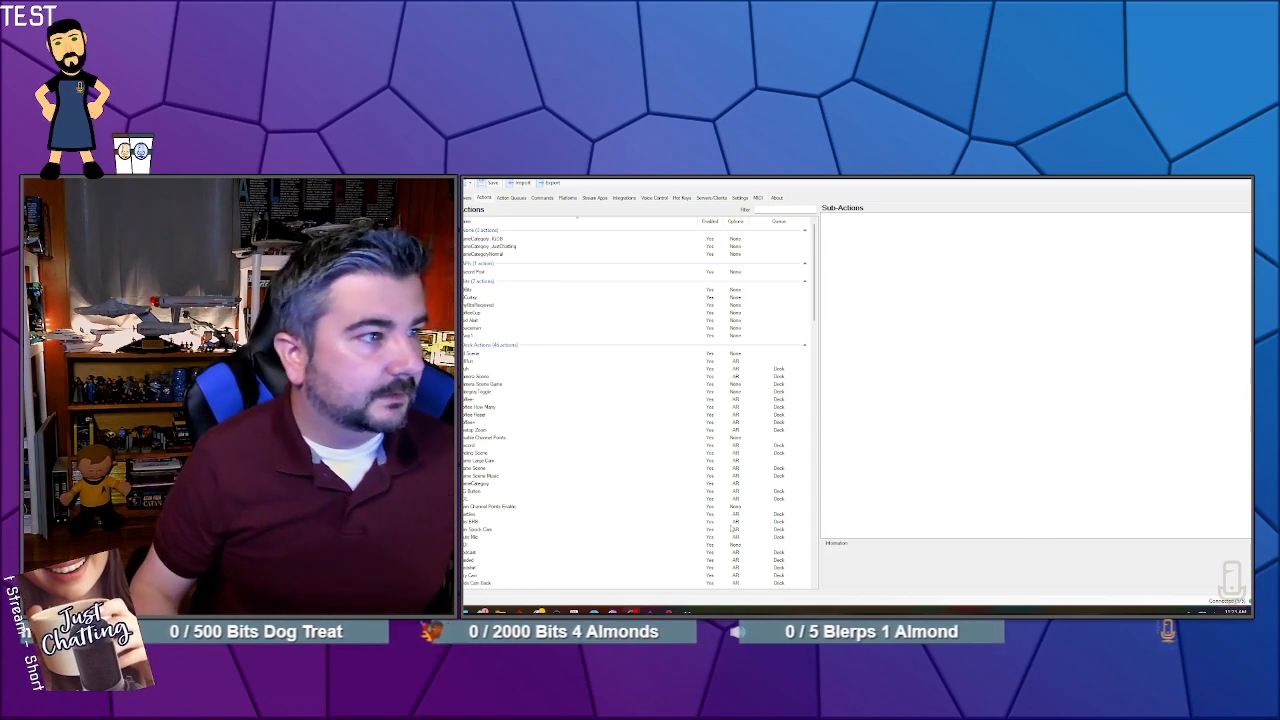
- Scroll the Streamer.bot Actions list and start naming a new scrolling-text action
{"action": "scroll", "scroll_direction": "down", "scroll_amount": 3}
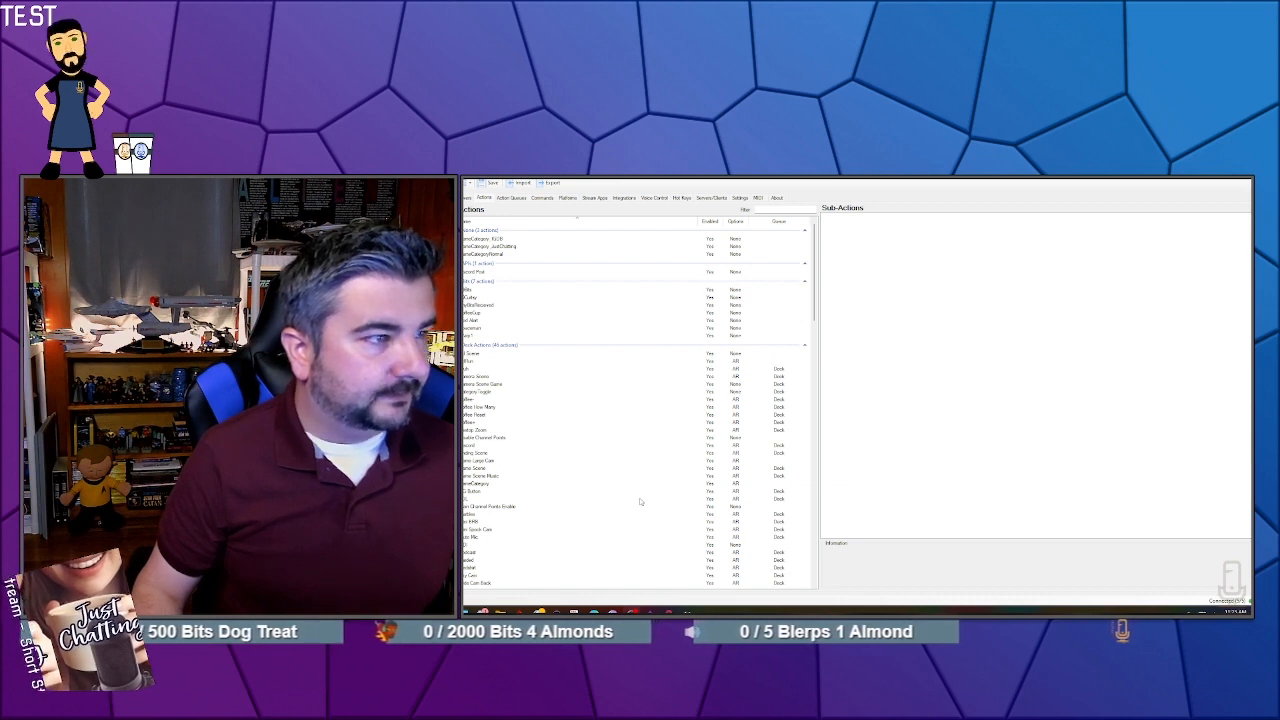
{"action": "scroll", "scroll_direction": "down", "scroll_amount": 3}
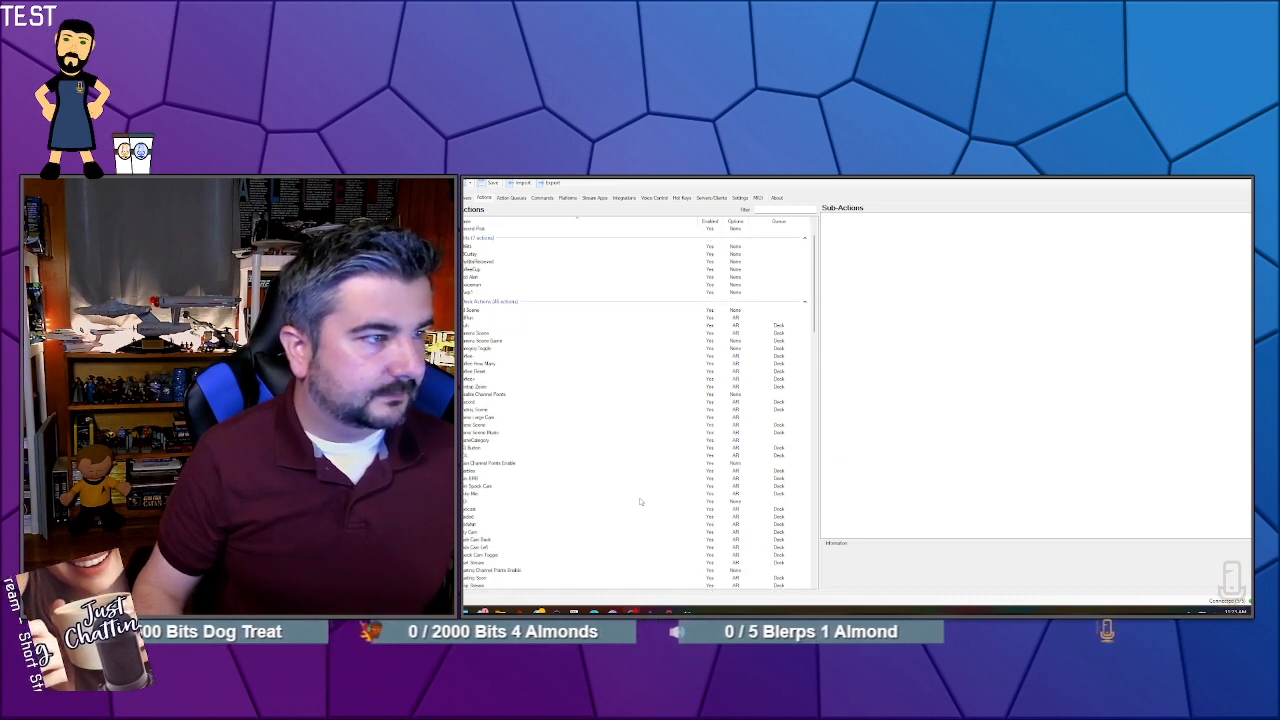
{"action": "scroll", "scroll_direction": "down", "scroll_amount": 3}
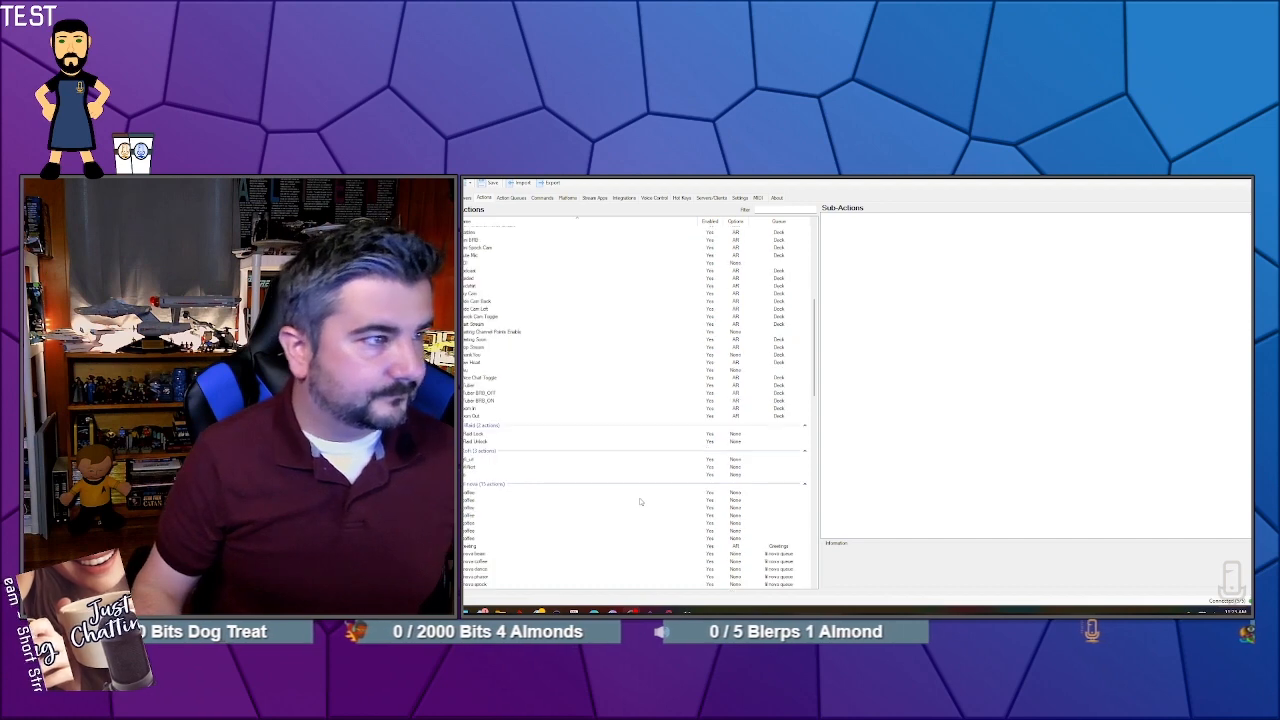
{"action": "scroll", "scroll_direction": "down", "scroll_amount": 3}
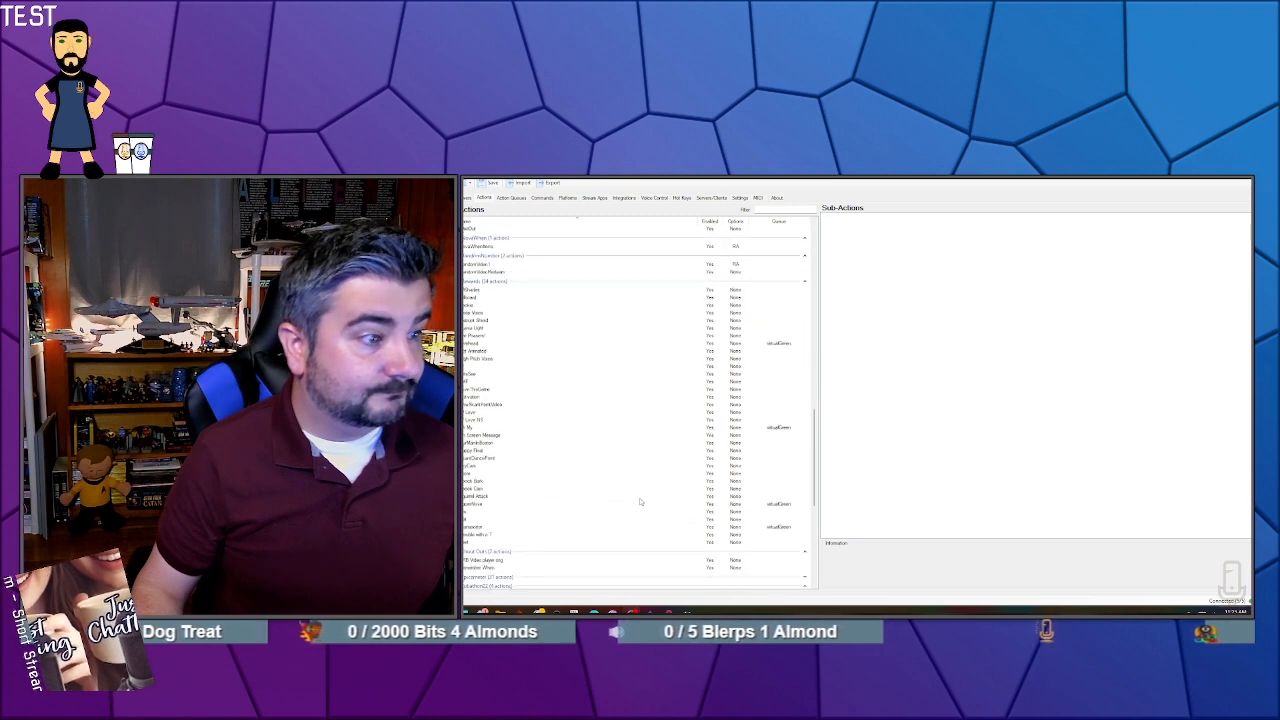
{"action": "scroll", "scroll_direction": "down", "scroll_amount": 3}
{"action": "type", "text": "Scrolling Text"}
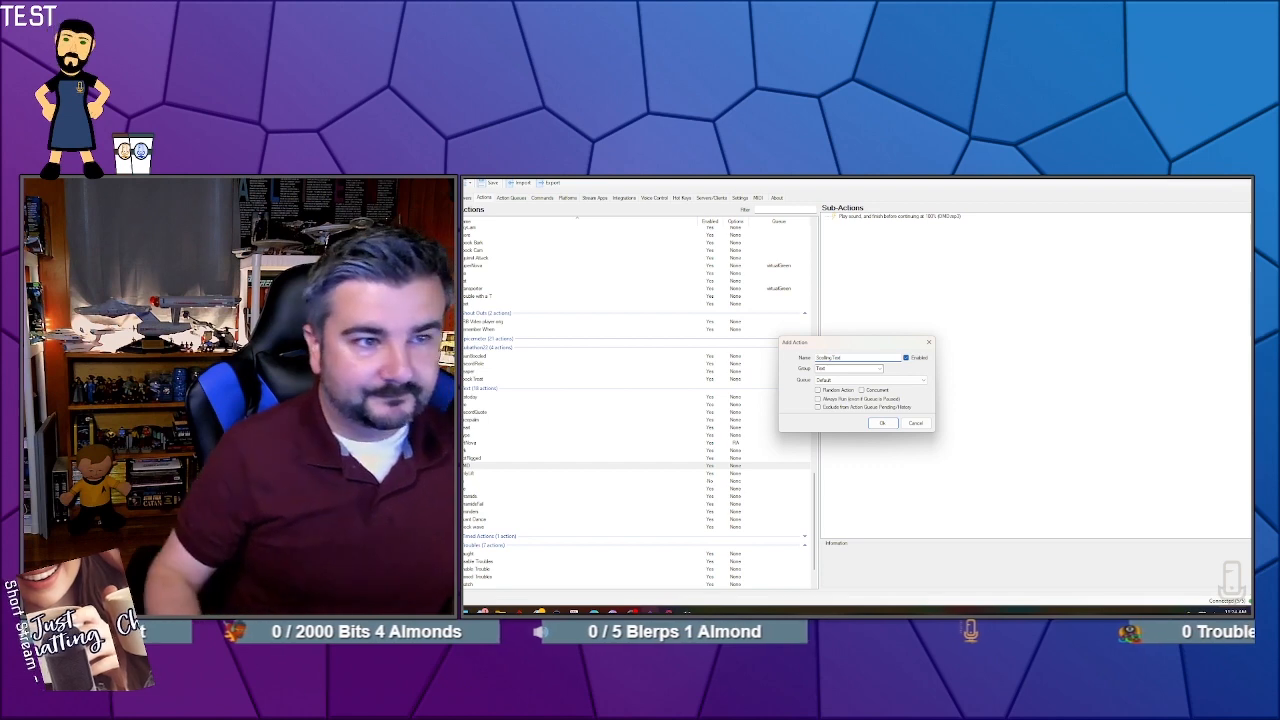
- Add a Set Source Visibility sub-action making ScrollBarTXT in [NS] Global Interaction visible
{"action": "left_click", "coordinate": [881, 423]}
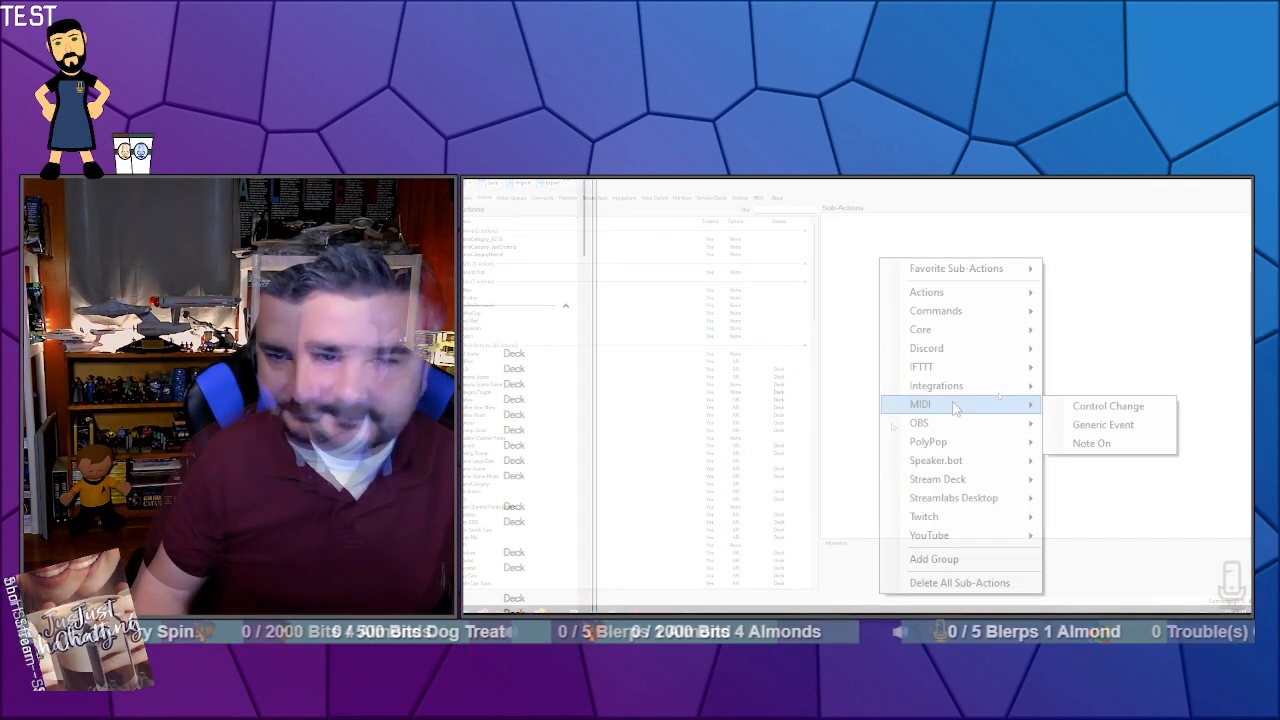
{"action": "mouse_move", "coordinate": [935, 385]}
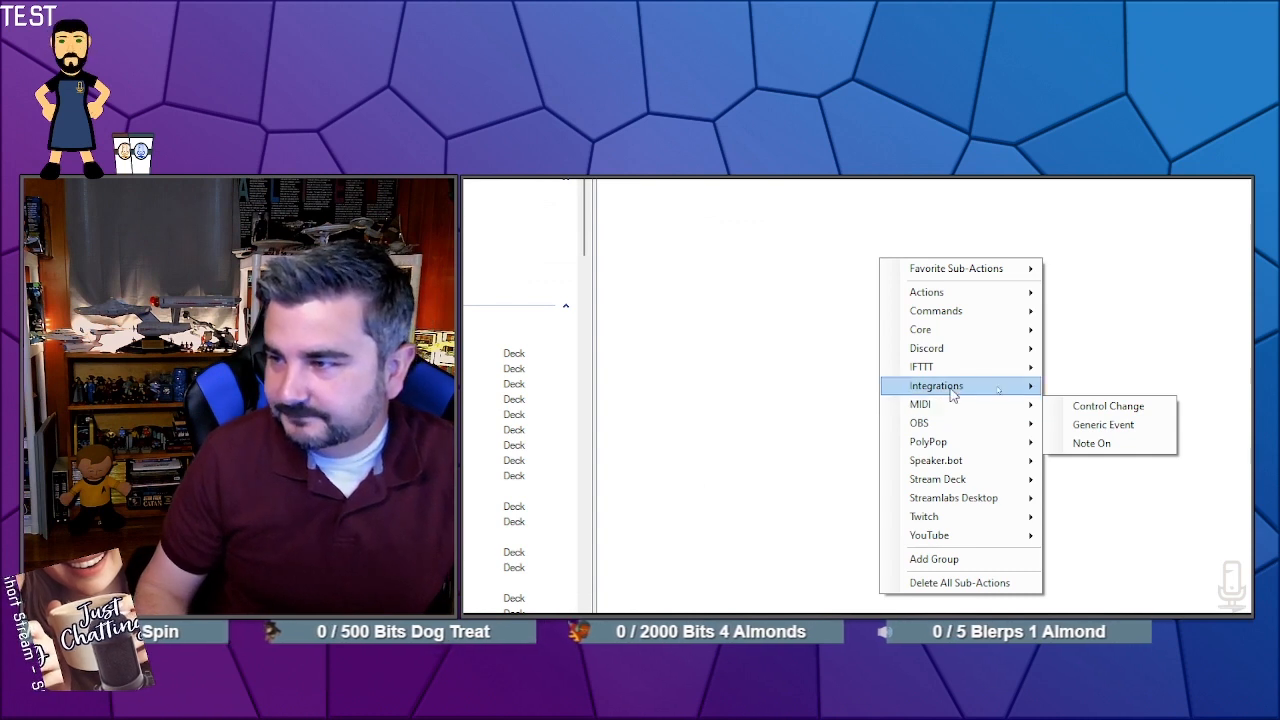
{"action": "mouse_move", "coordinate": [940, 422]}
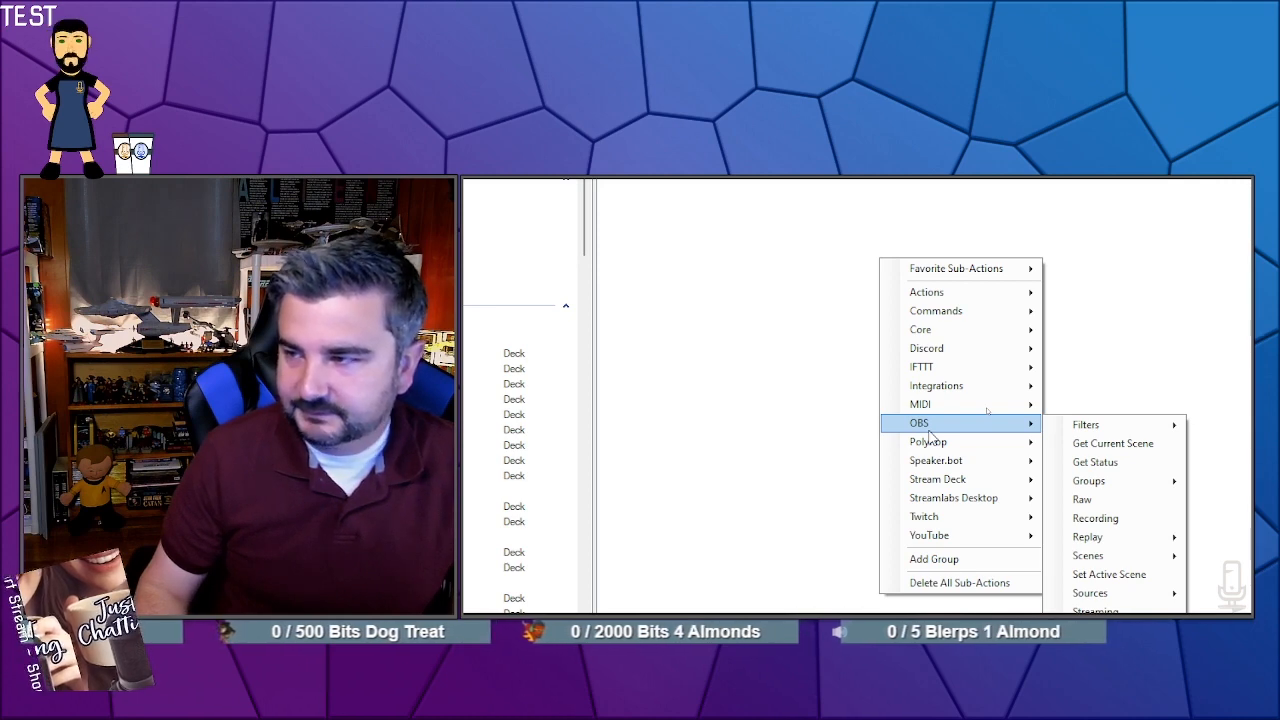
{"action": "mouse_move", "coordinate": [1095, 518]}
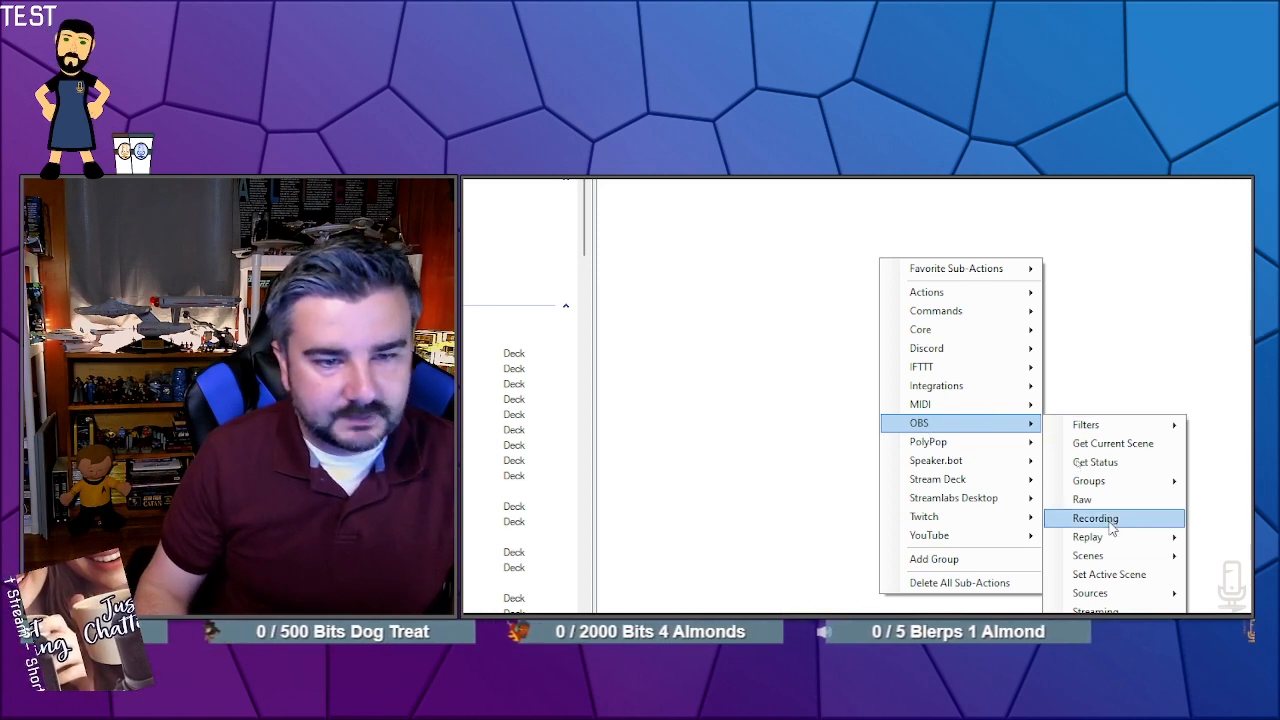
{"action": "mouse_move", "coordinate": [1090, 541]}
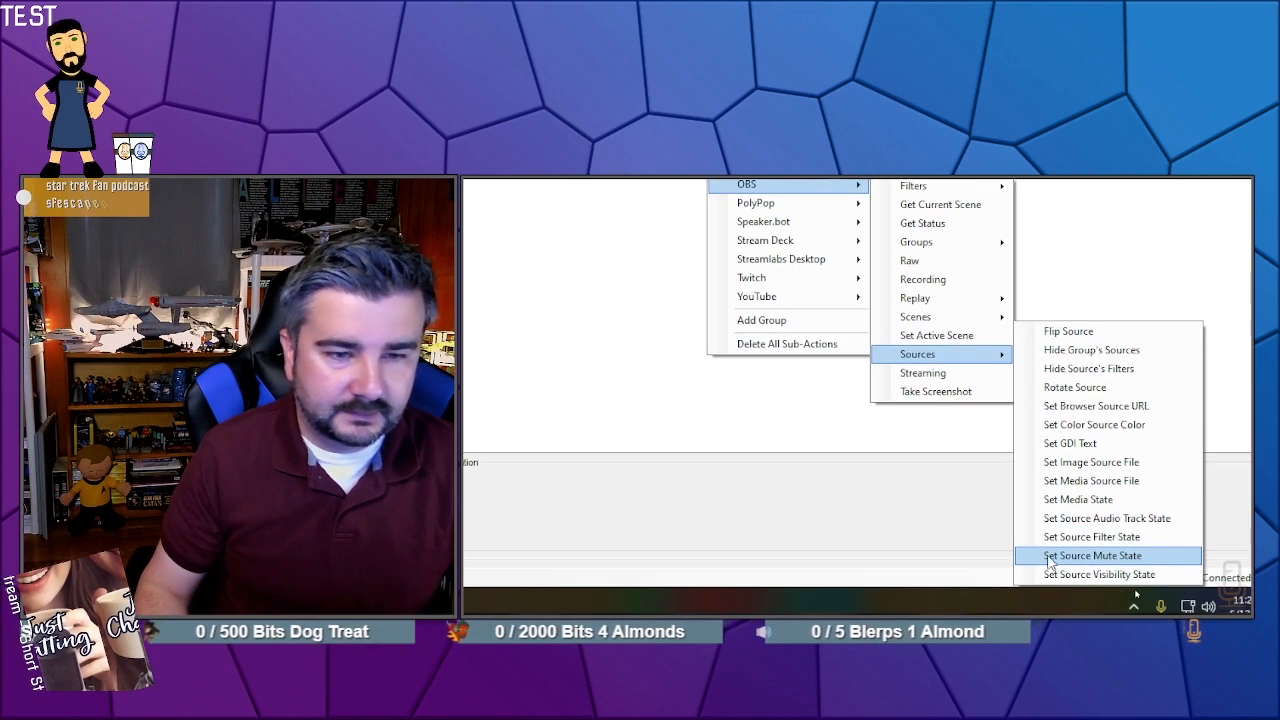
{"action": "left_click", "coordinate": [1093, 555]}
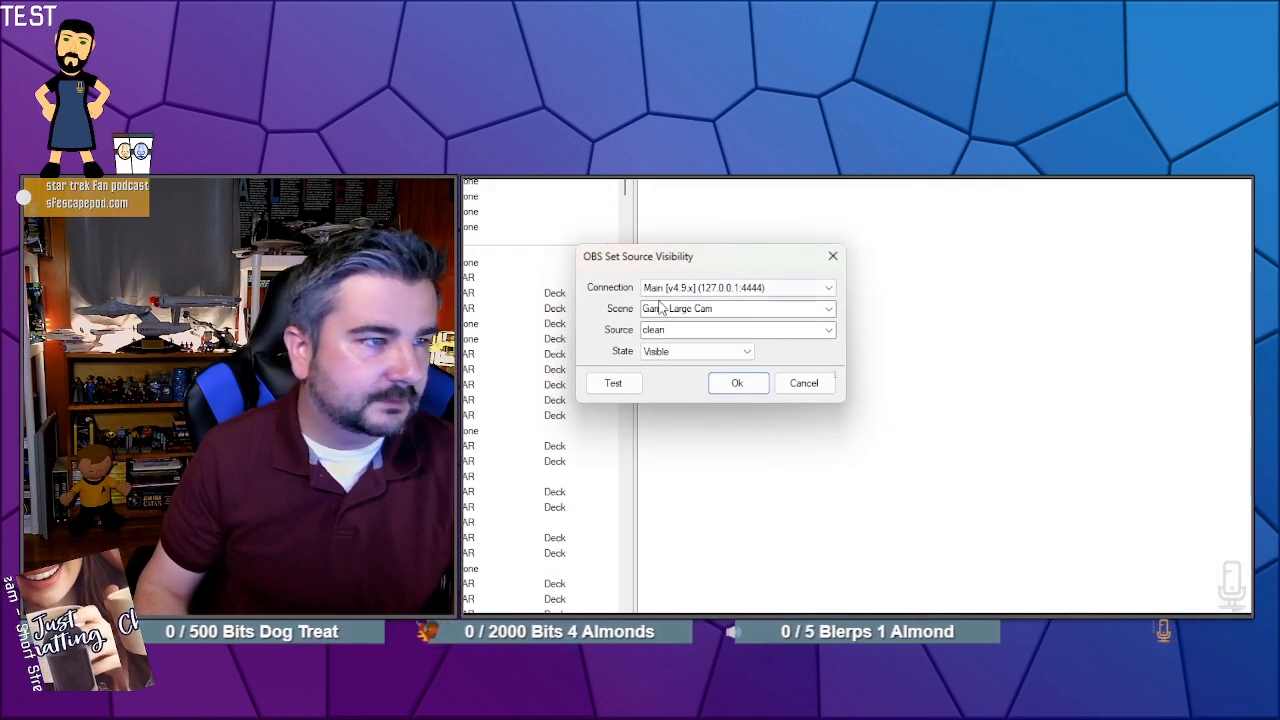
{"action": "left_click", "coordinate": [828, 308]}
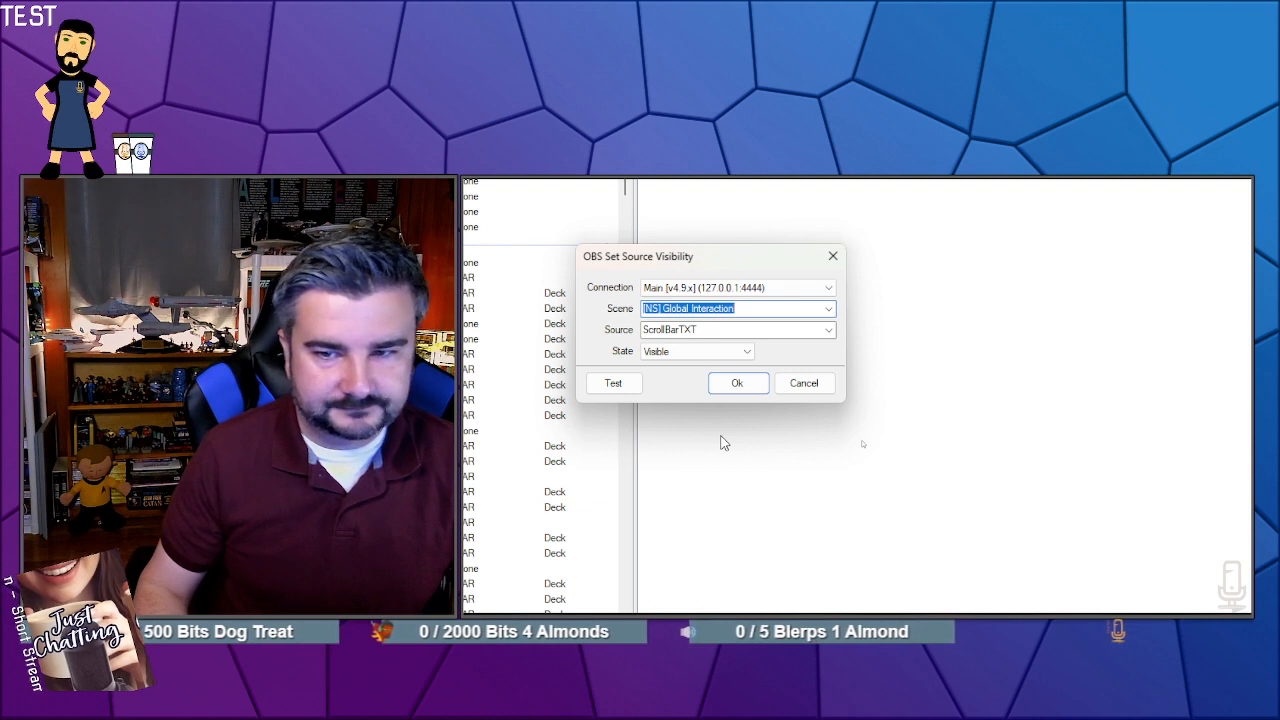
{"action": "left_click", "coordinate": [828, 329]}
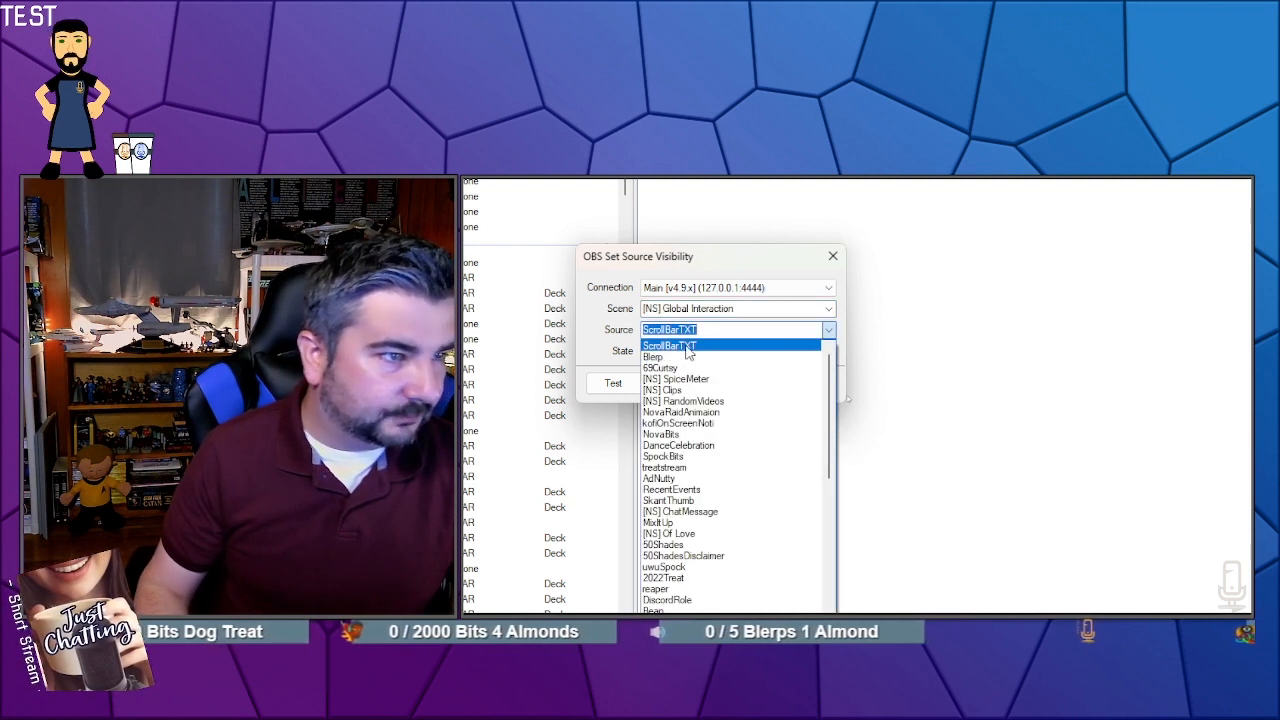
{"action": "left_click", "coordinate": [669, 344]}
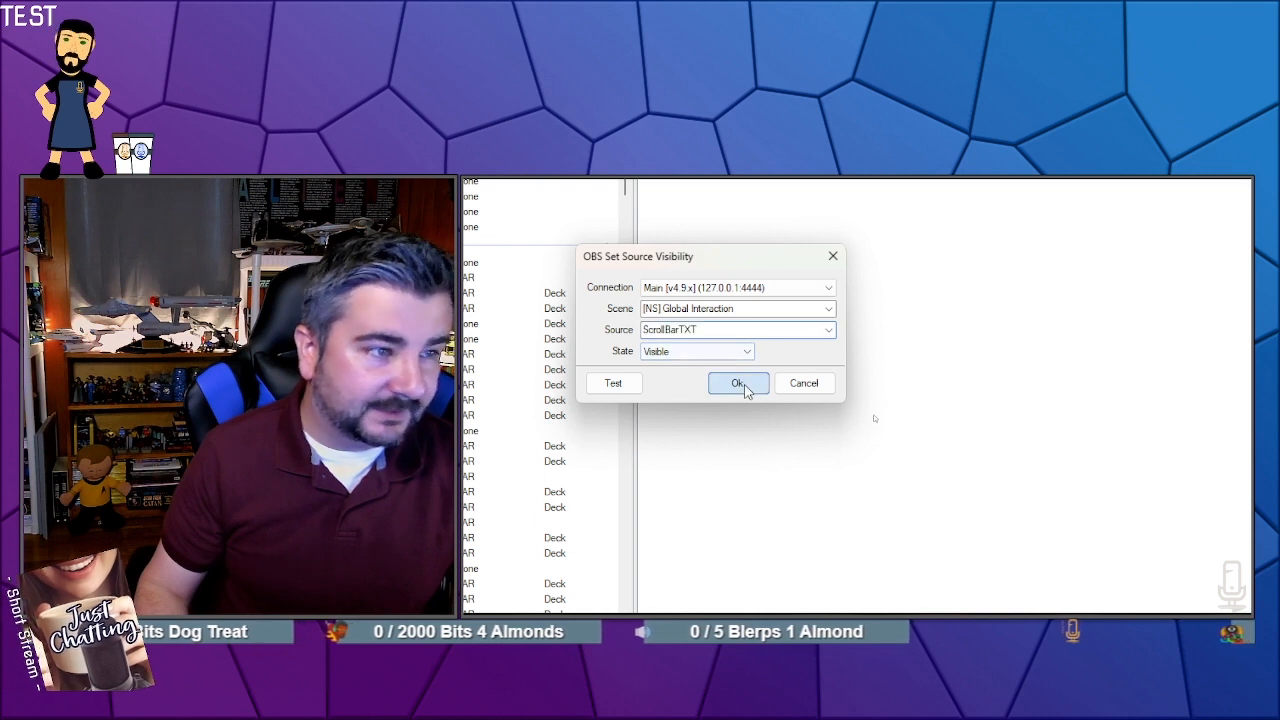
{"action": "left_click", "coordinate": [738, 383]}
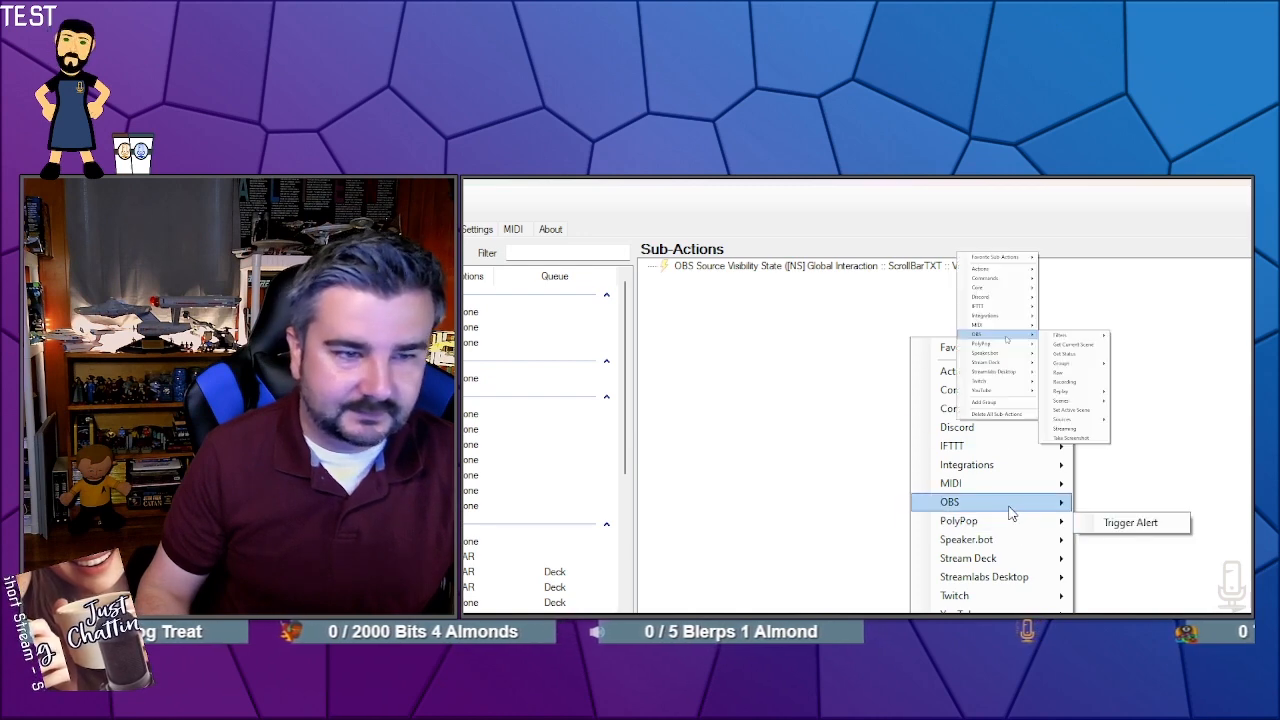
{"action": "mouse_move", "coordinate": [1113, 564]}
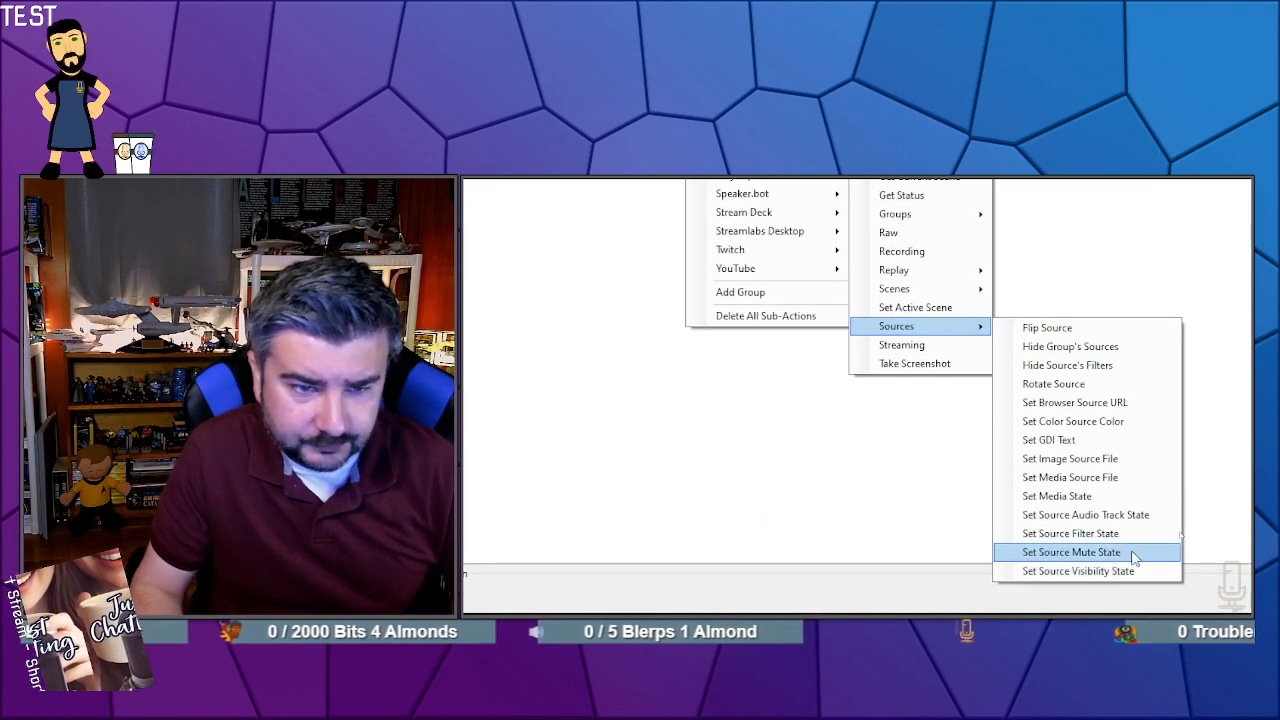
{"action": "mouse_move", "coordinate": [1085, 533]}
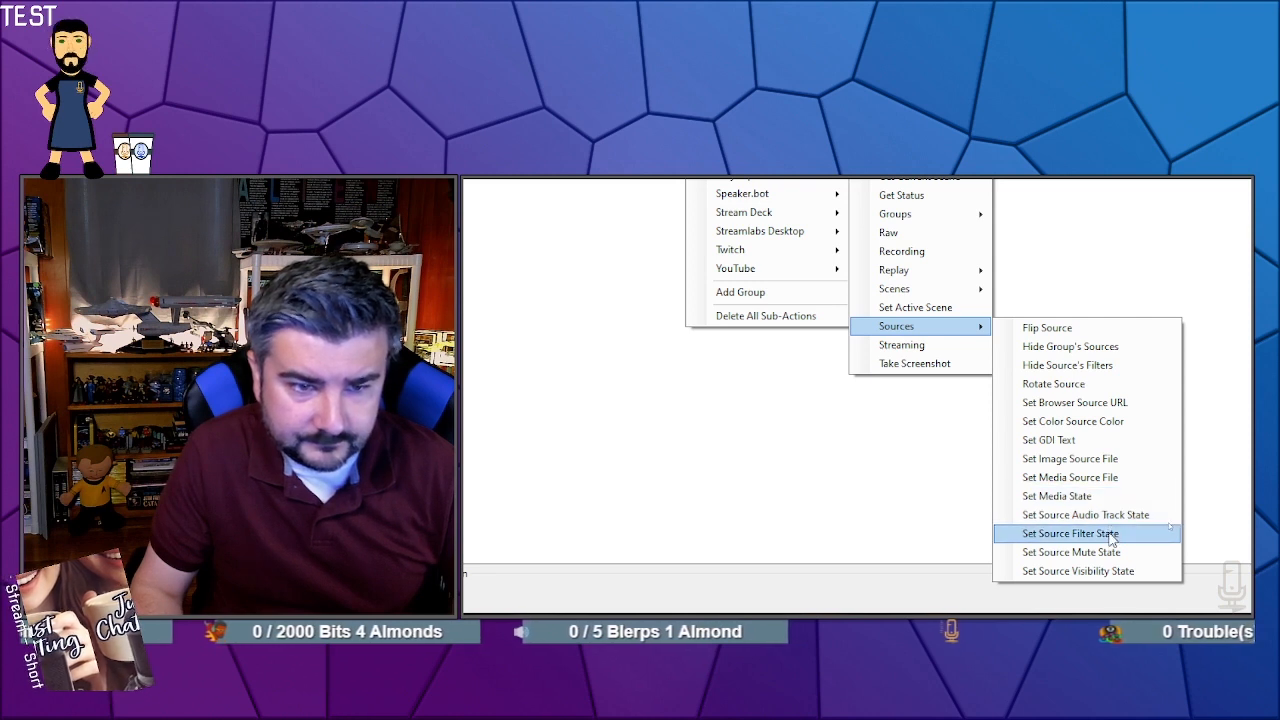
{"action": "mouse_move", "coordinate": [1070, 477]}
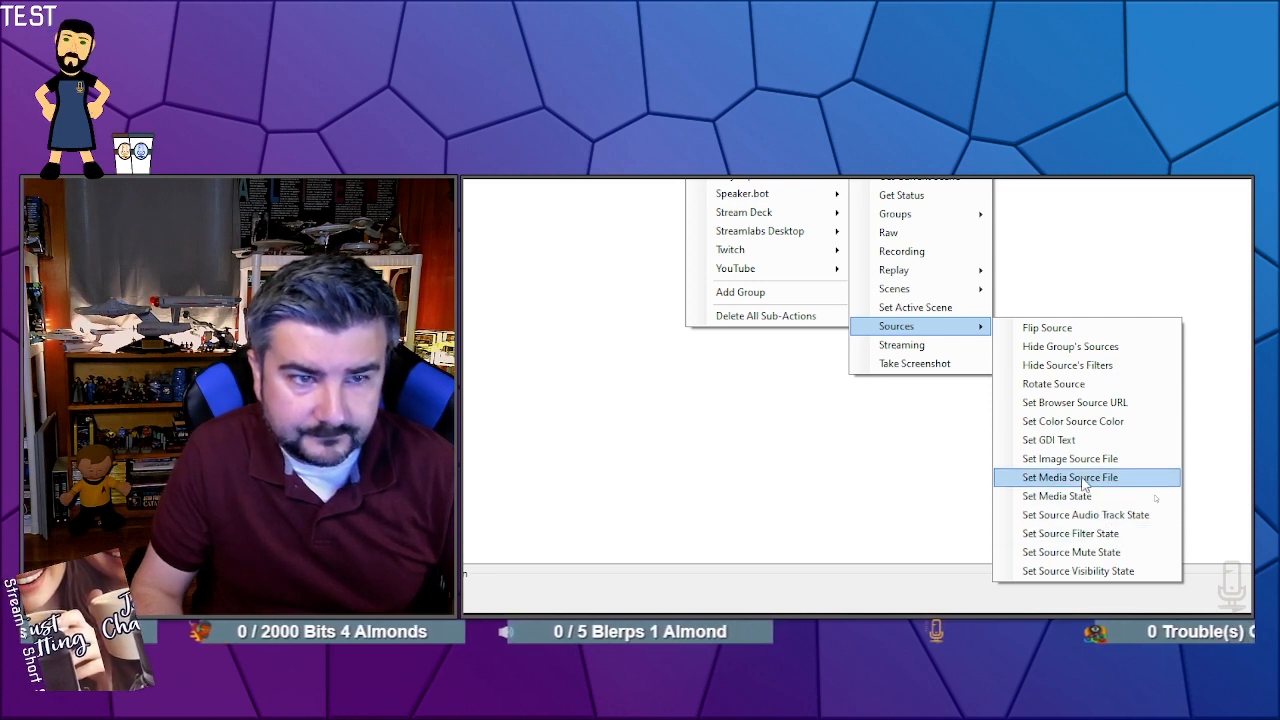
{"action": "mouse_move", "coordinate": [1048, 440]}
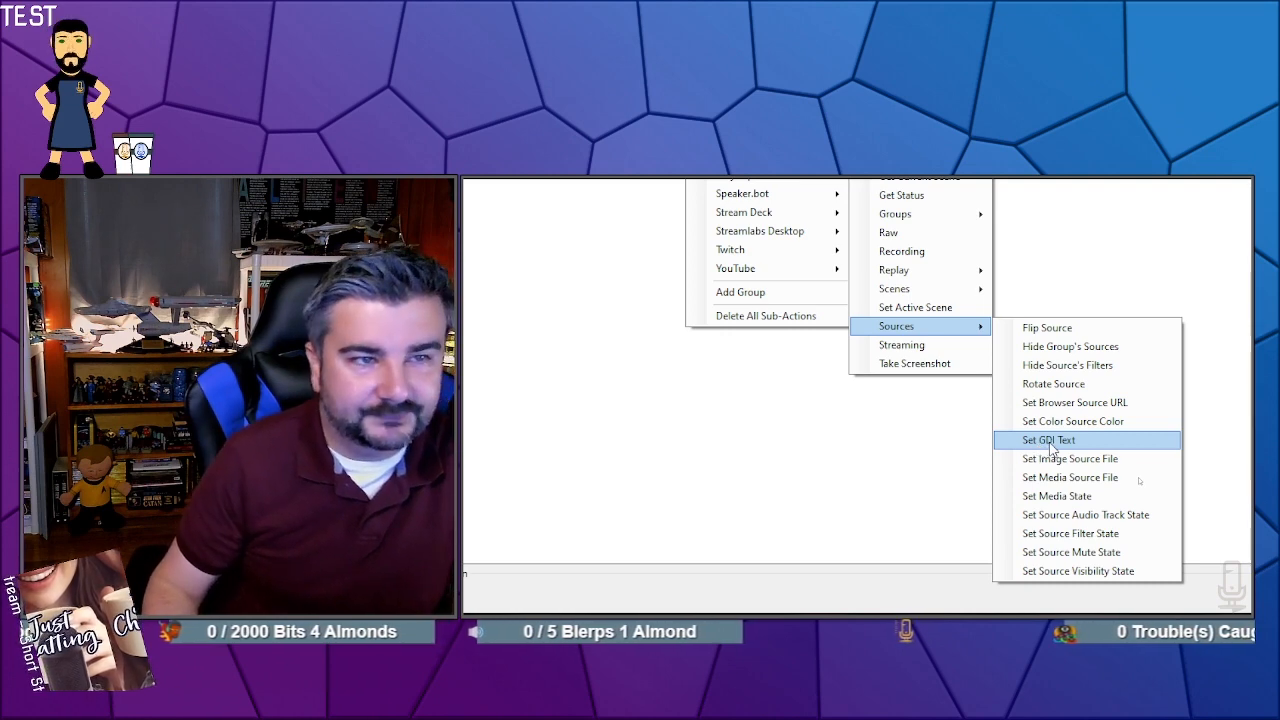
- Add a Set GDI Text sub-action writing %rawInput% to ScrollBarTXT in [NS] Global Interaction
{"action": "left_click", "coordinate": [1048, 440]}
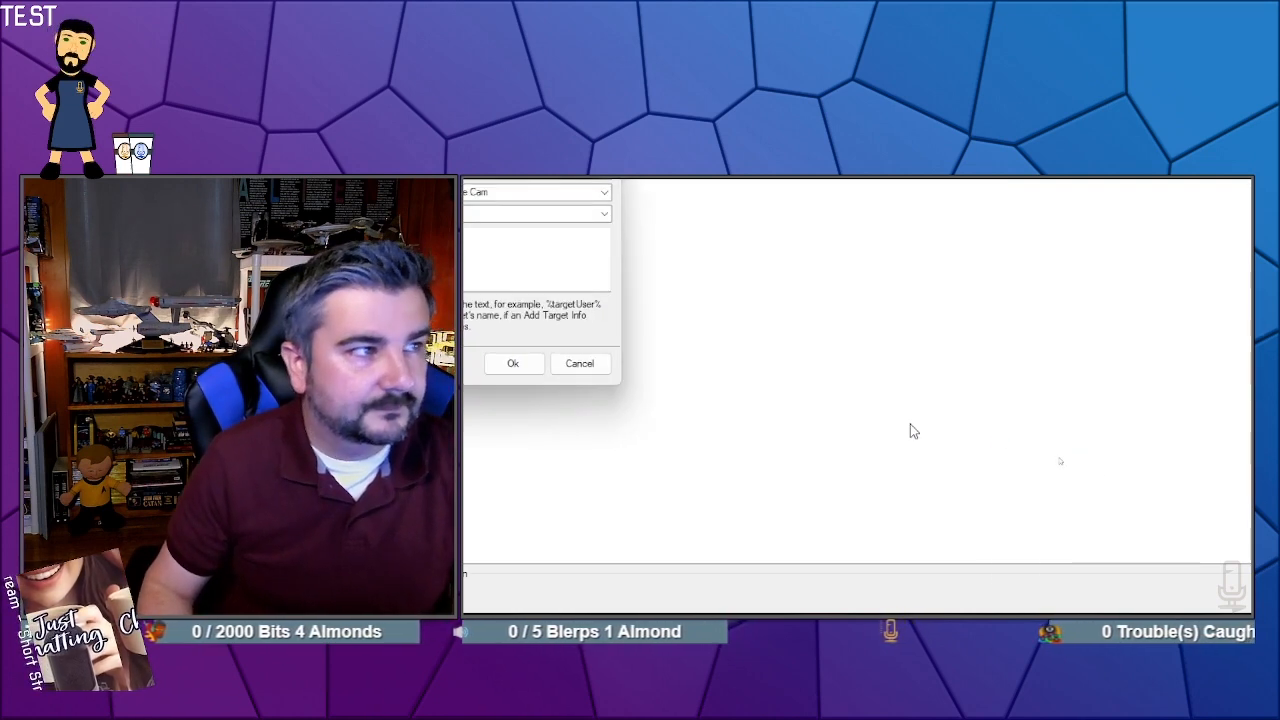
{"action": "left_click", "coordinate": [512, 363]}
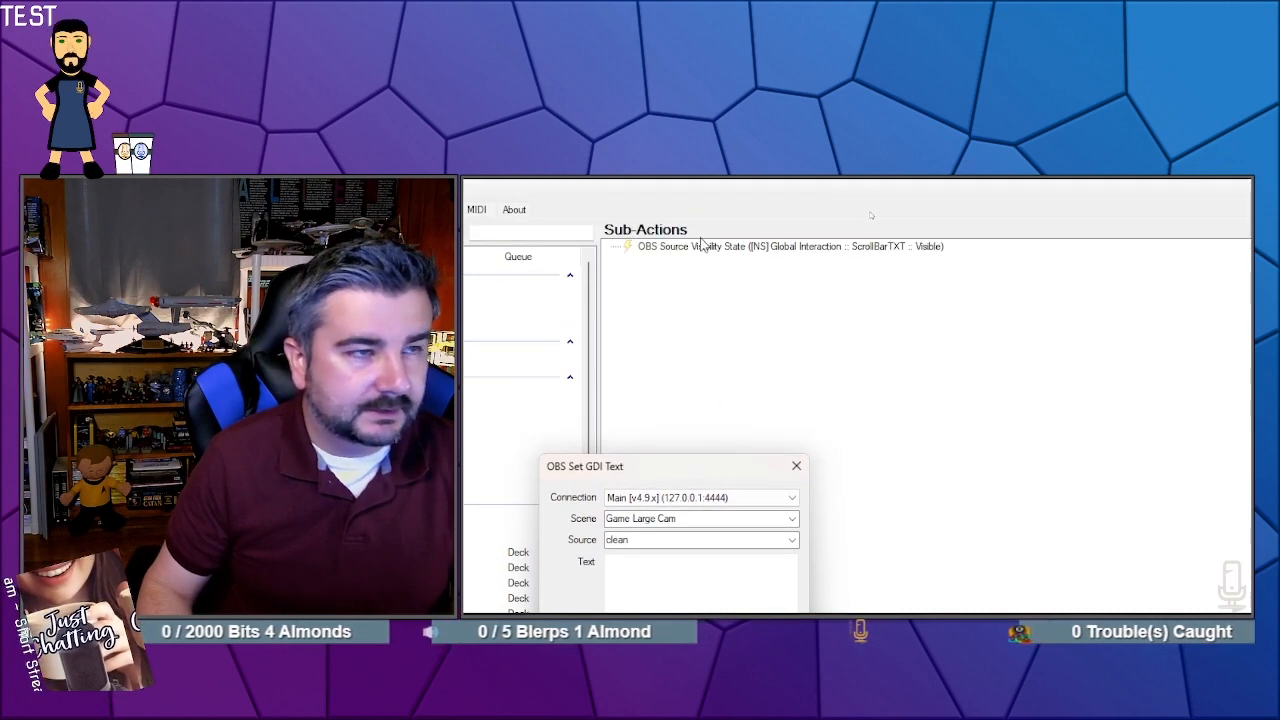
{"action": "mouse_move", "coordinate": [738, 556]}
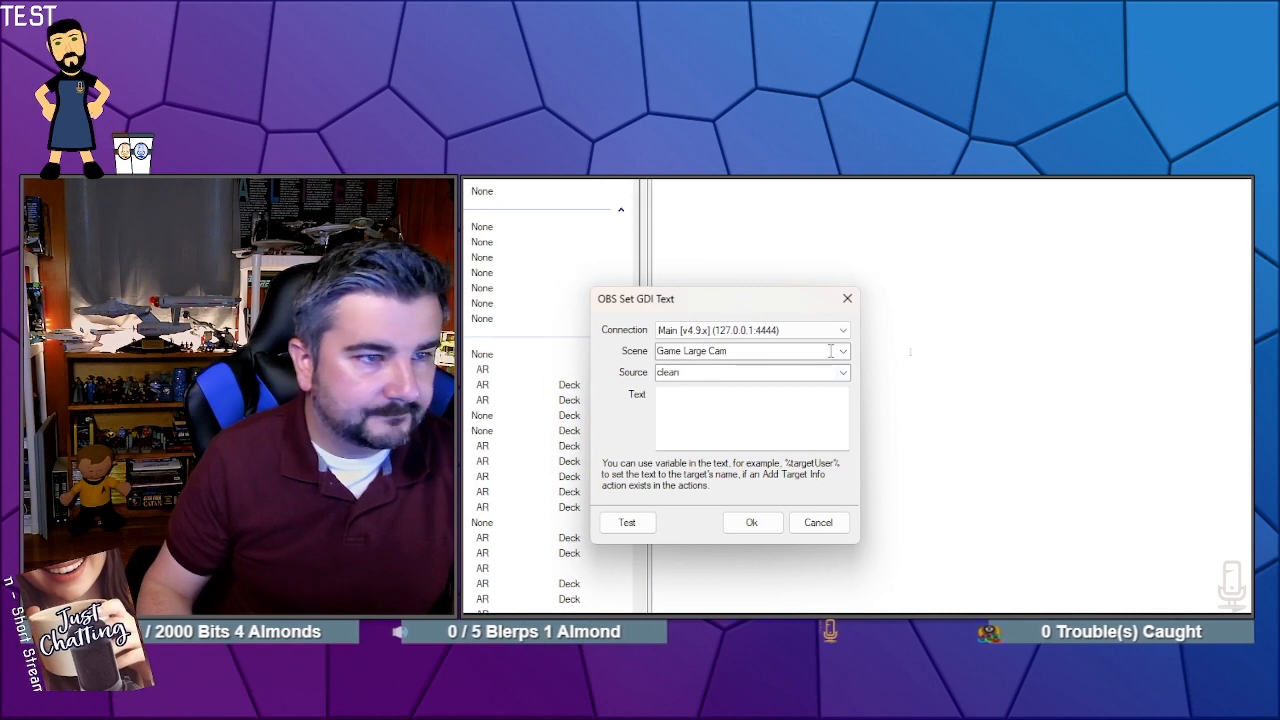
{"action": "left_click", "coordinate": [841, 350]}
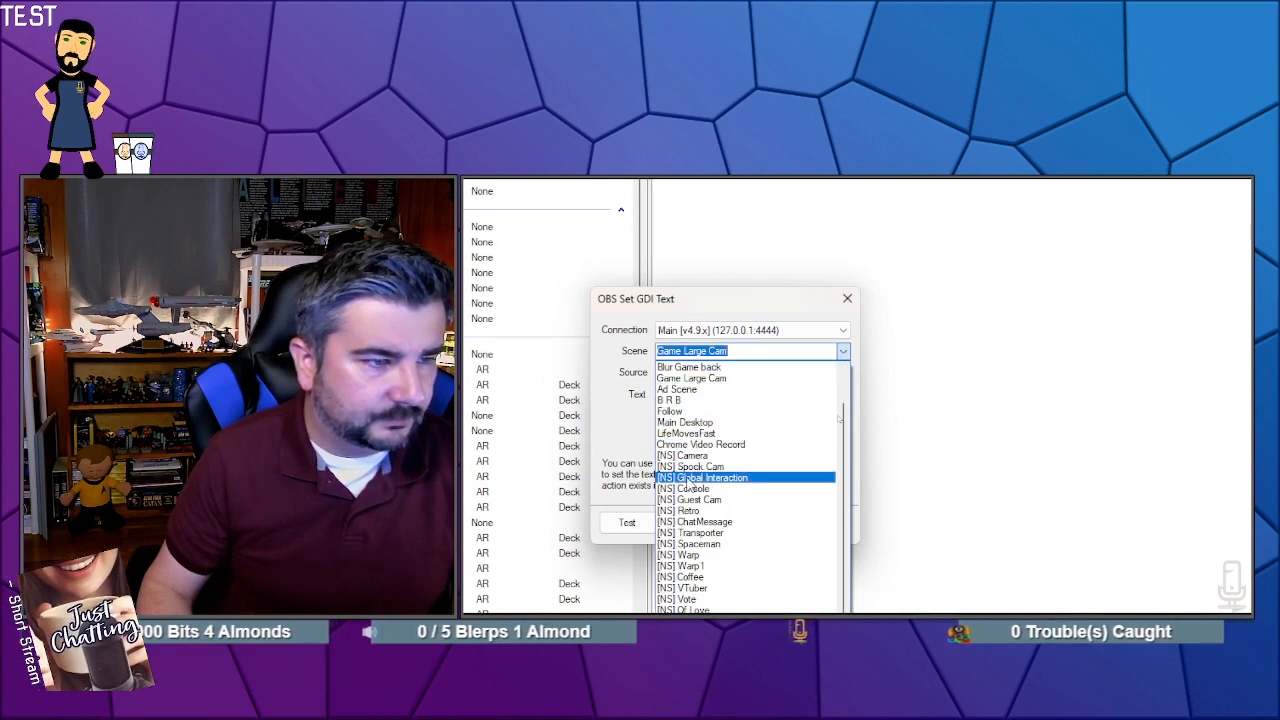
{"action": "left_click", "coordinate": [708, 477]}
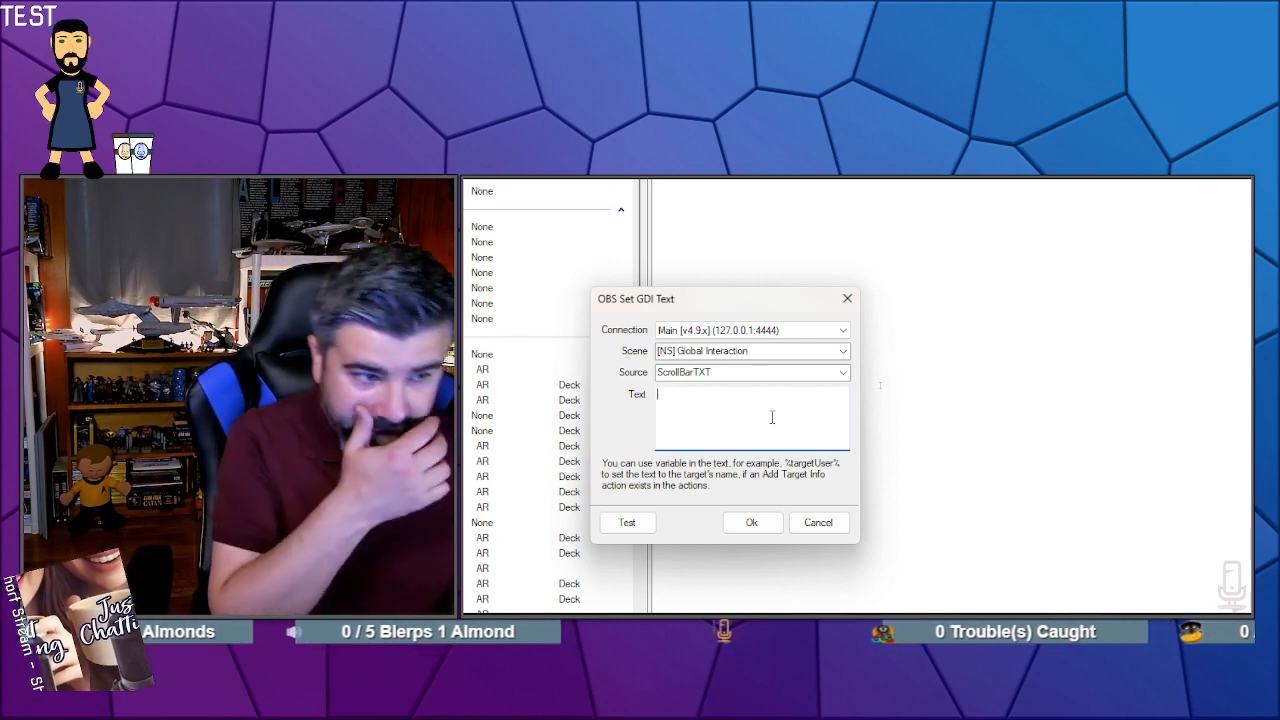
{"action": "type", "text": "%"}
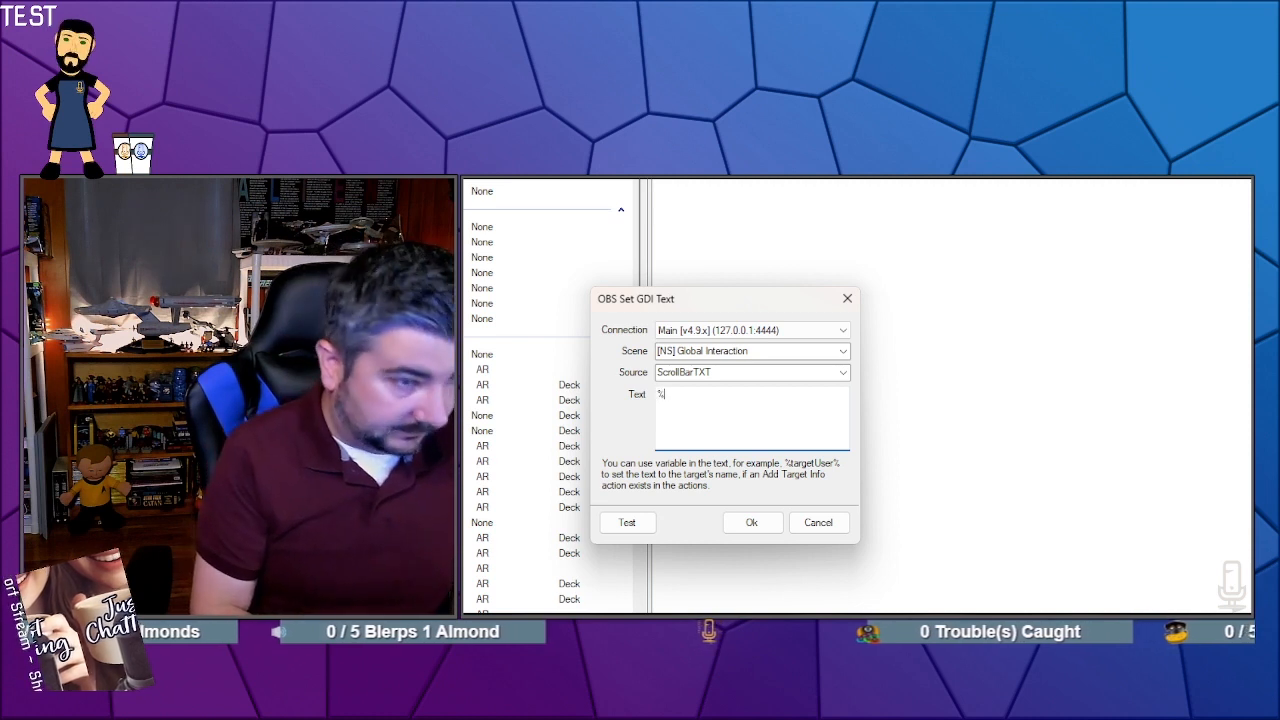
{"action": "type", "text": "rawln"}
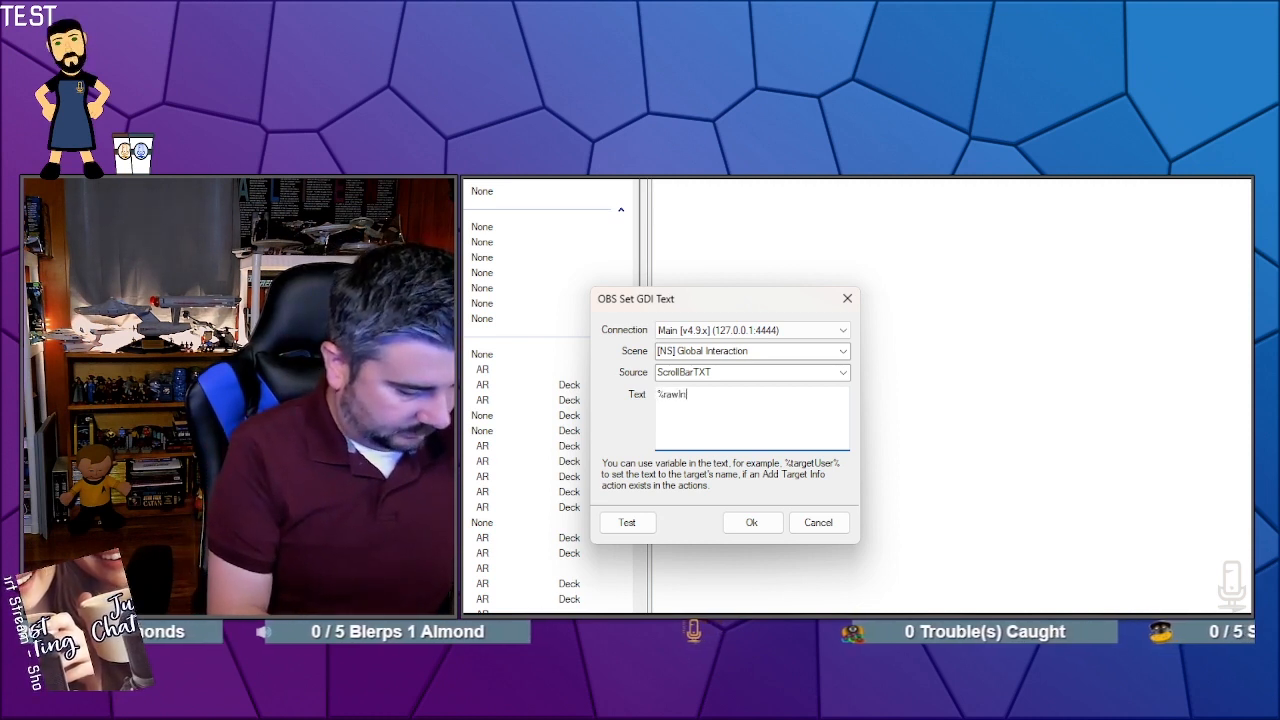
{"action": "type", "text": "put%"}
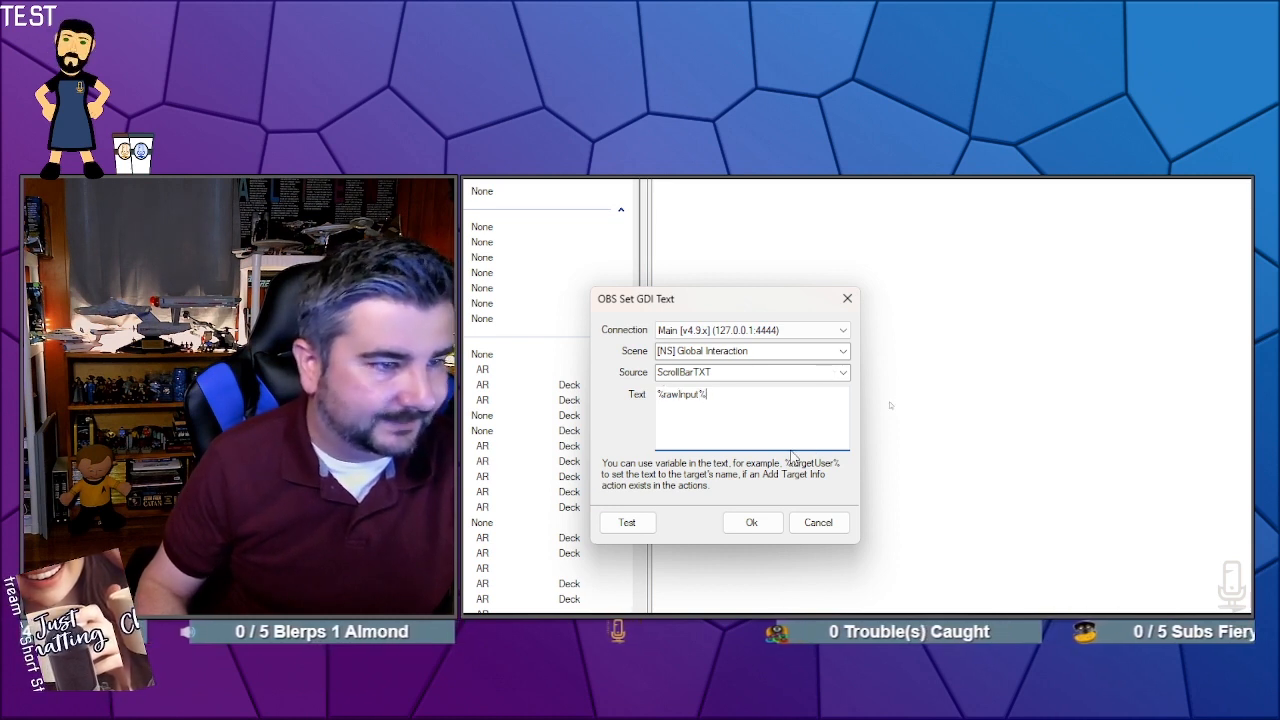
{"action": "mouse_move", "coordinate": [725, 490]}
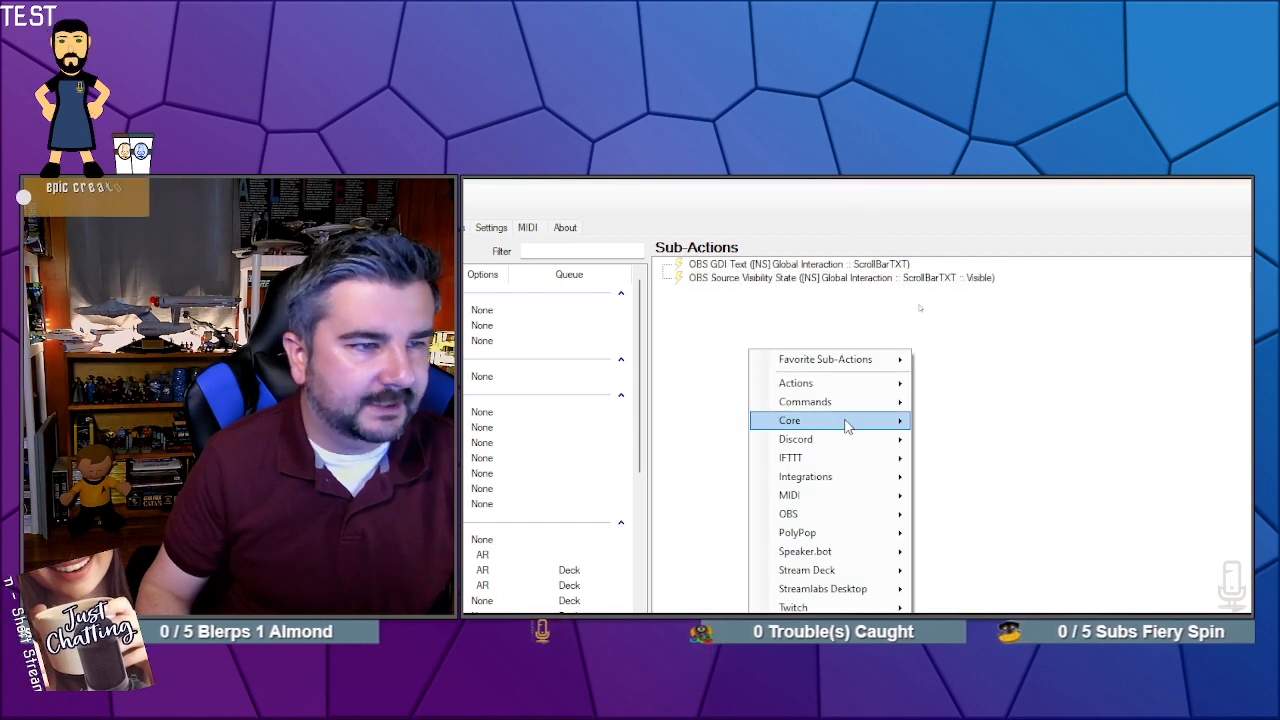
{"action": "mouse_move", "coordinate": [843, 476]}
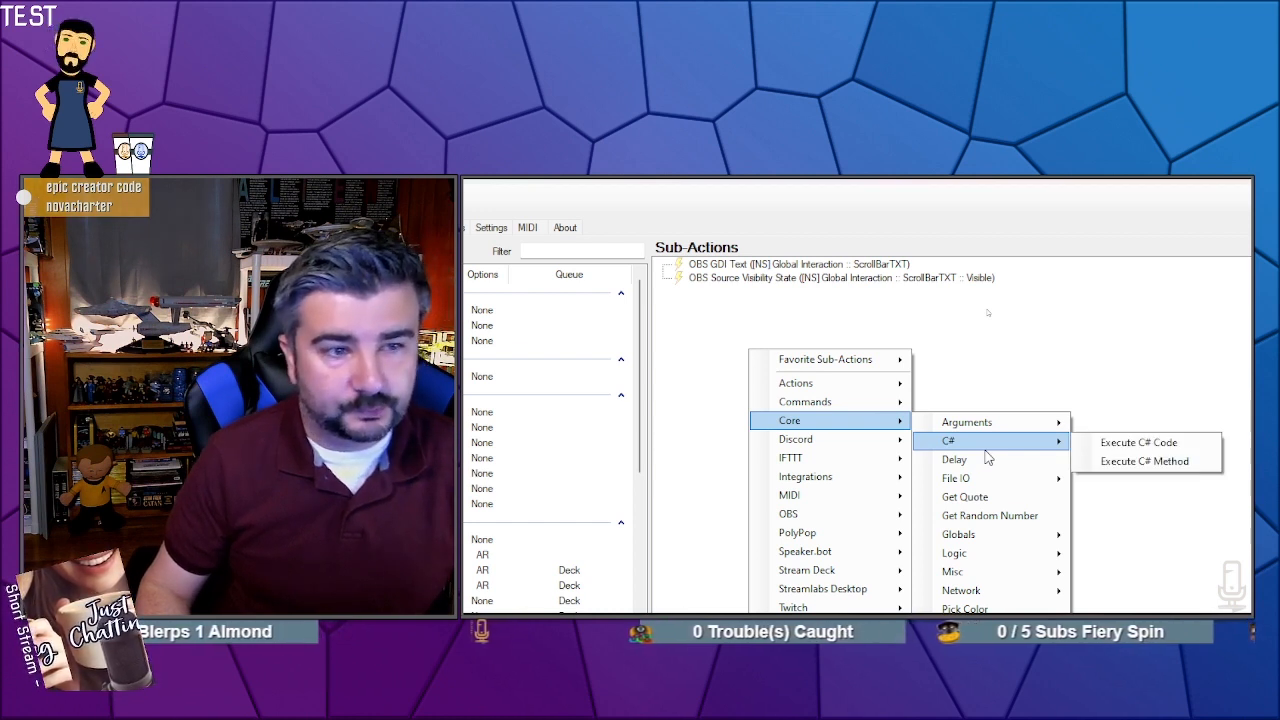
- Insert a 2000 ms Delay sub-action and scroll the Actions list to ScollingText
{"action": "left_click", "coordinate": [953, 459]}
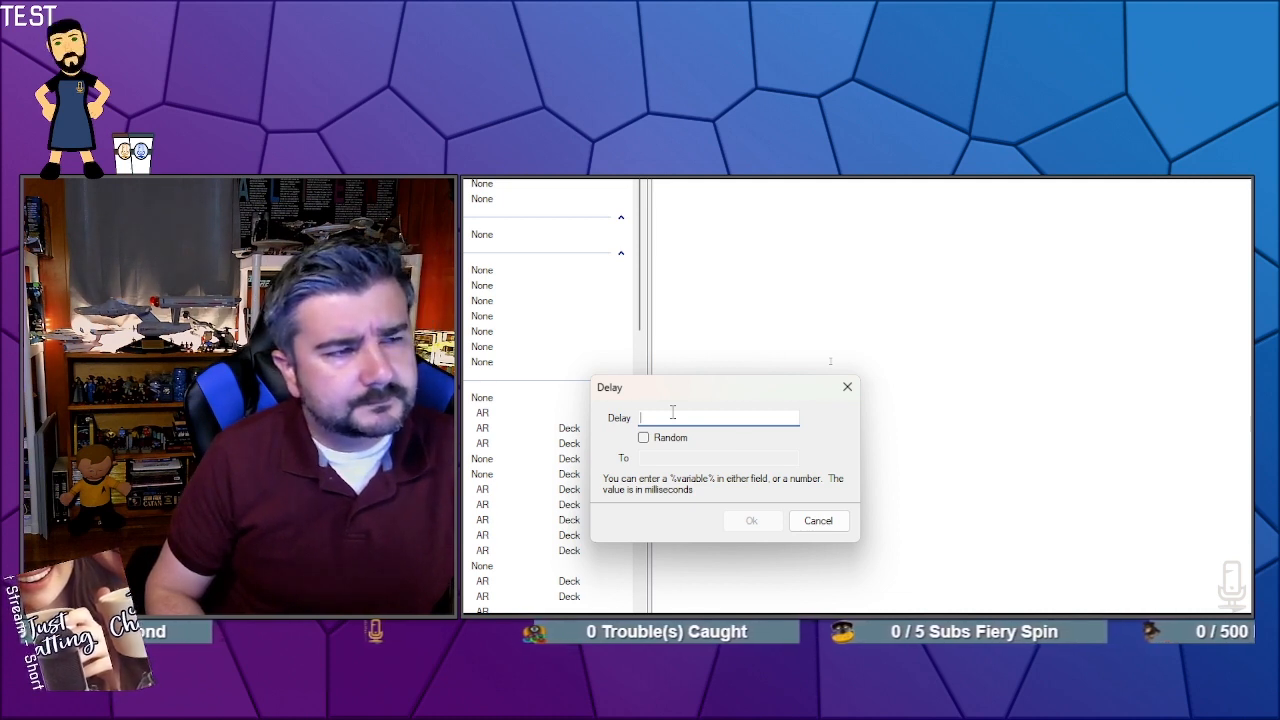
{"action": "type", "text": "2000"}
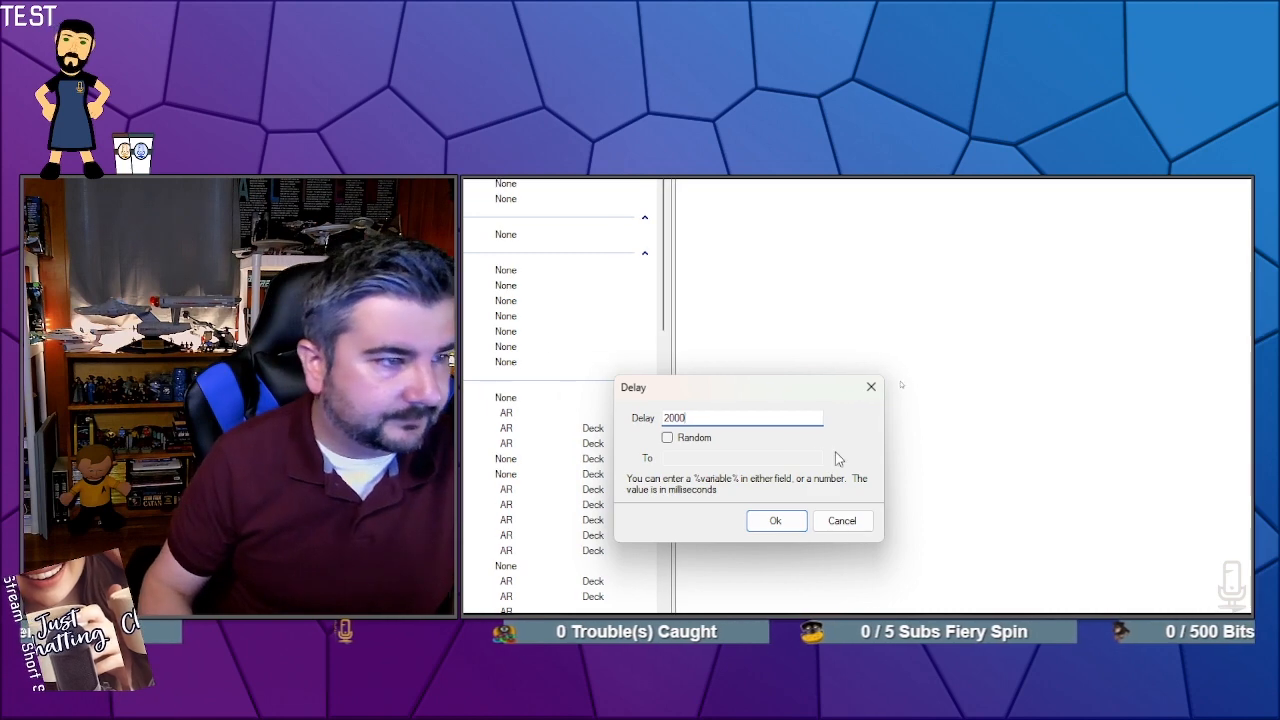
{"action": "left_click", "coordinate": [775, 520]}
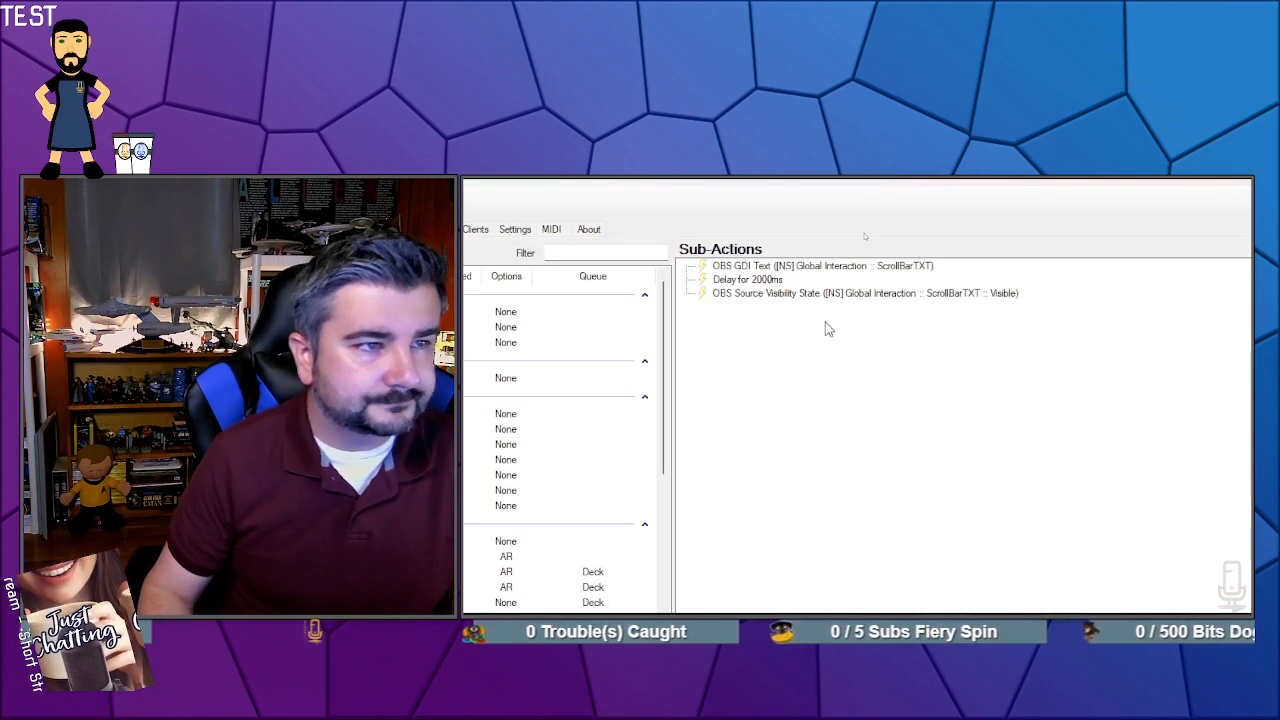
{"action": "mouse_move", "coordinate": [821, 341]}
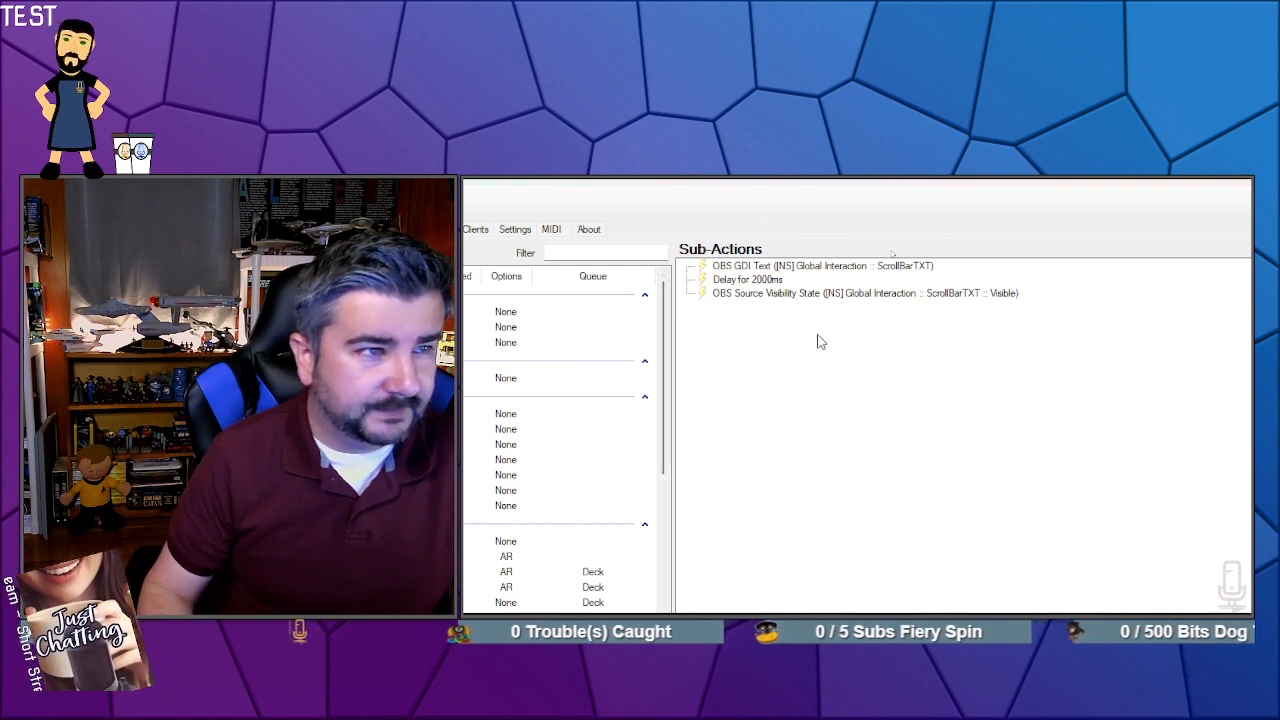
{"action": "mouse_move", "coordinate": [870, 394]}
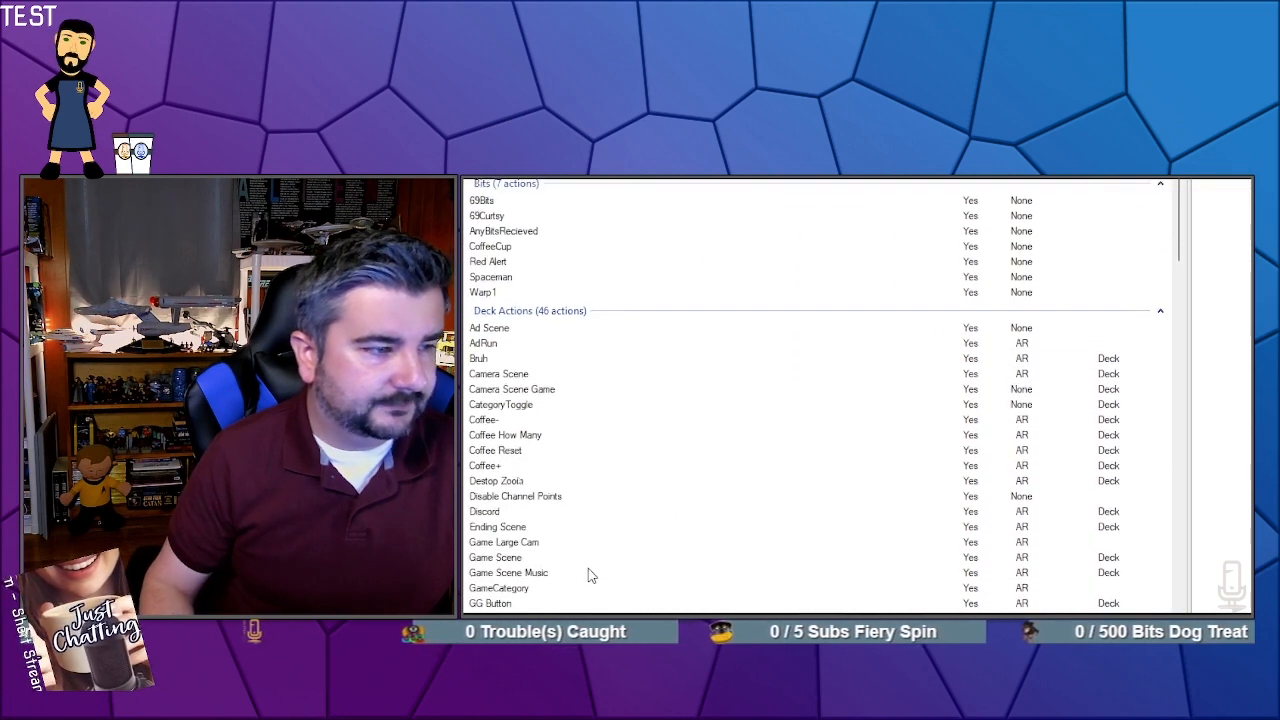
{"action": "scroll", "scroll_direction": "down", "scroll_amount": 3}
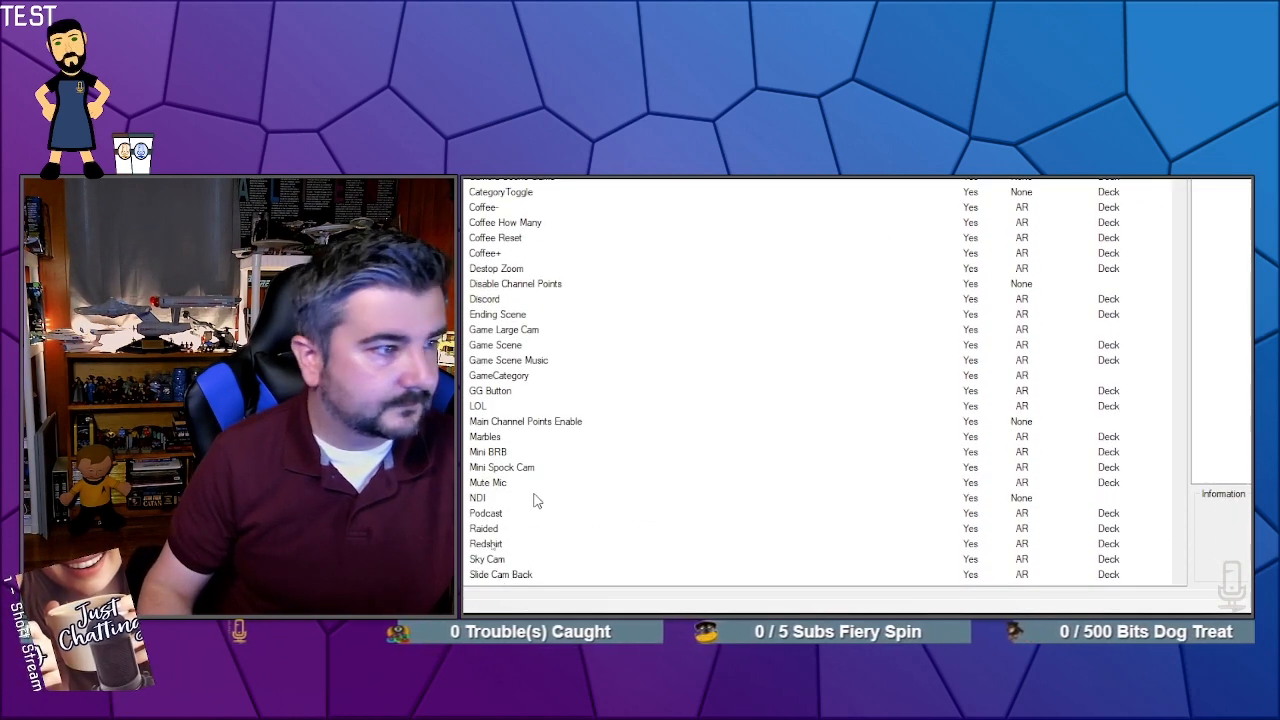
{"action": "scroll", "scroll_direction": "down", "scroll_amount": 3}
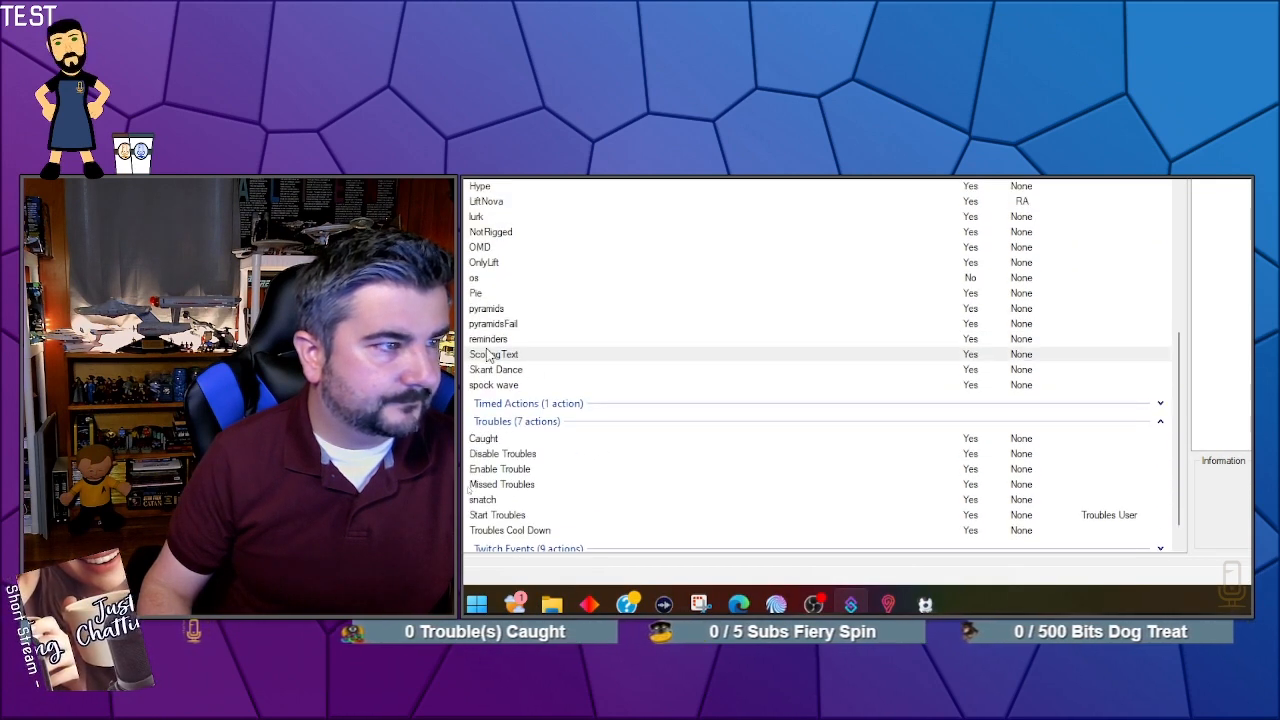
- Duplicate the ScollingText action and rename the copy ScollingTextHide
{"action": "right_click", "coordinate": [493, 354]}
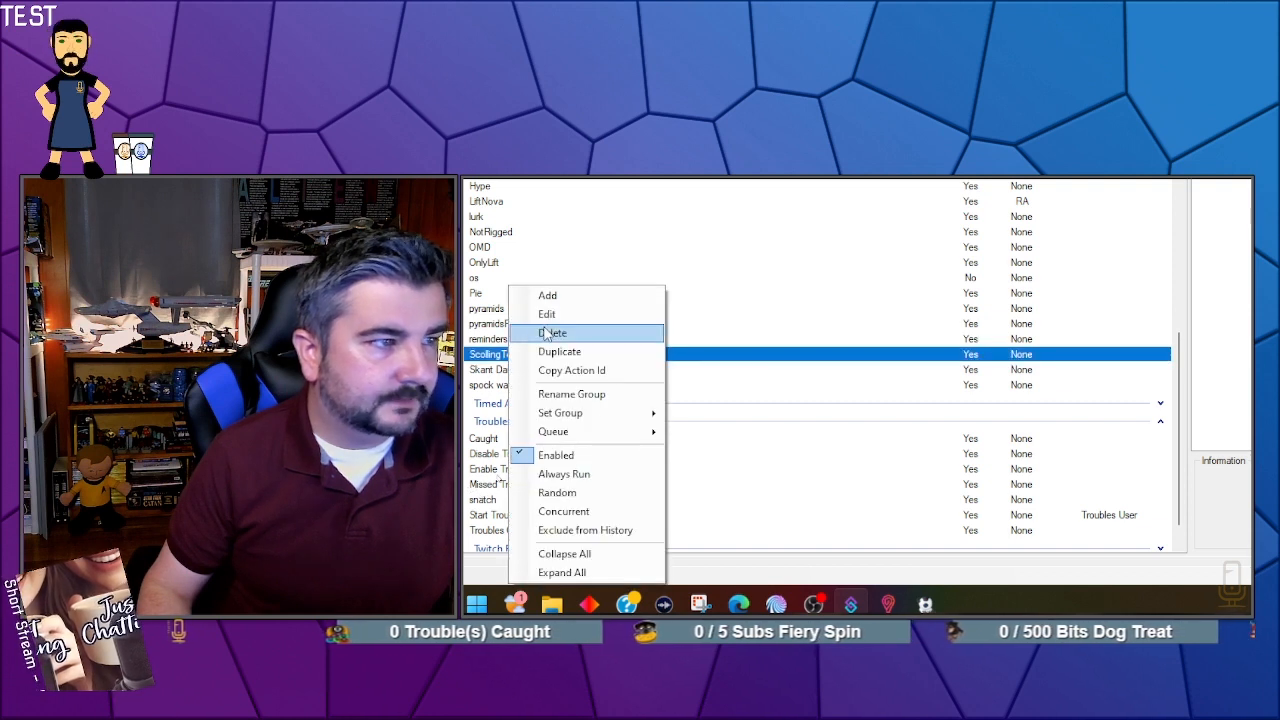
{"action": "left_click", "coordinate": [559, 351]}
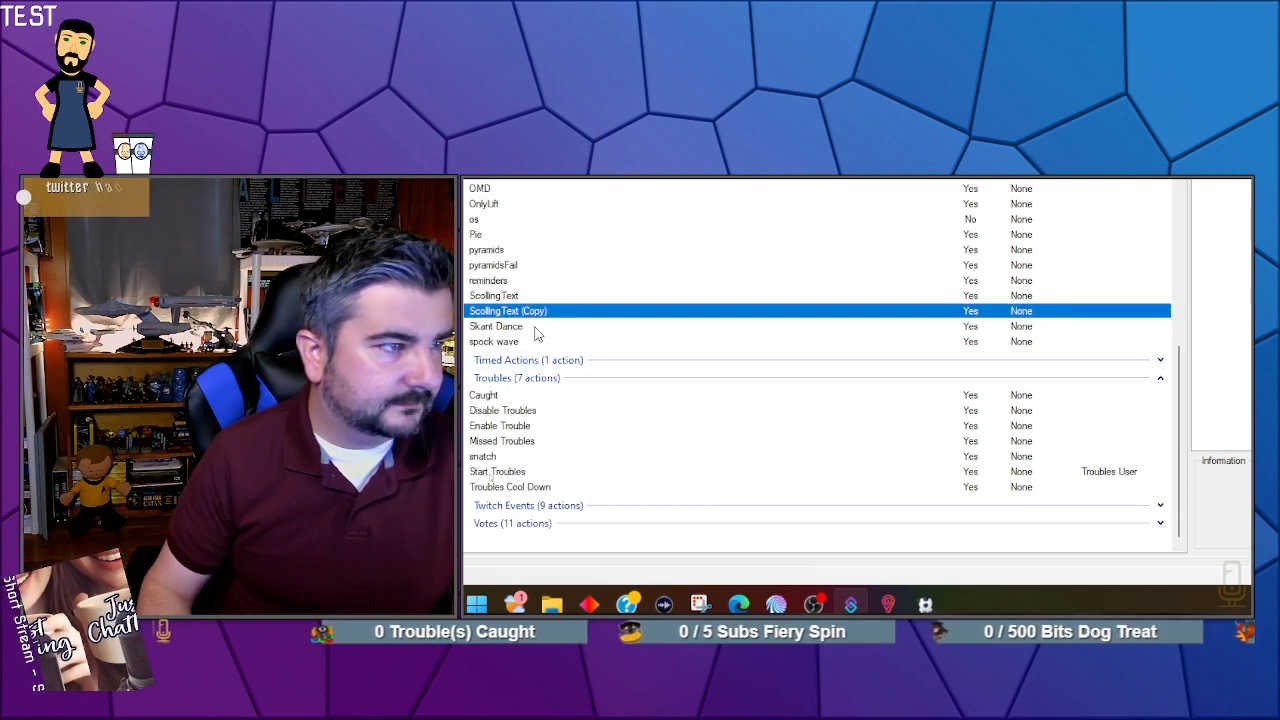
{"action": "right_click", "coordinate": [507, 310]}
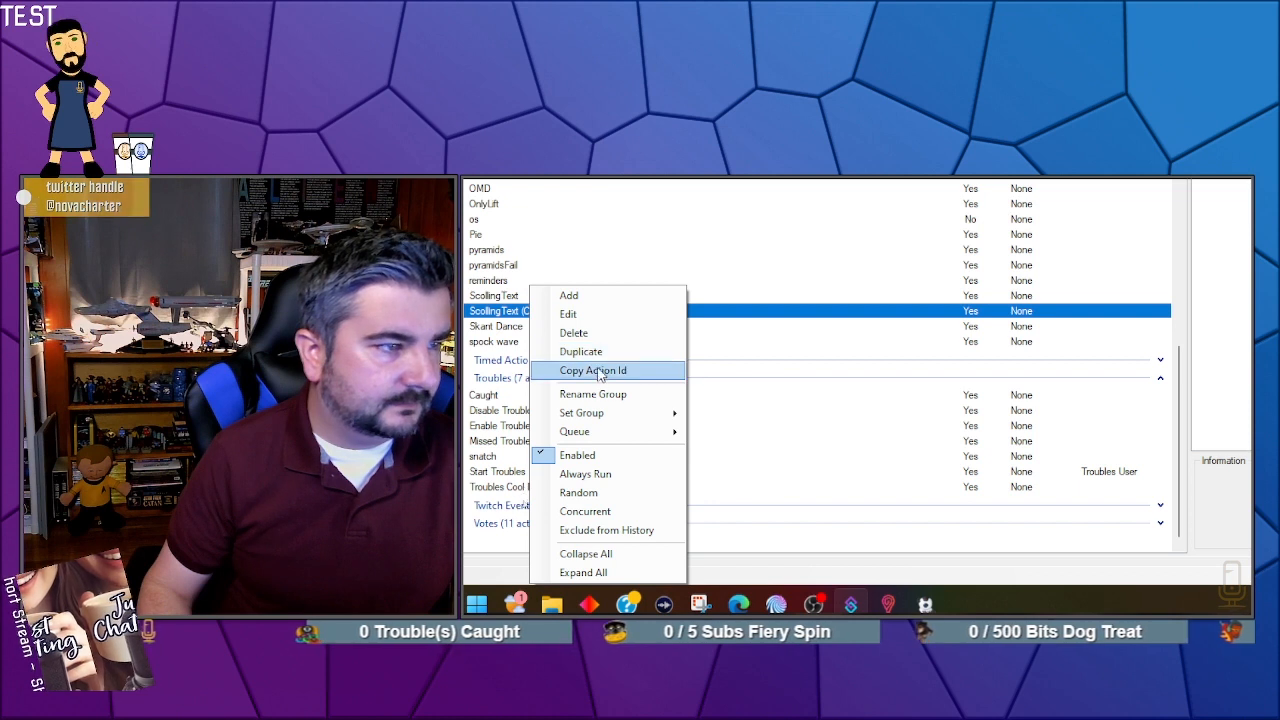
{"action": "mouse_move", "coordinate": [590, 431]}
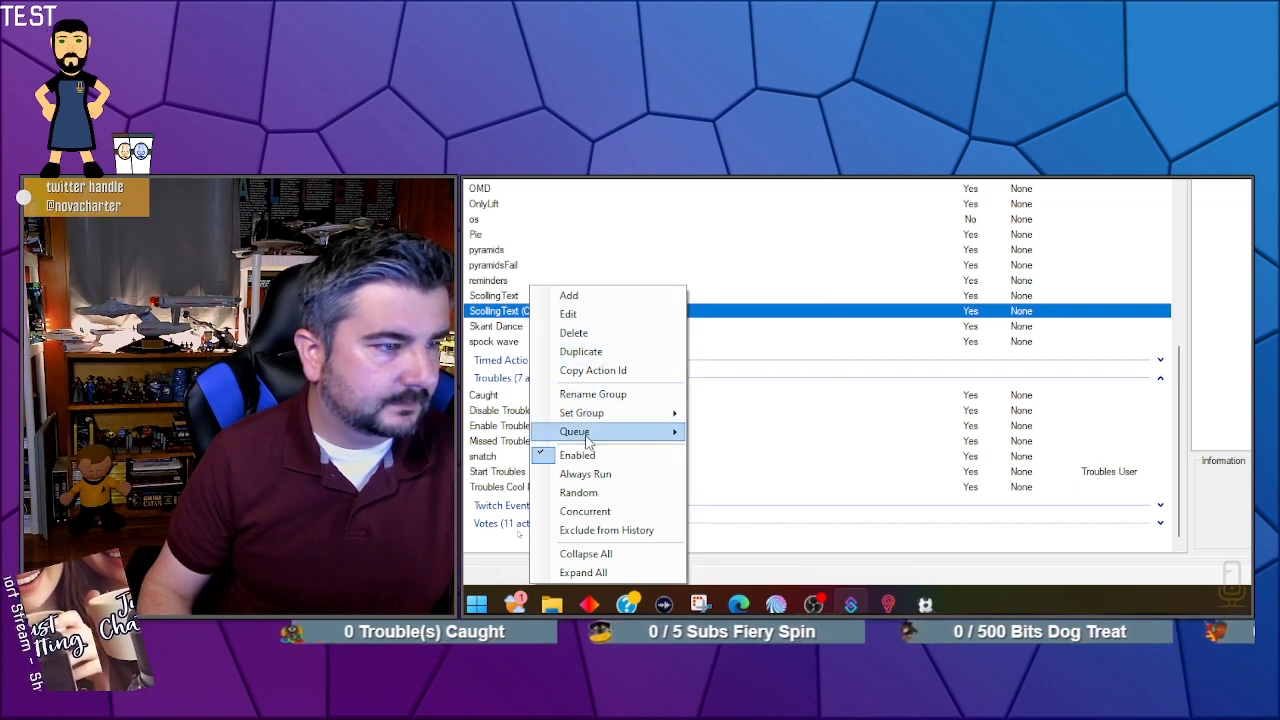
{"action": "mouse_move", "coordinate": [593, 370]}
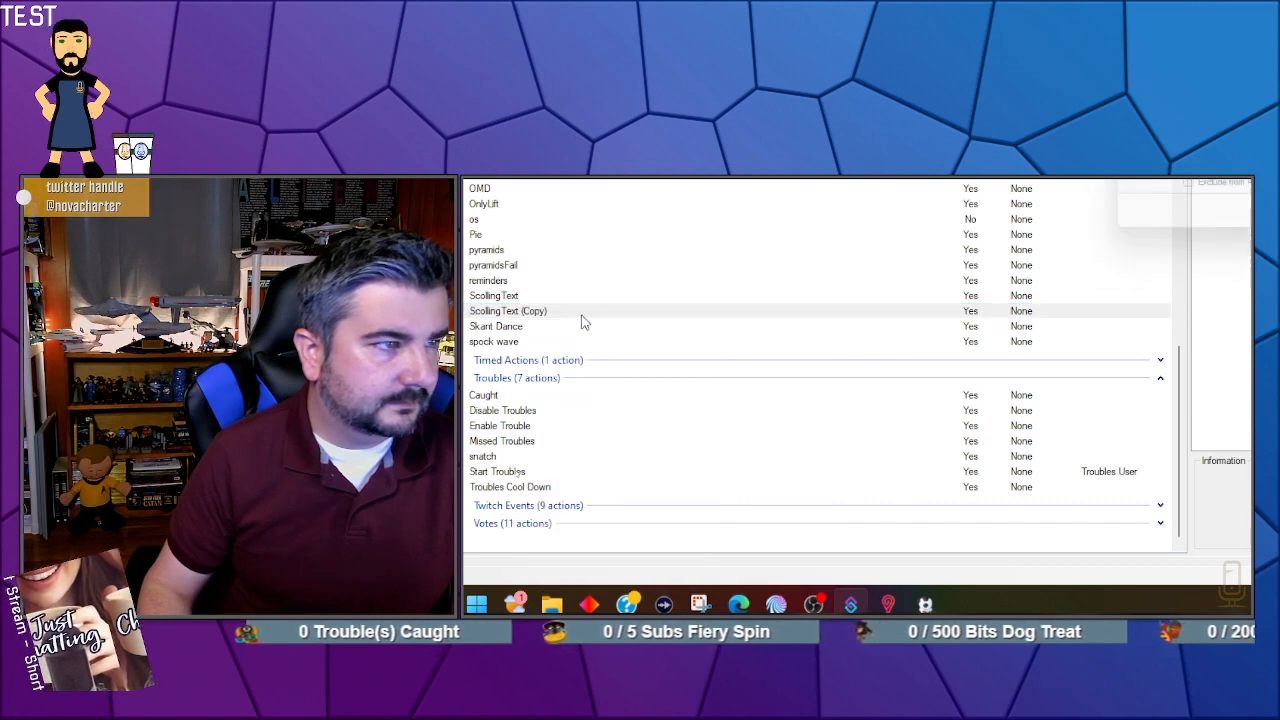
{"action": "double_click", "coordinate": [508, 310]}
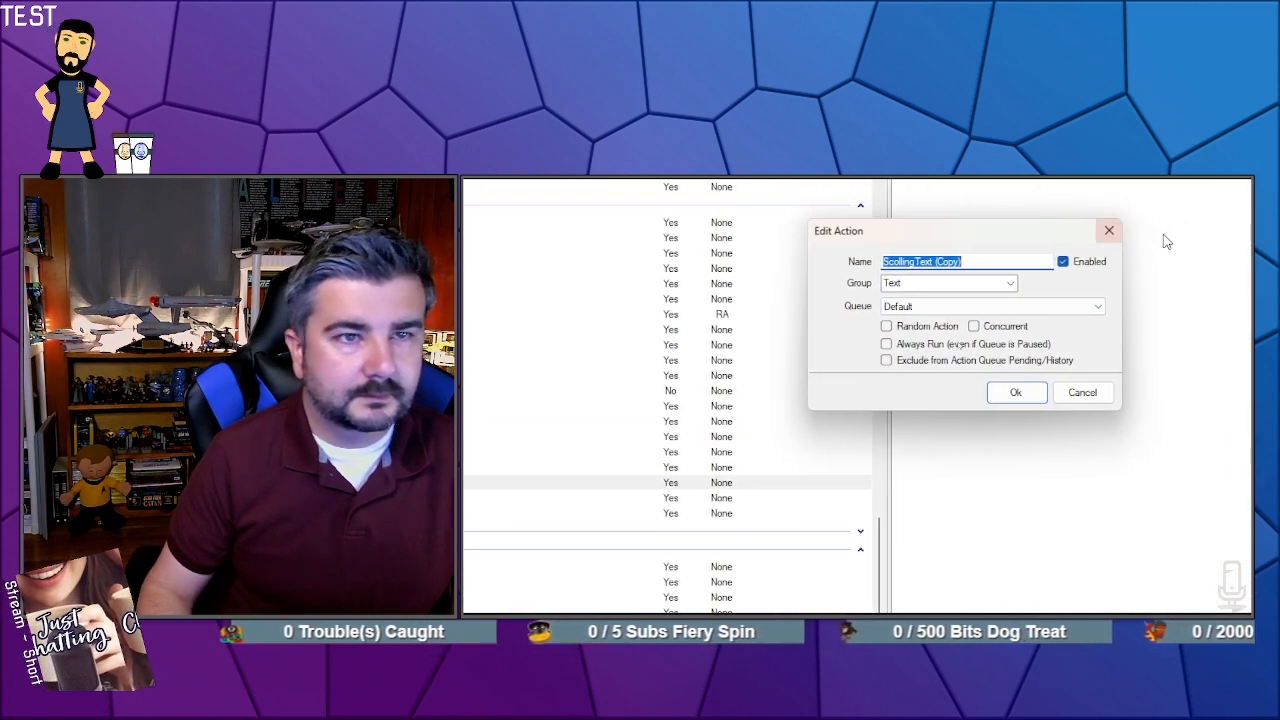
{"action": "left_click", "coordinate": [950, 297]}
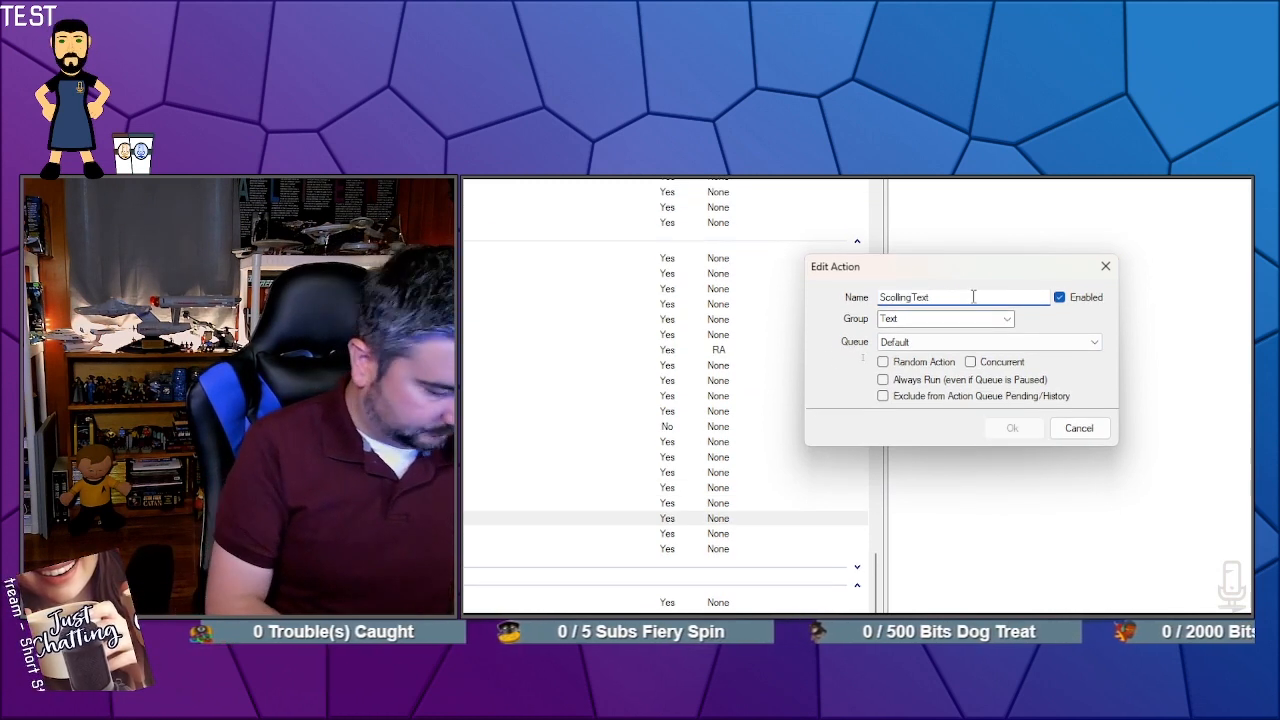
{"action": "type", "text": "Hide"}
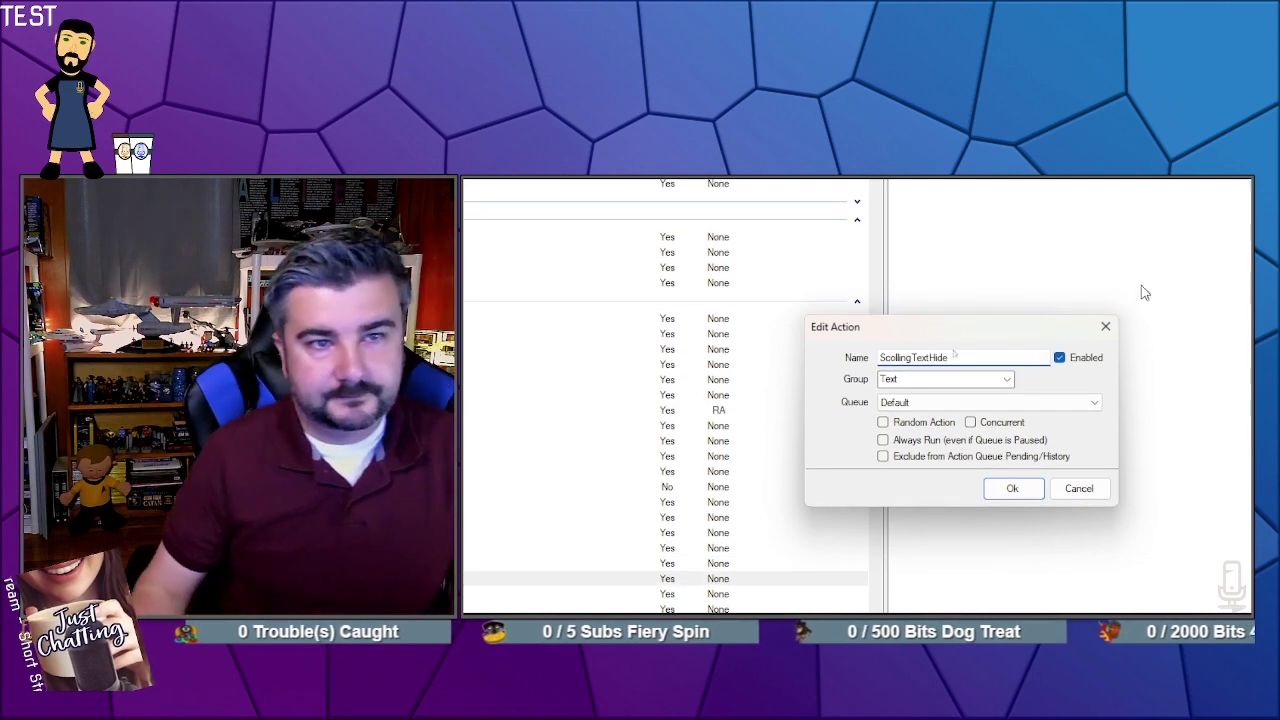
{"action": "left_click", "coordinate": [1012, 488]}
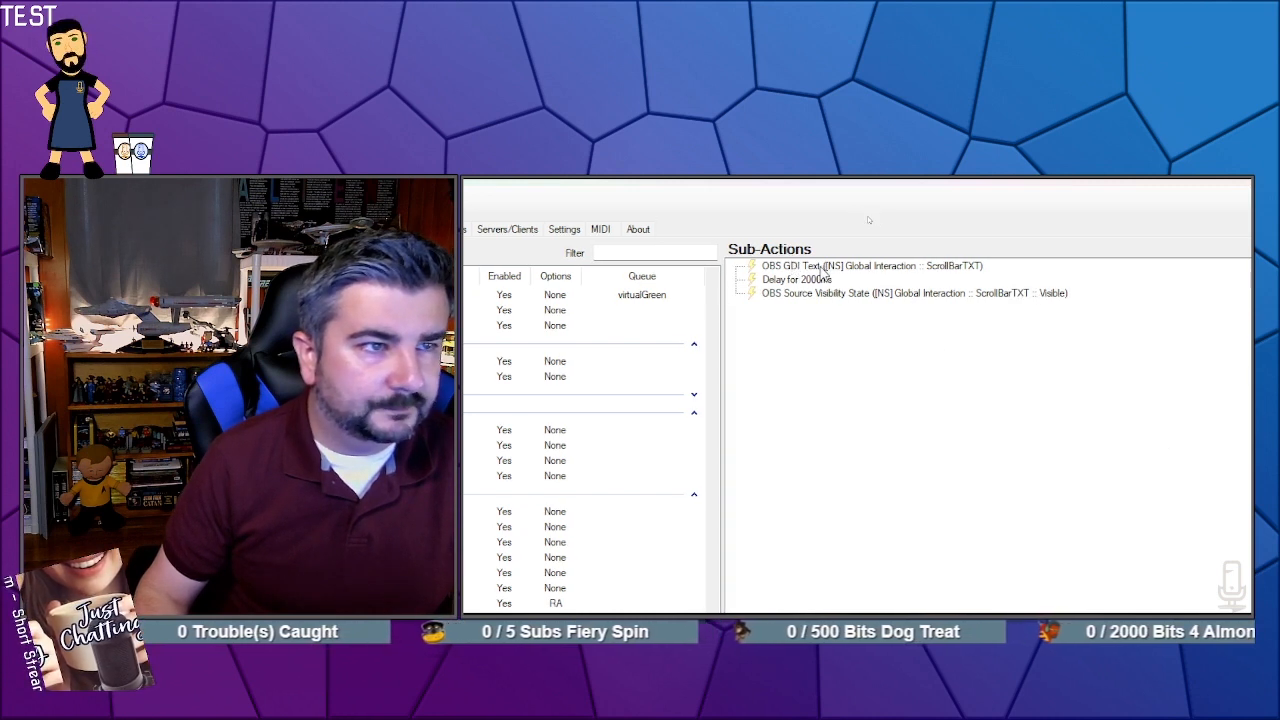
- Delete the OBS GDI Text sub-action from ScollingTextHide
{"action": "left_click", "coordinate": [872, 265]}
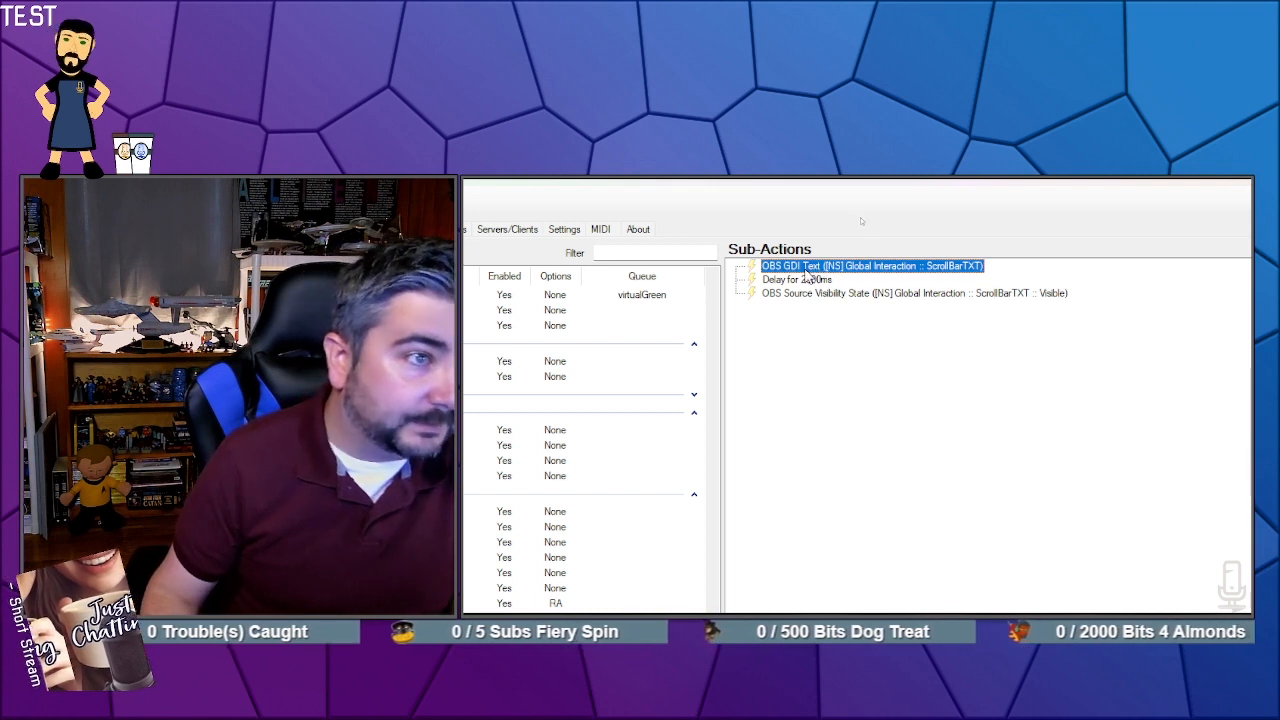
{"action": "right_click", "coordinate": [870, 266]}
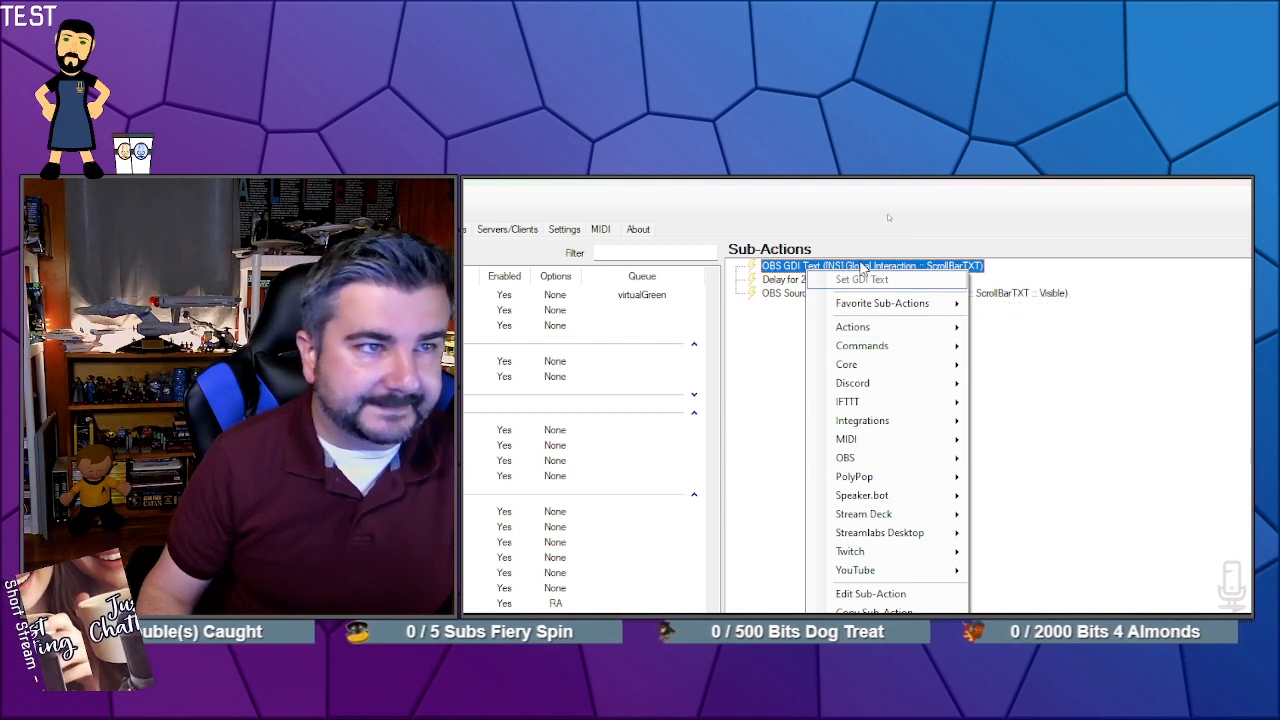
{"action": "mouse_move", "coordinate": [880, 364]}
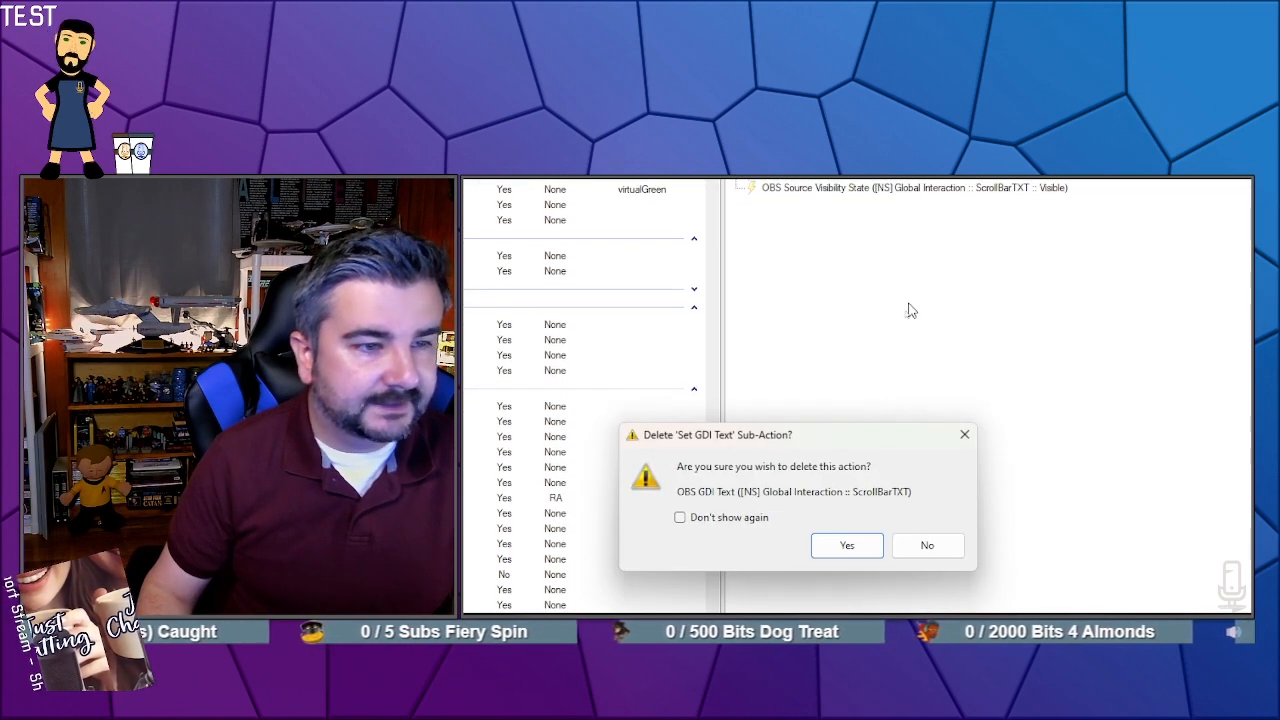
{"action": "left_click", "coordinate": [846, 545]}
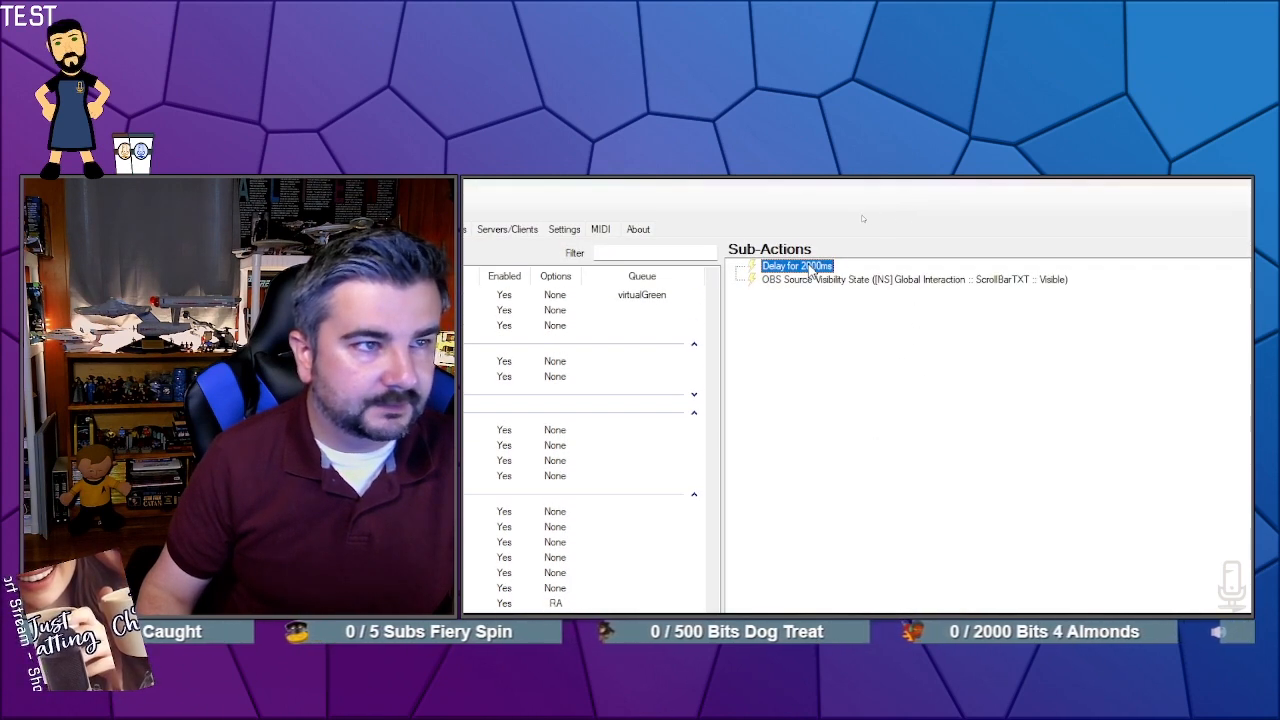
- Switch the ScrollBarTXT visibility sub-action's state to Hidden
{"action": "right_click", "coordinate": [797, 266]}
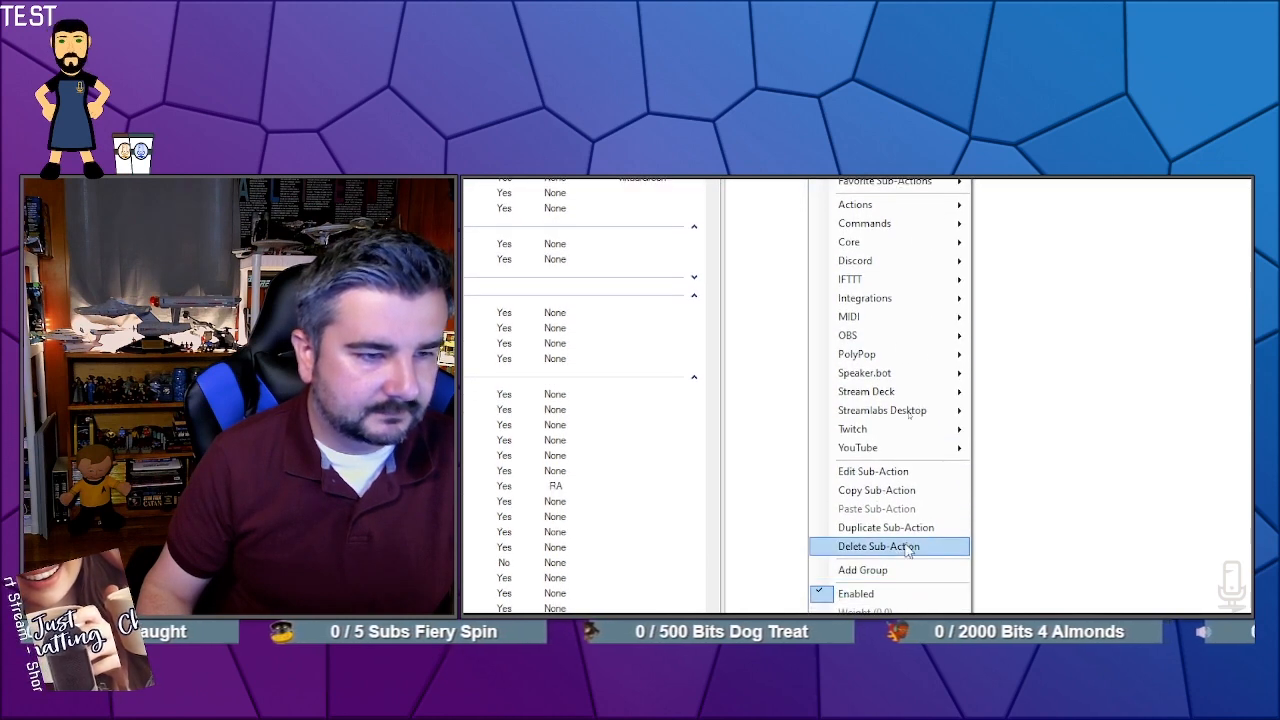
{"action": "mouse_move", "coordinate": [885, 527]}
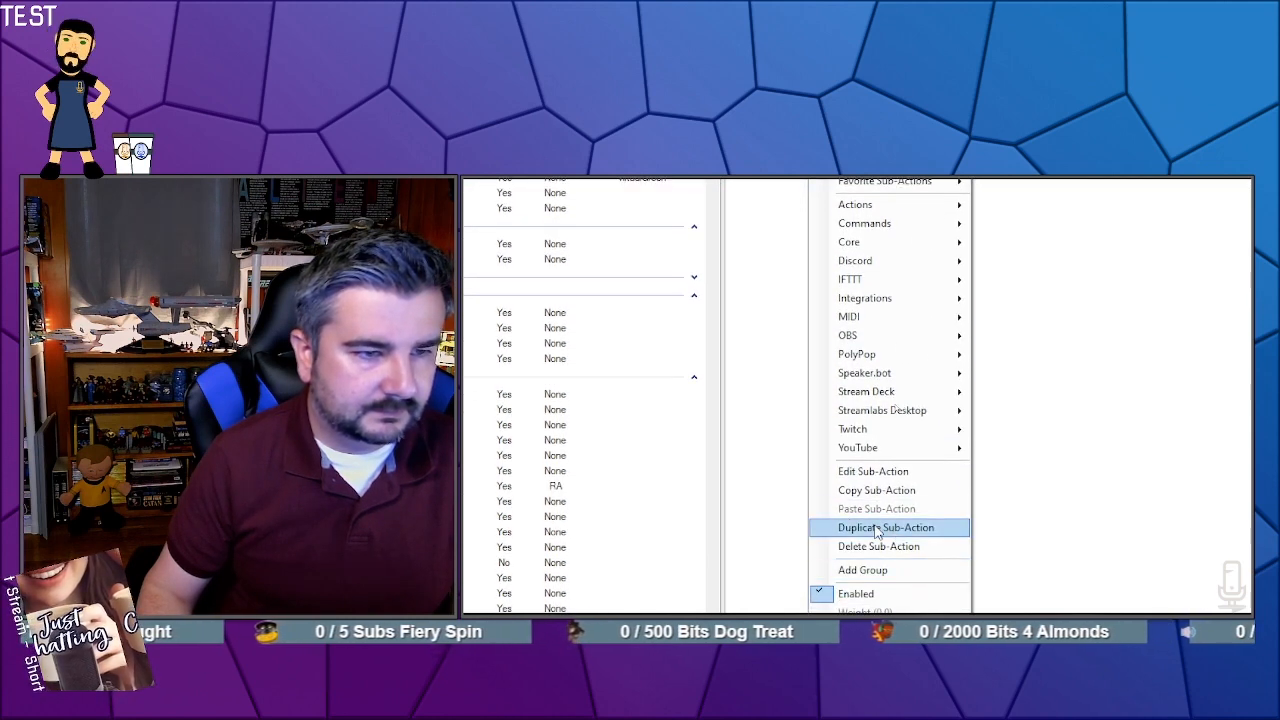
{"action": "left_click", "coordinate": [885, 527]}
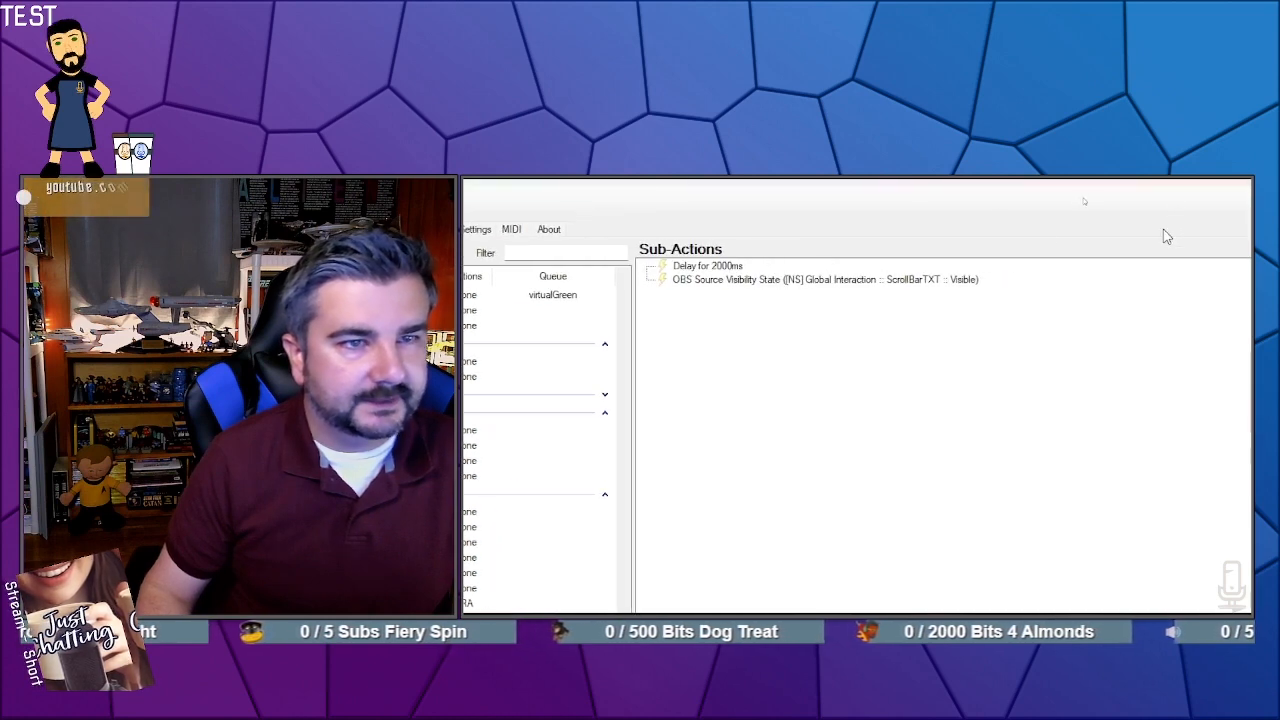
{"action": "double_click", "coordinate": [810, 279]}
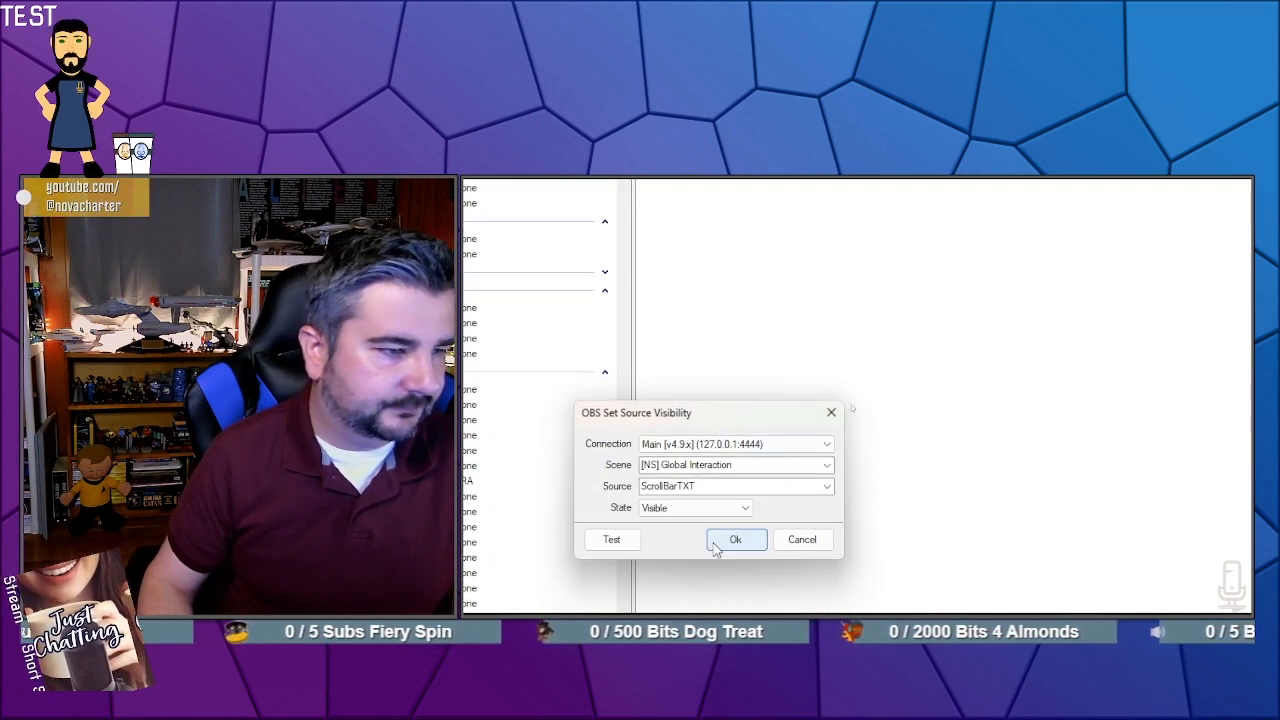
{"action": "left_click", "coordinate": [694, 507]}
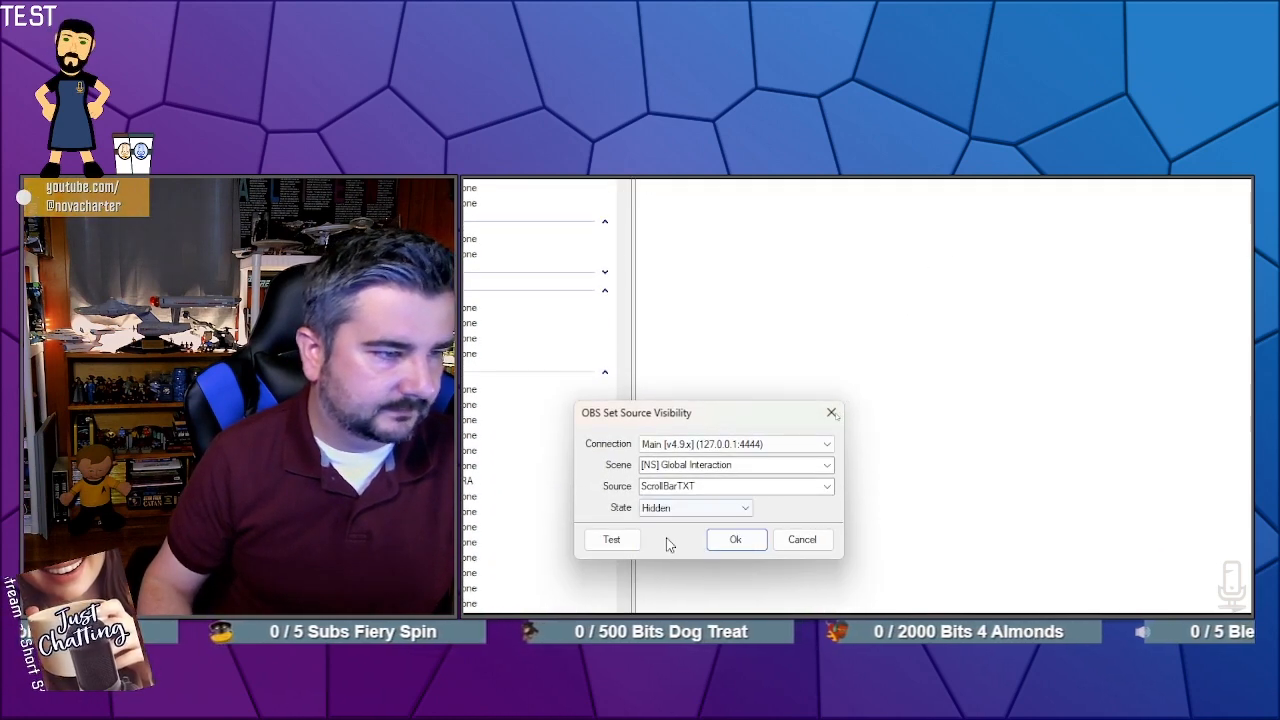
{"action": "left_click", "coordinate": [735, 539]}
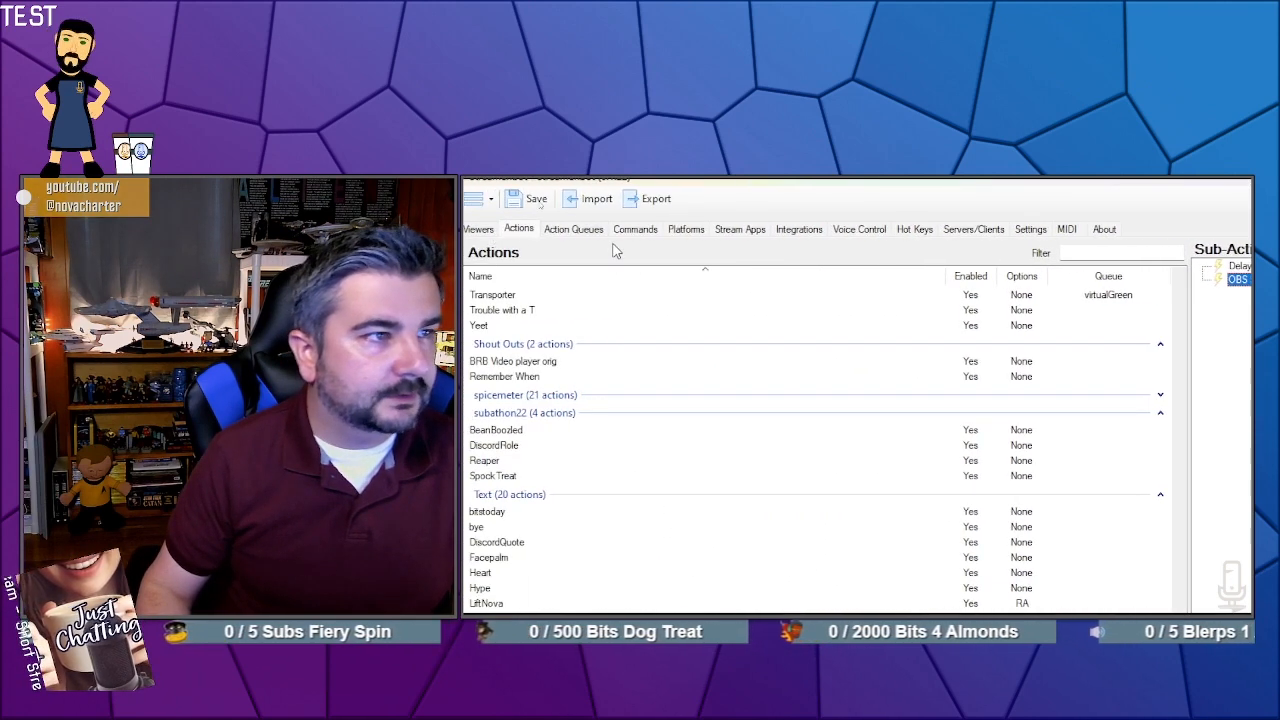
- Add a MOD-group !scroll command running ScollingText, allowed for Moderators with Allow grant
{"action": "left_click", "coordinate": [635, 229]}
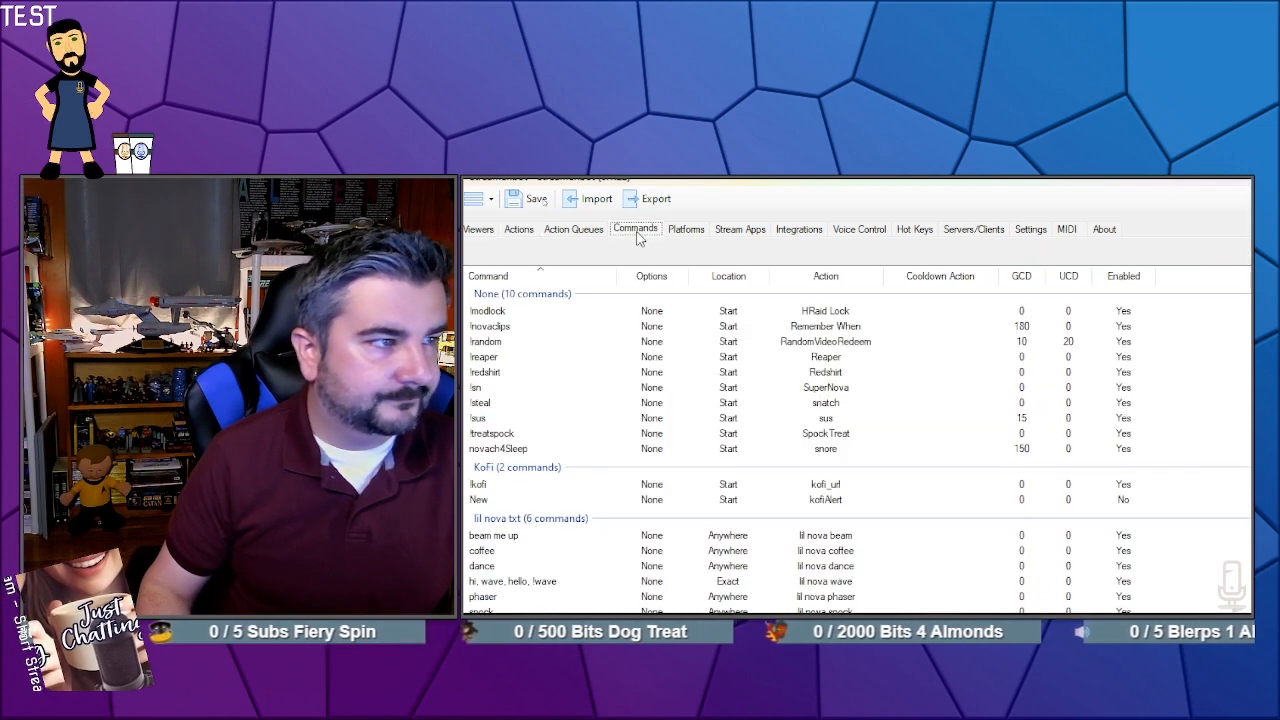
{"action": "mouse_move", "coordinate": [715, 407]}
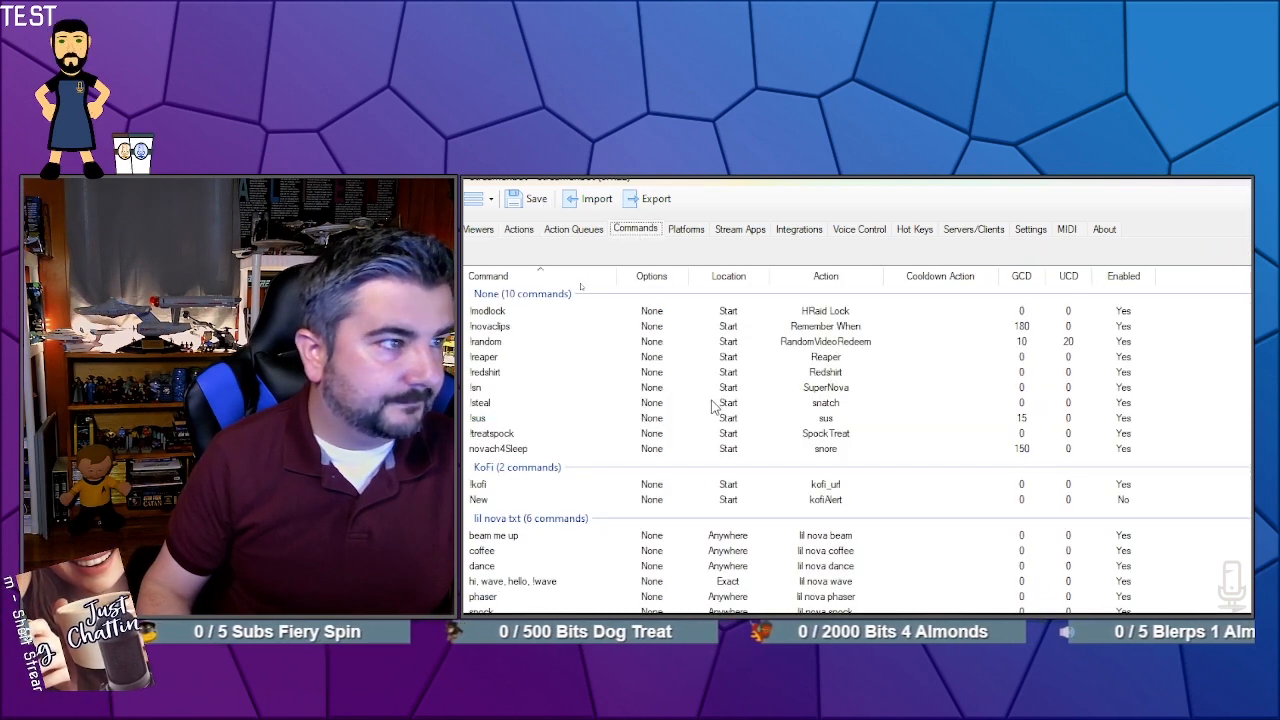
{"action": "scroll", "scroll_direction": "down", "scroll_amount": 3}
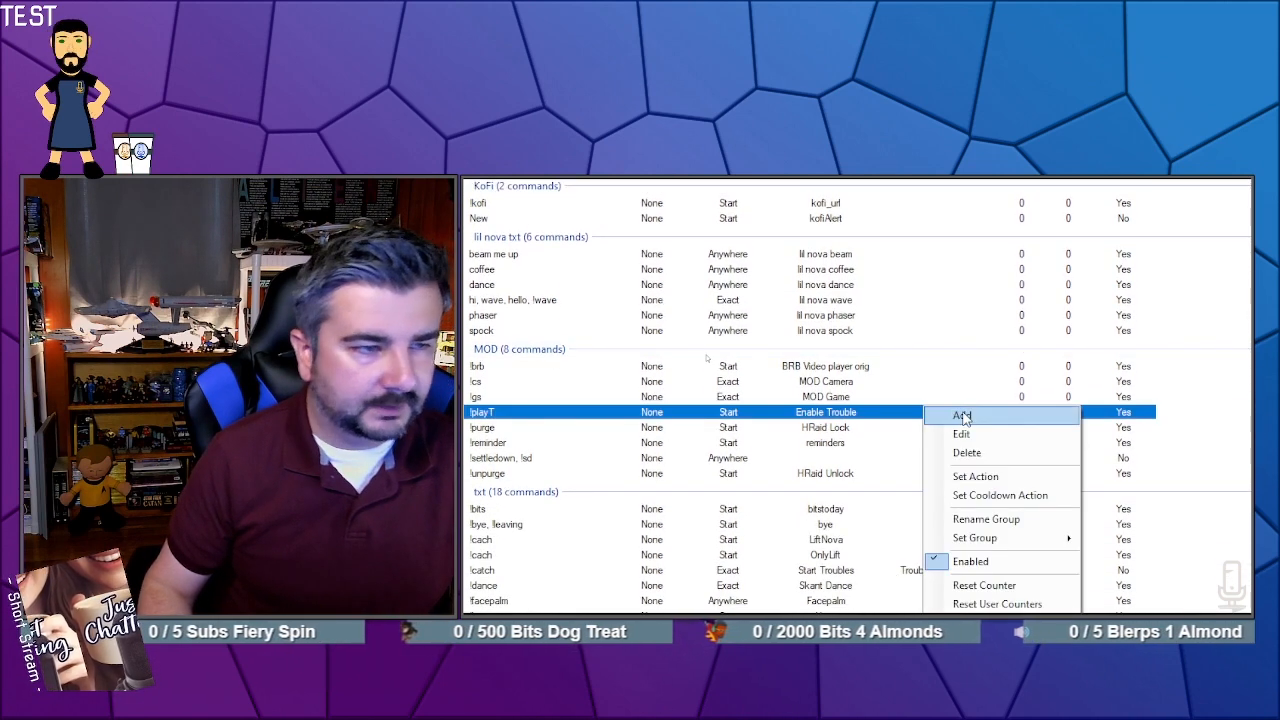
{"action": "left_click", "coordinate": [962, 415]}
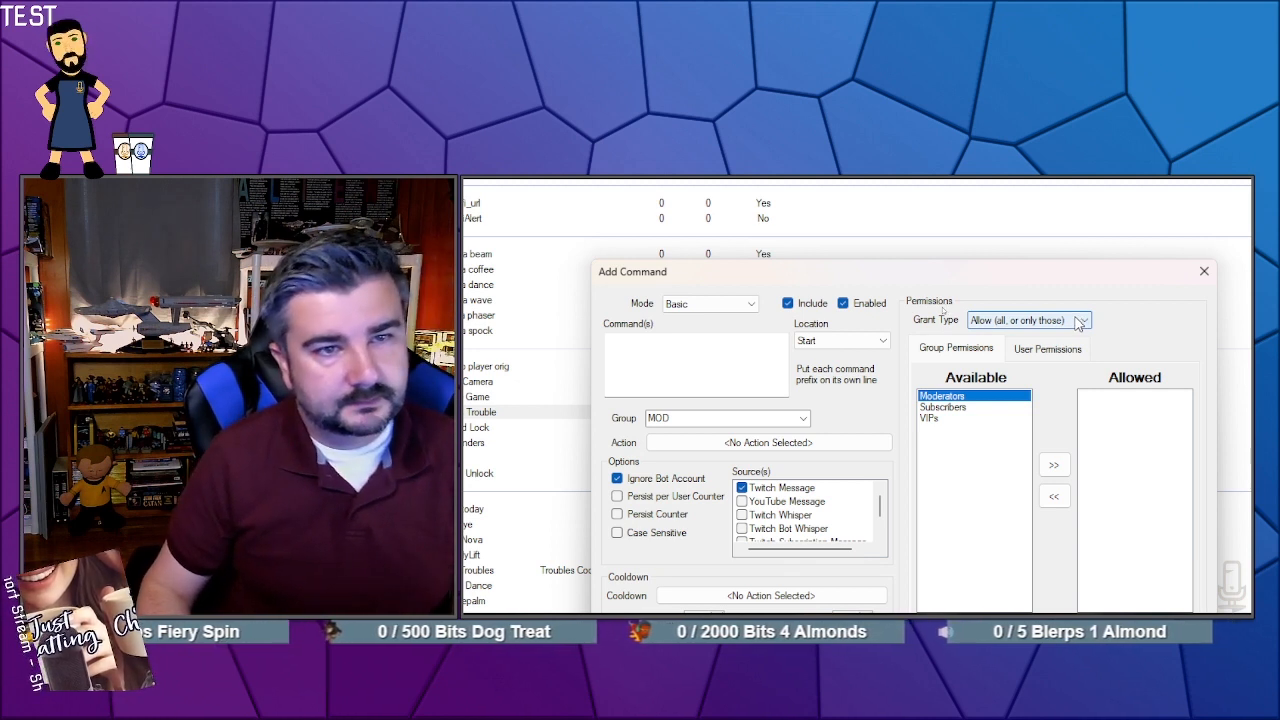
{"action": "left_click", "coordinate": [1053, 464]}
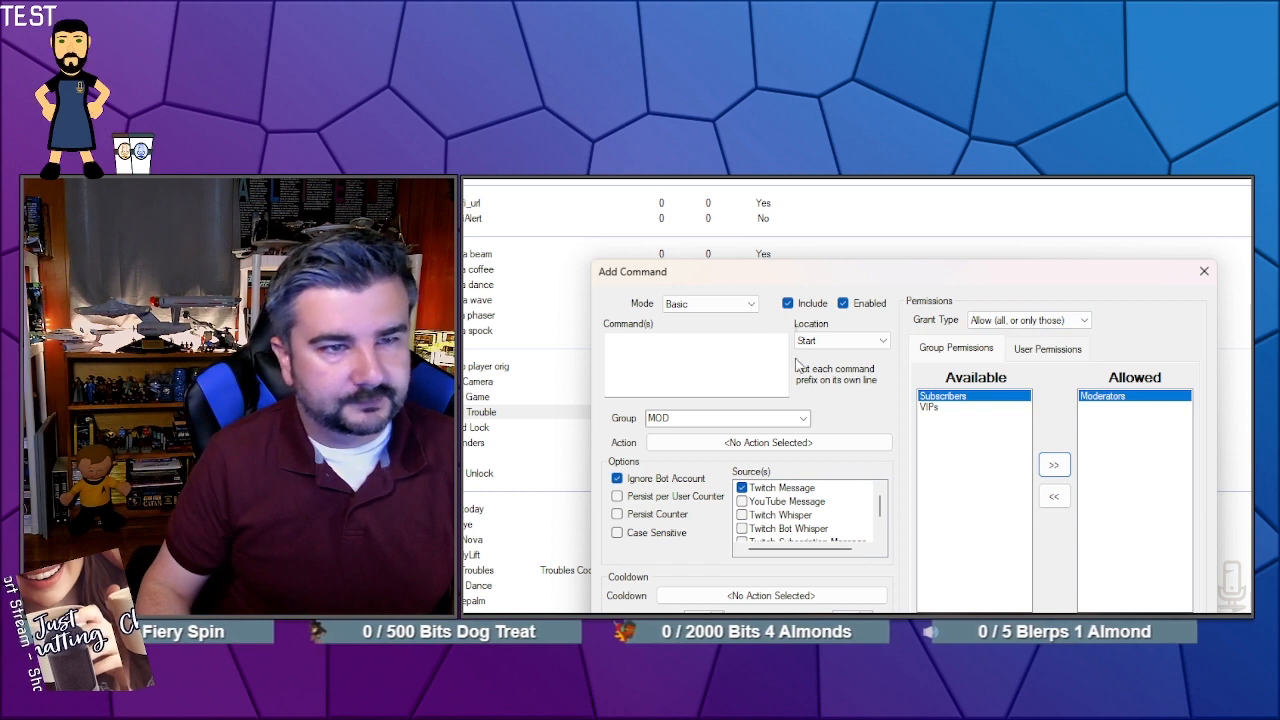
{"action": "left_click", "coordinate": [695, 360]}
{"action": "type", "text": "!"}
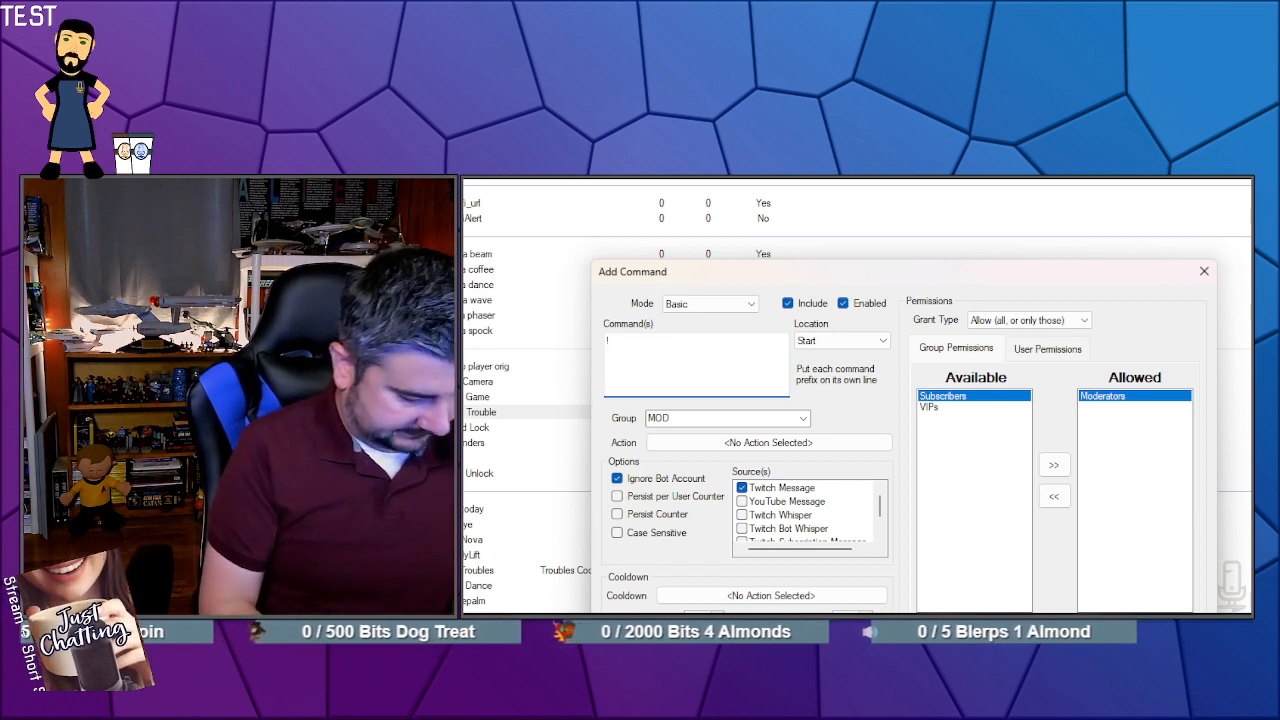
{"action": "type", "text": "s"}
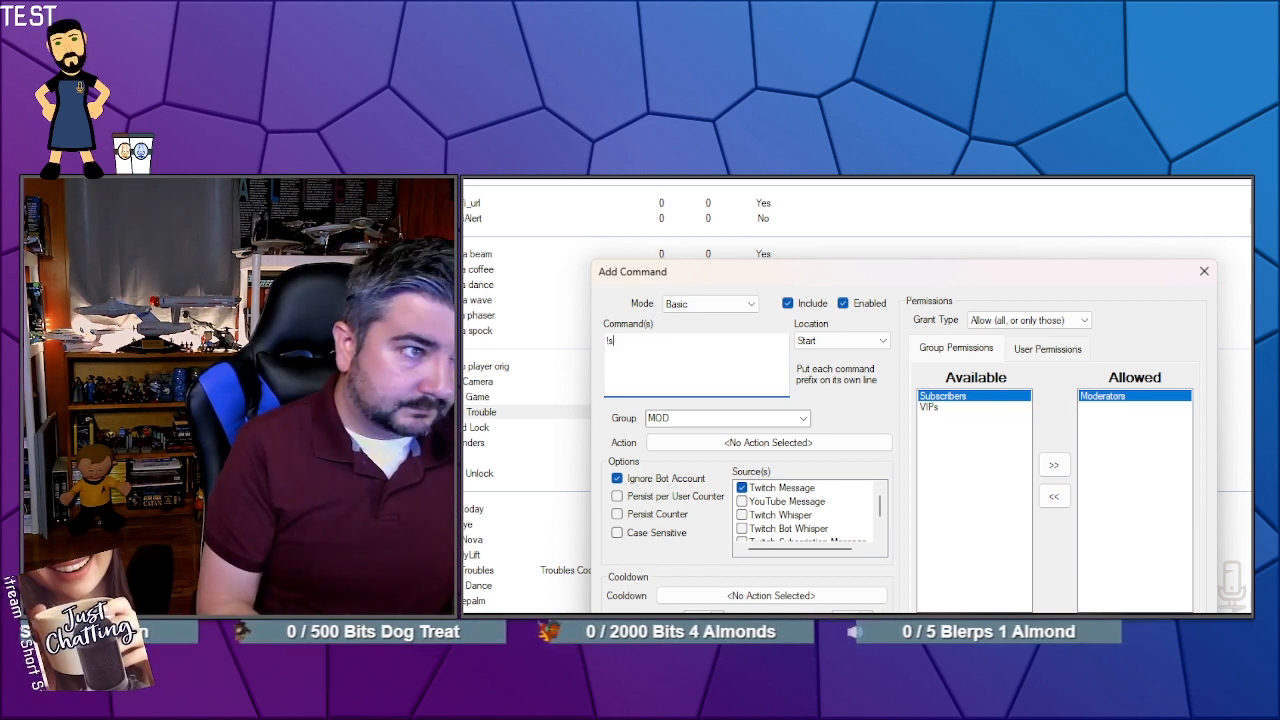
{"action": "type", "text": "!scroll"}
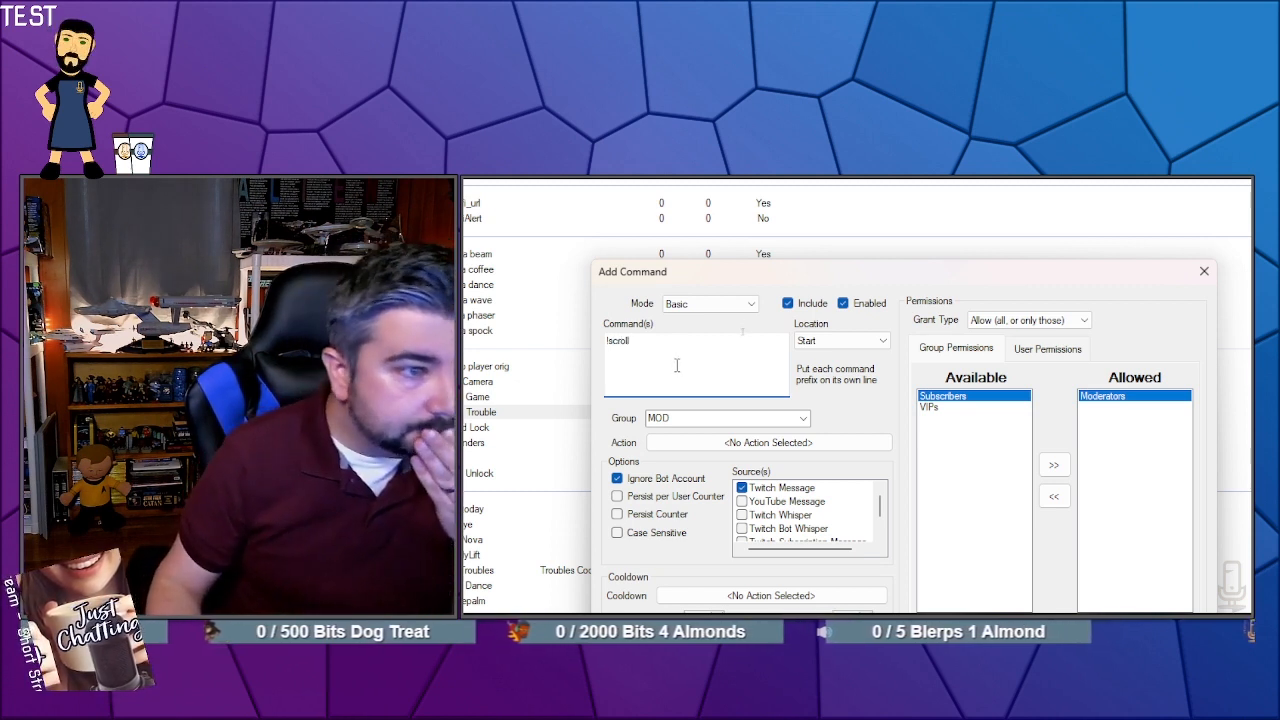
{"action": "left_click", "coordinate": [768, 442]}
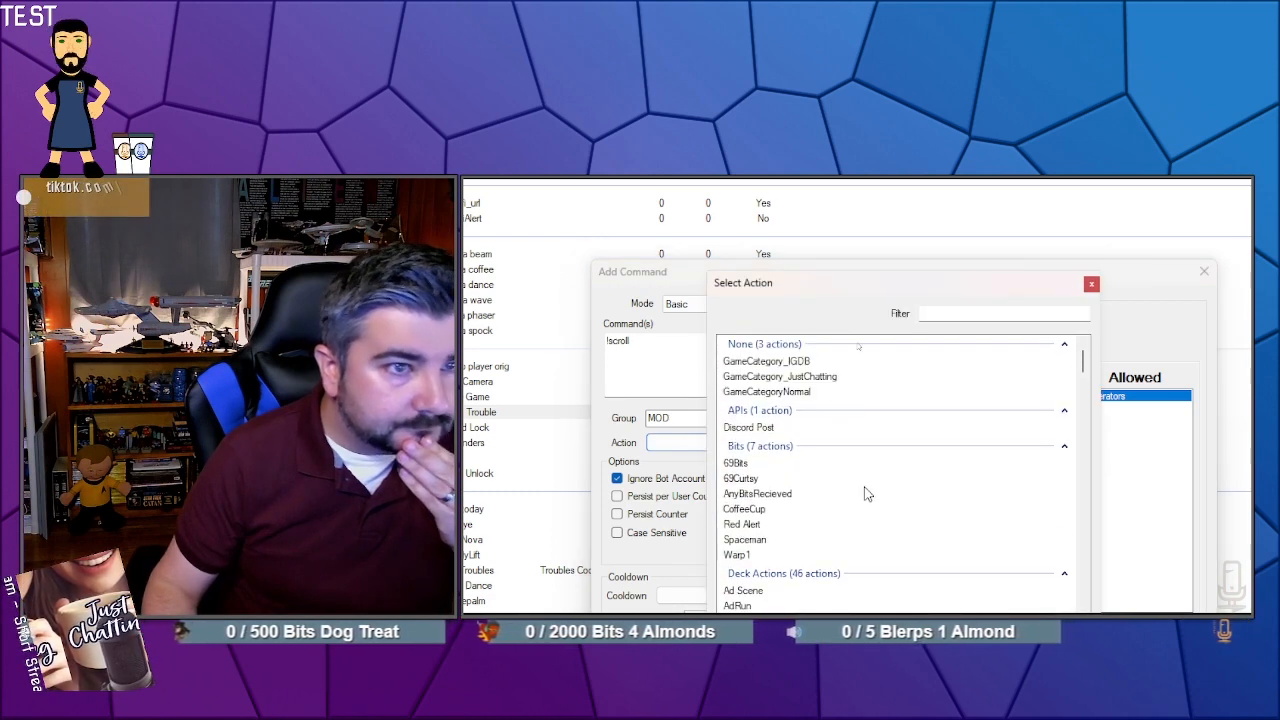
{"action": "type", "text": "scol"}
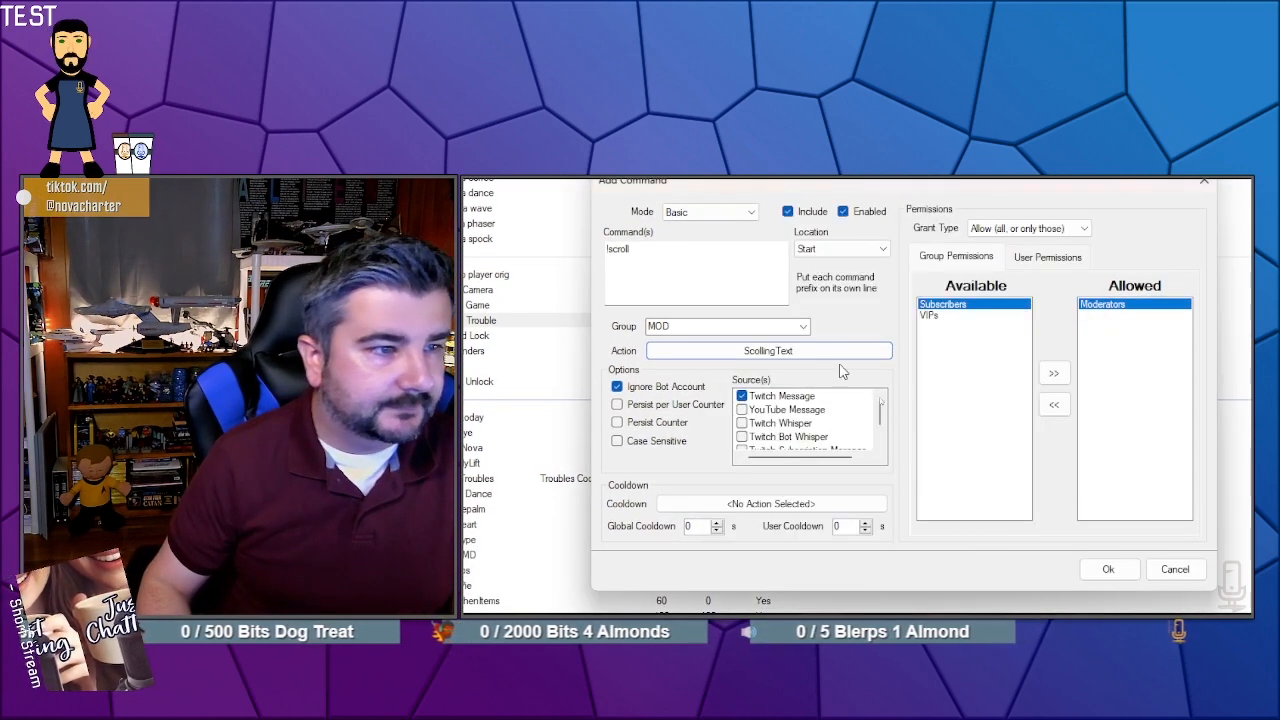
{"action": "mouse_move", "coordinate": [975, 390]}
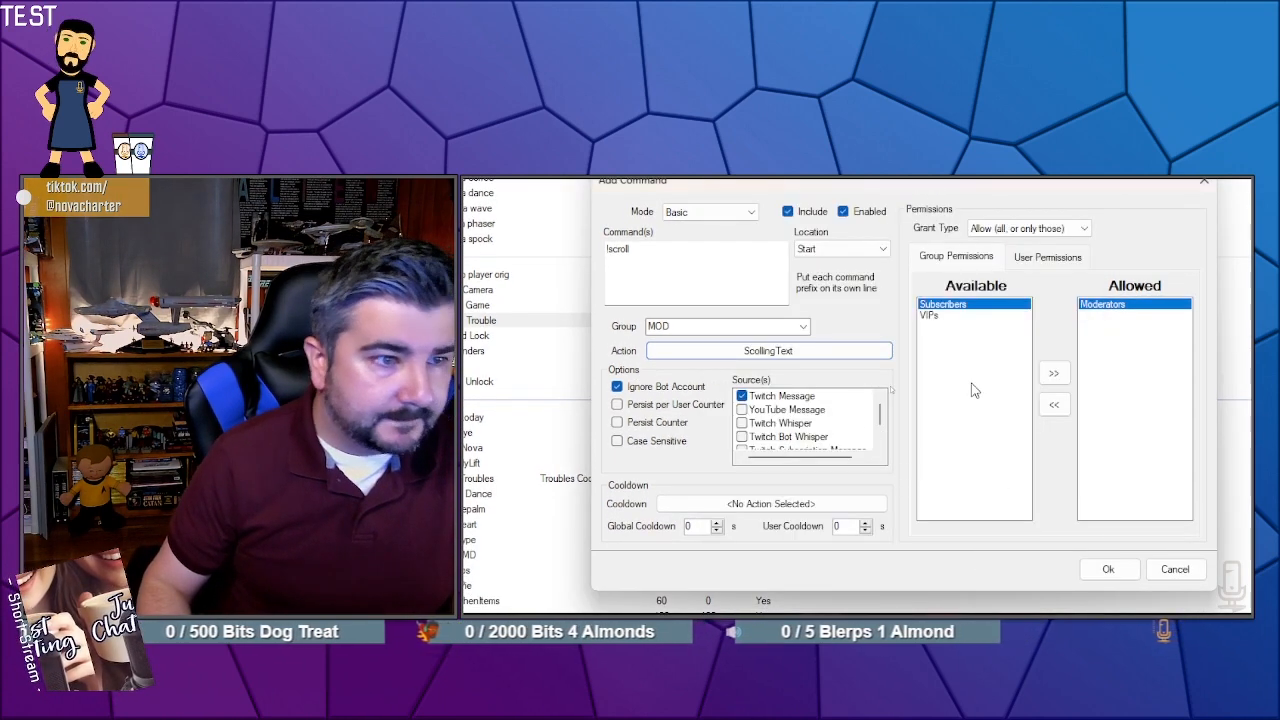
{"action": "mouse_move", "coordinate": [988, 366]}
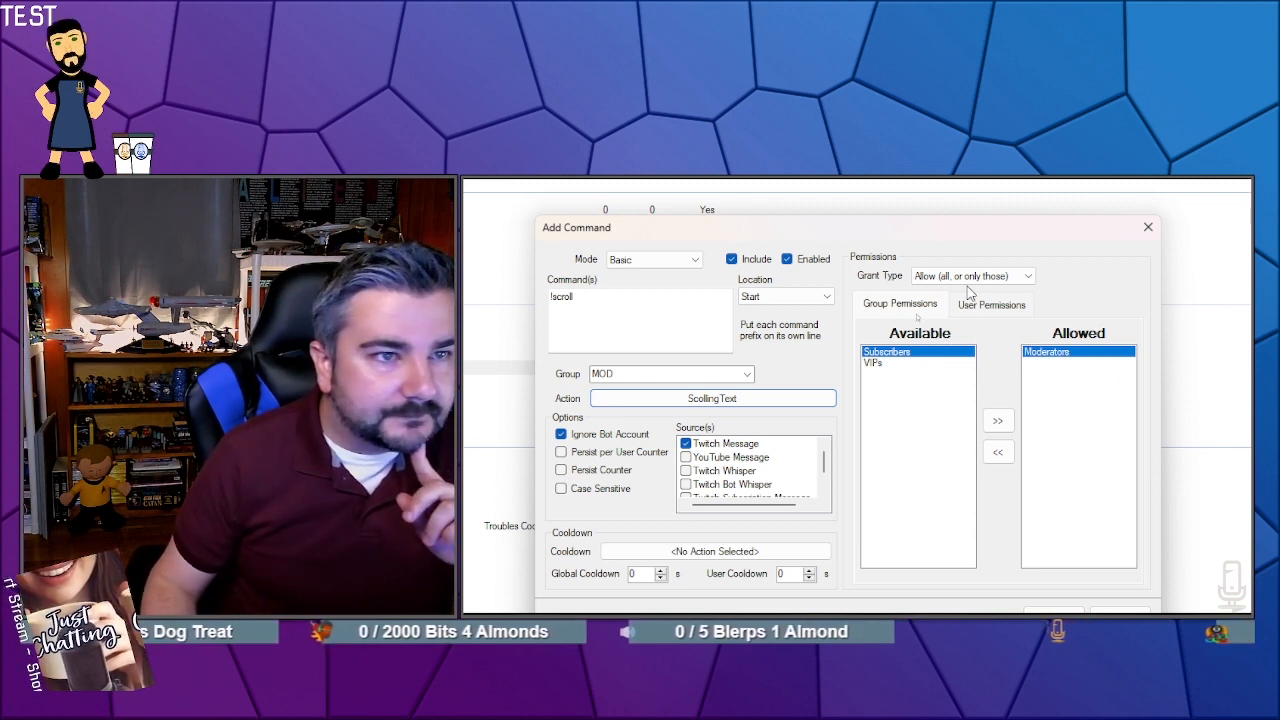
{"action": "left_click", "coordinate": [1028, 275]}
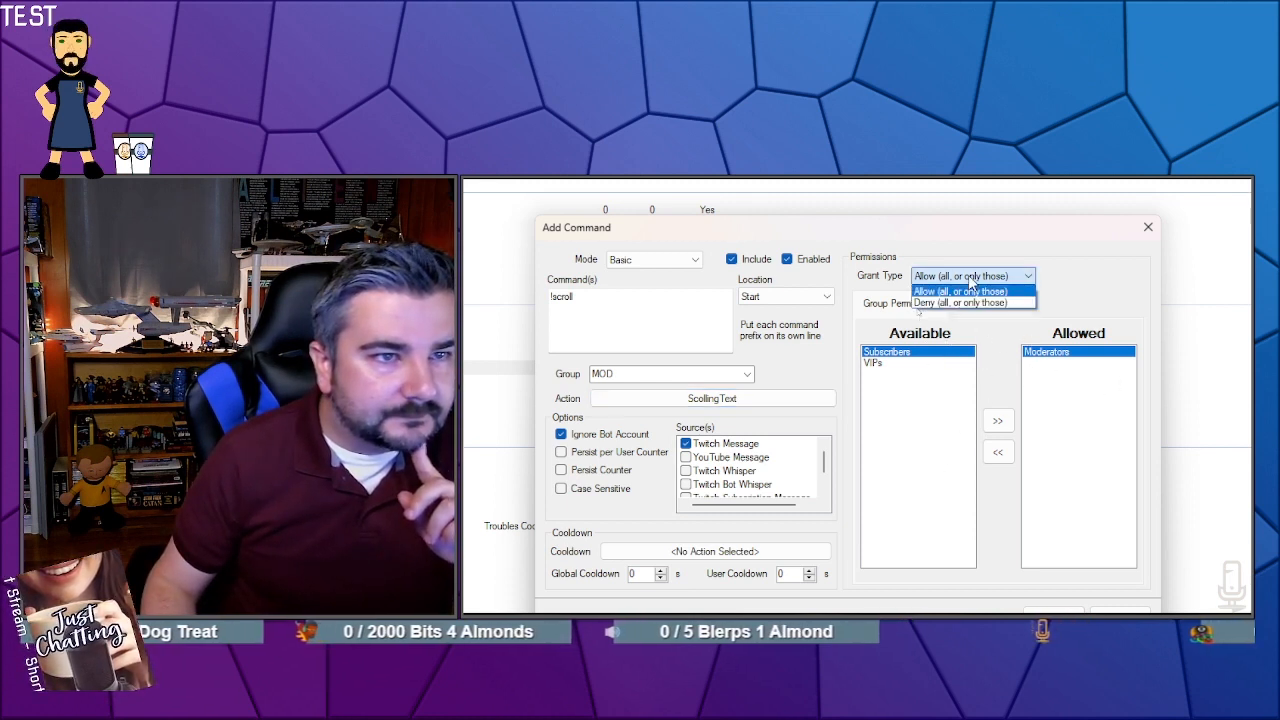
{"action": "left_click", "coordinate": [959, 291]}
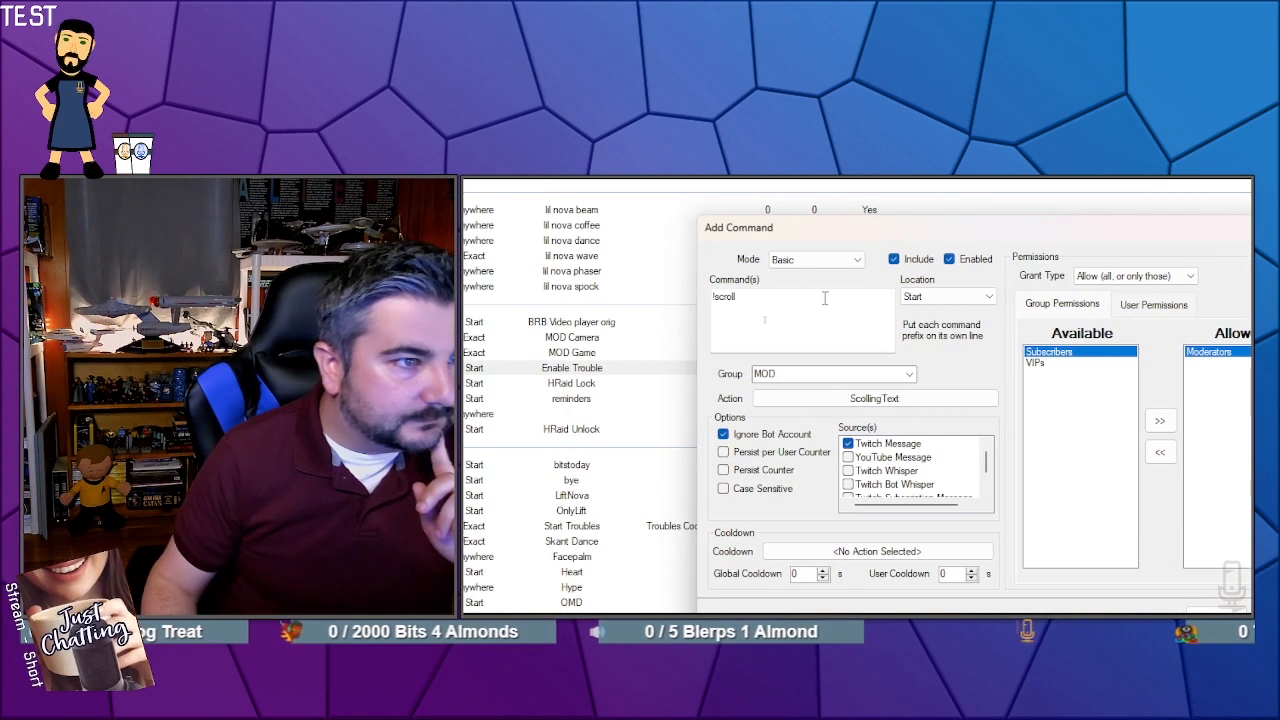
{"action": "mouse_move", "coordinate": [957, 354]}
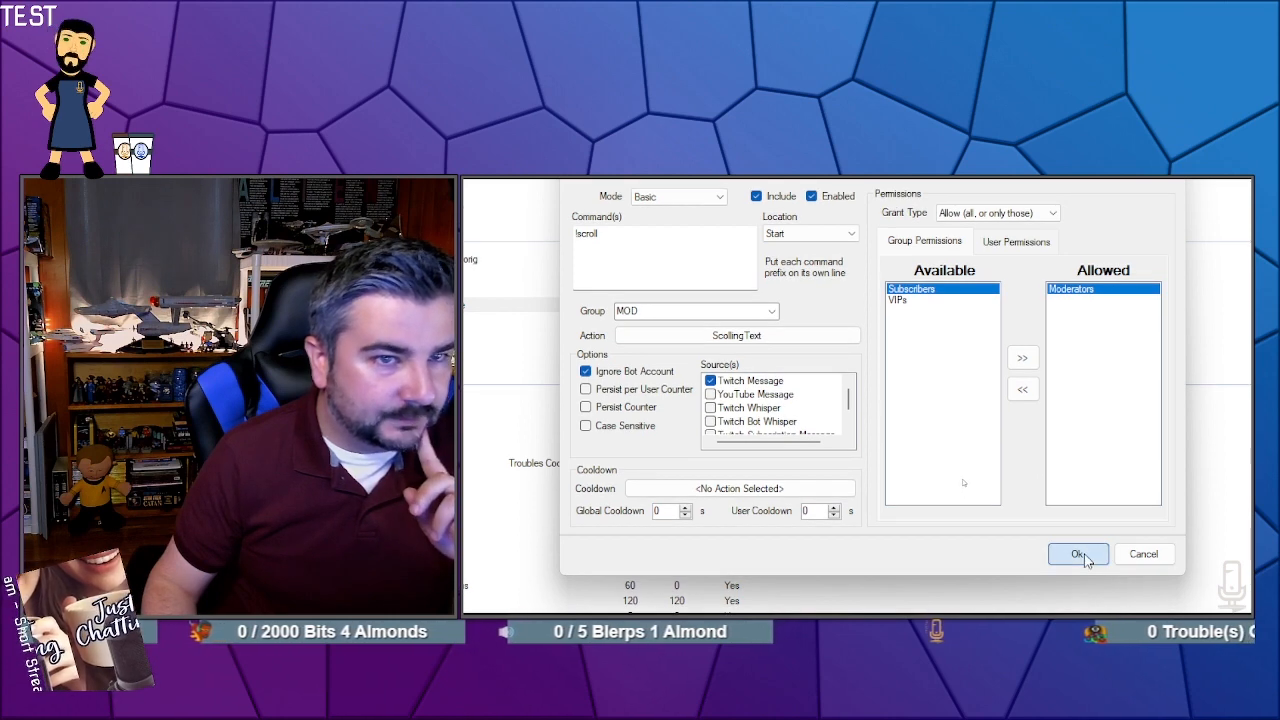
- Save !scroll, add a !hidescroll command, and filter its action picker for 'sco'
{"action": "left_click", "coordinate": [1077, 554]}
{"action": "type", "text": "!"}
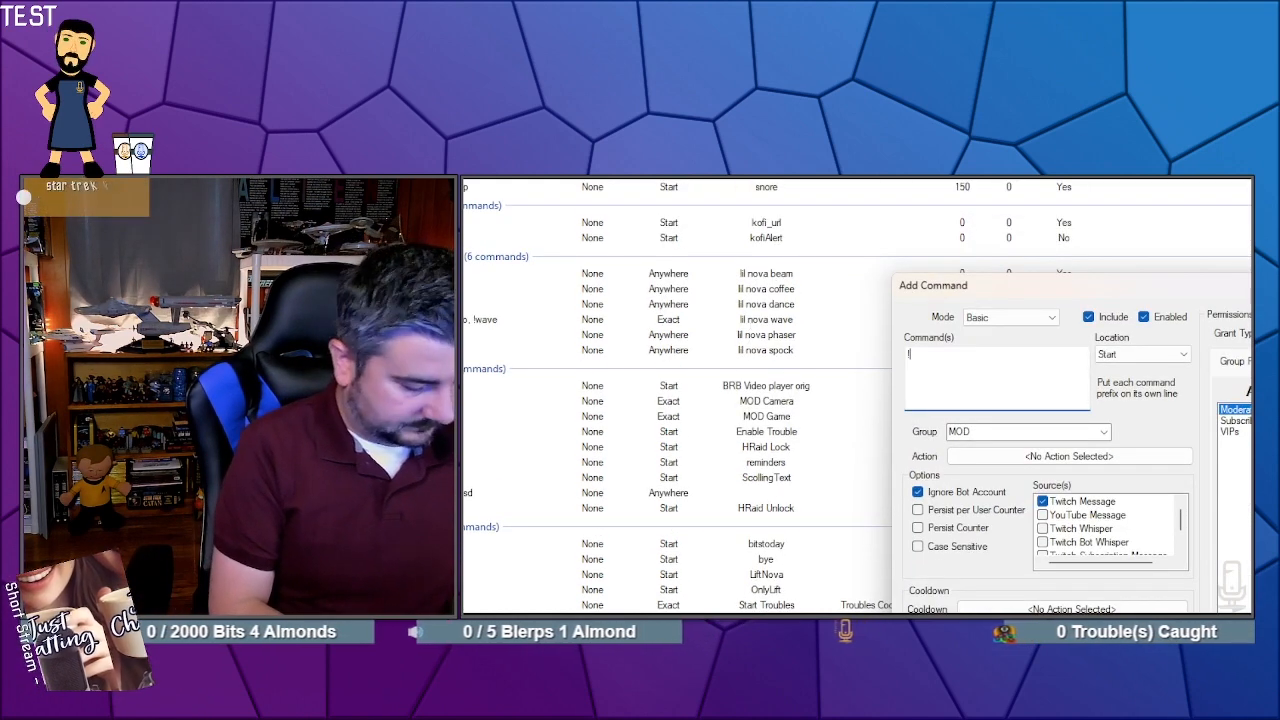
{"action": "type", "text": "hidescroll"}
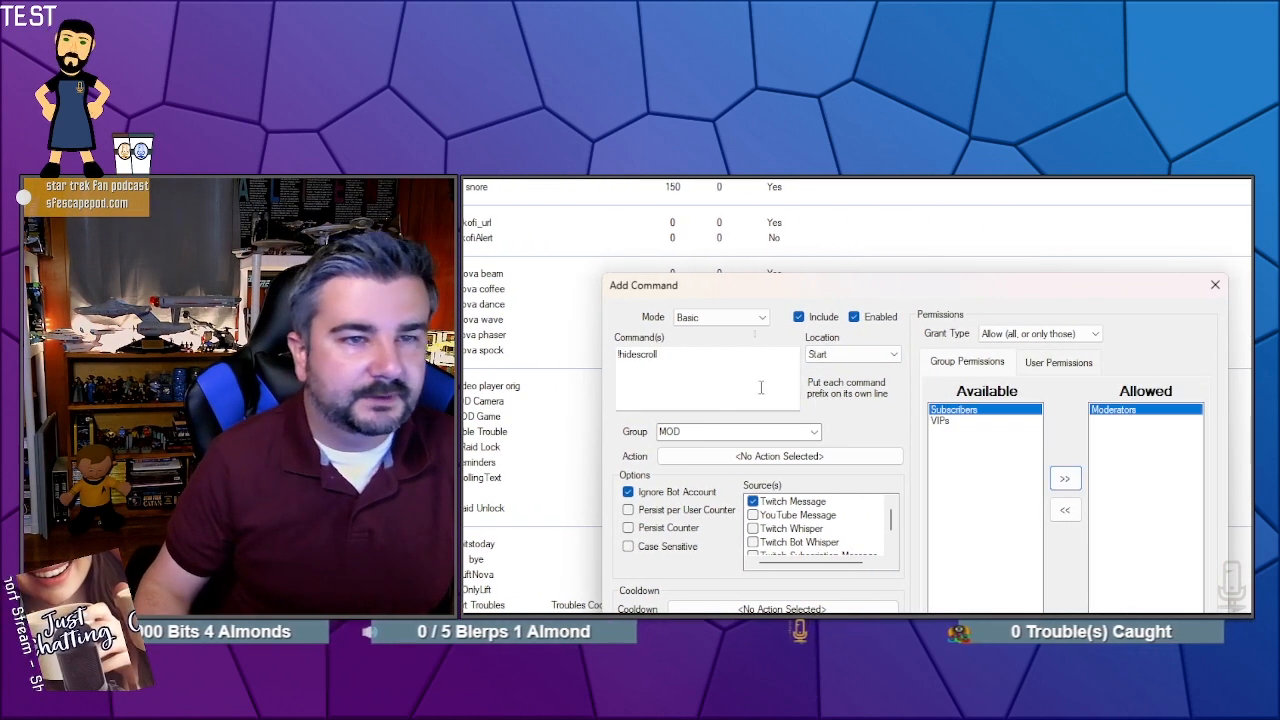
{"action": "left_click", "coordinate": [780, 456]}
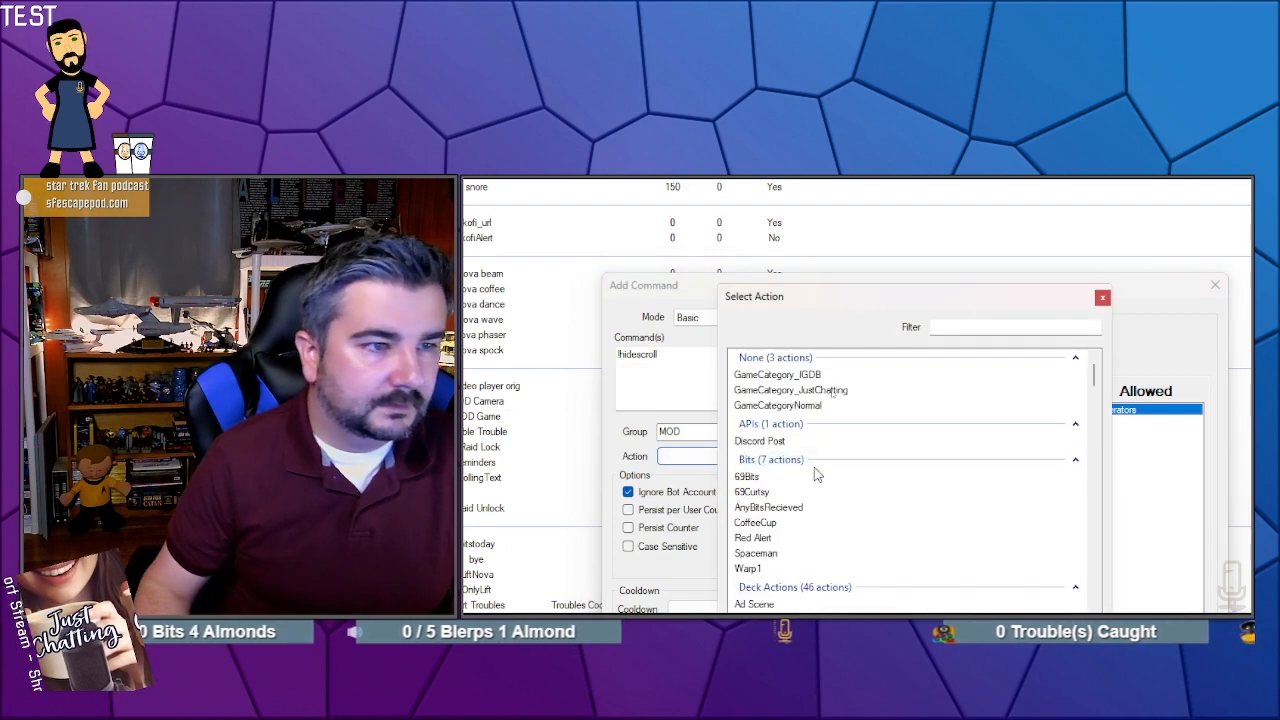
{"action": "type", "text": "scoll"}
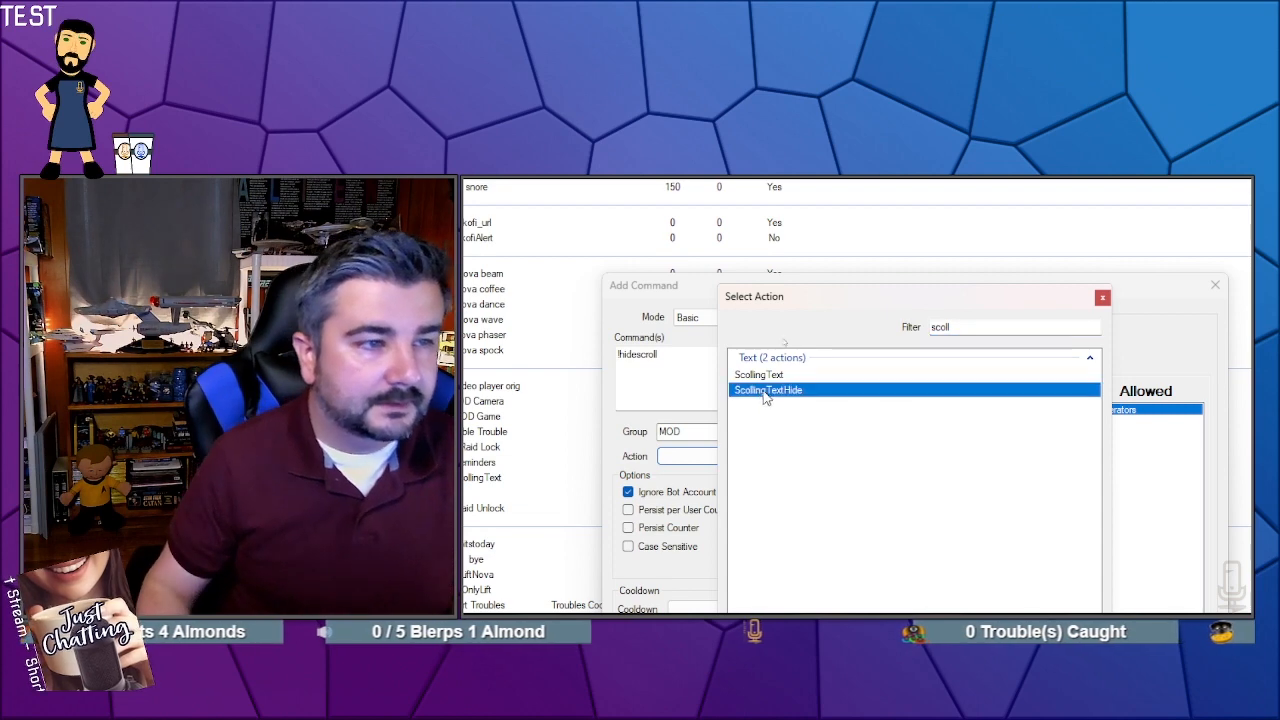
{"action": "mouse_move", "coordinate": [955, 480]}
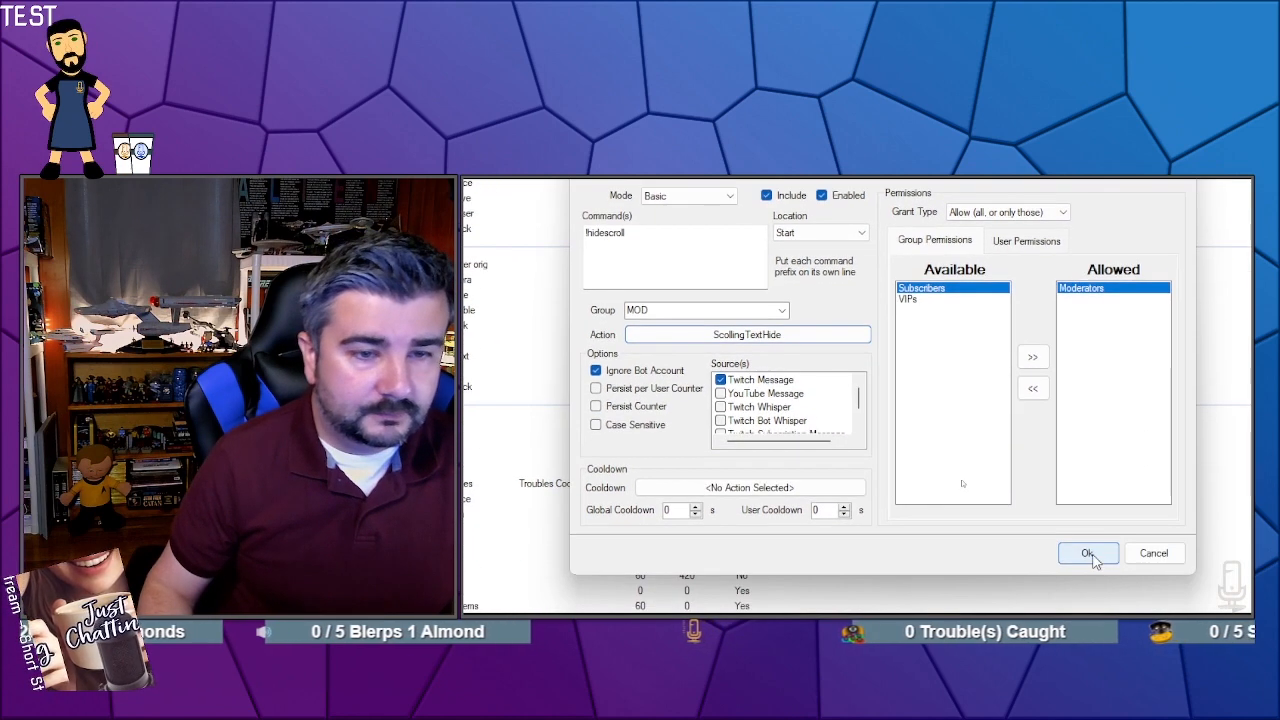
- Save !hidescroll, then open the ScrollBarTXT source's filters in OBS
{"action": "left_click", "coordinate": [1088, 553]}
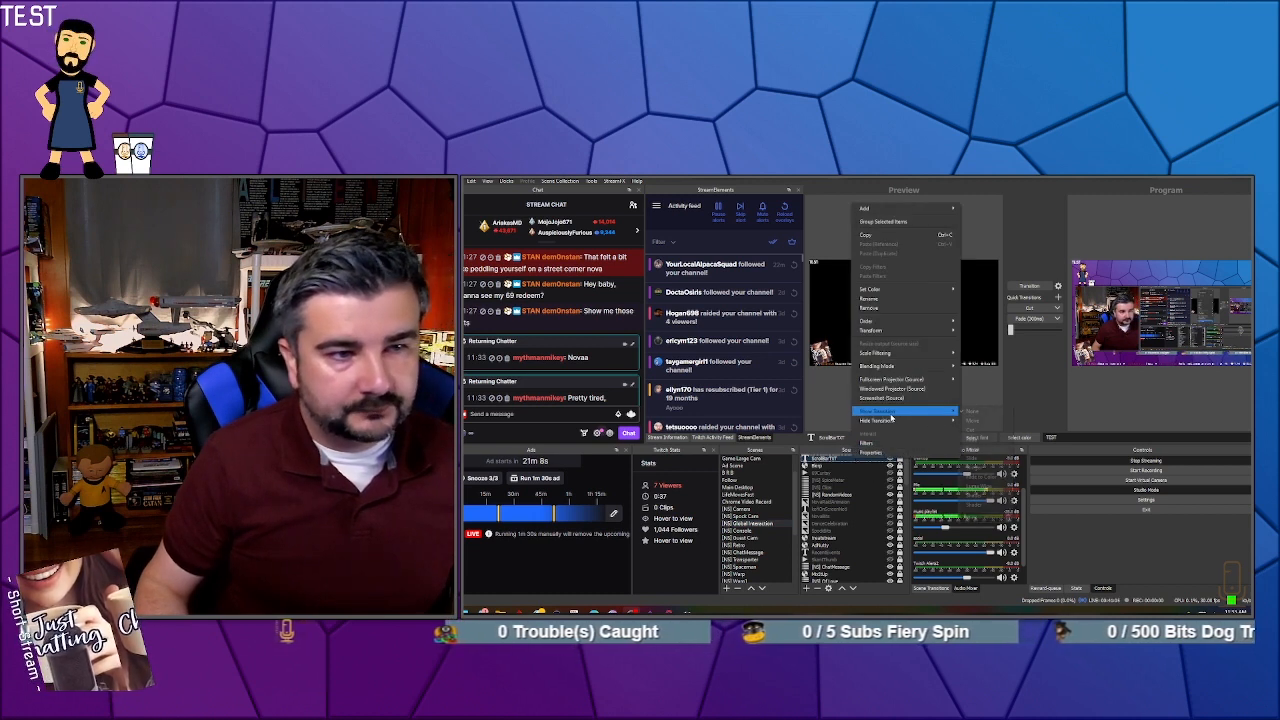
{"action": "left_click", "coordinate": [877, 410]}
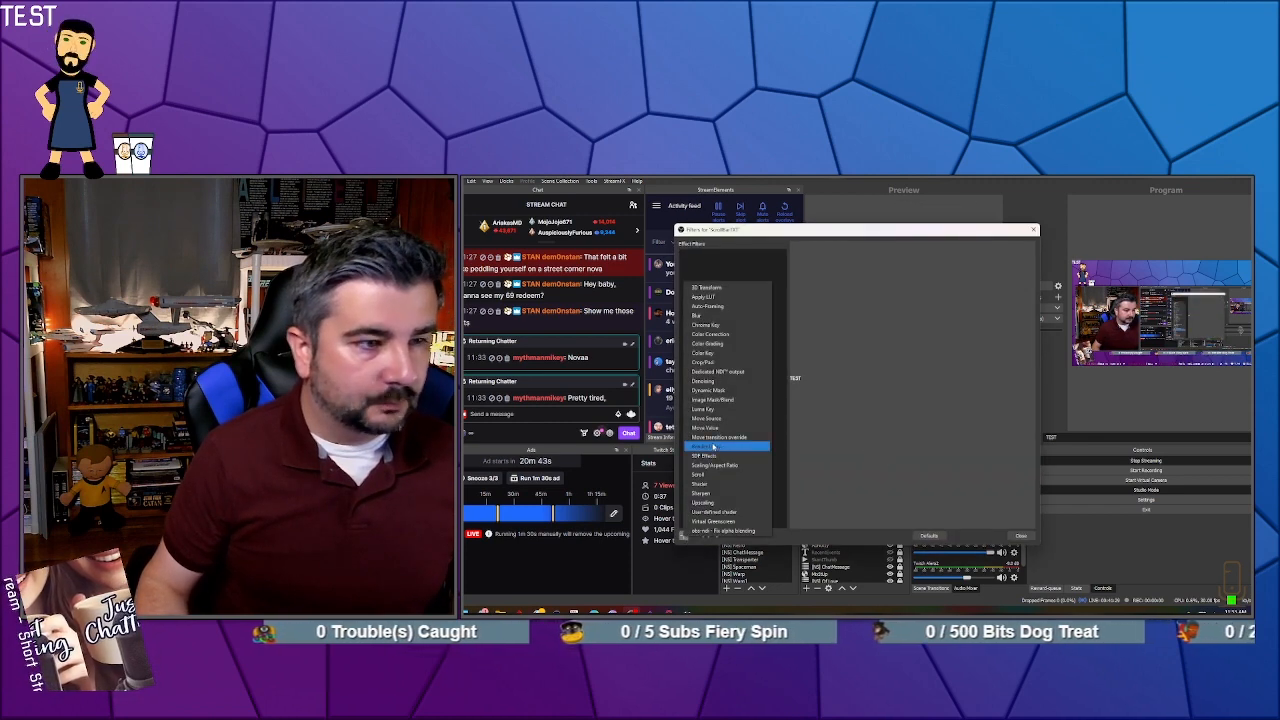
- Add a Scroll filter with the default name and raise horizontal speed to about 46
{"action": "left_click", "coordinate": [707, 446]}
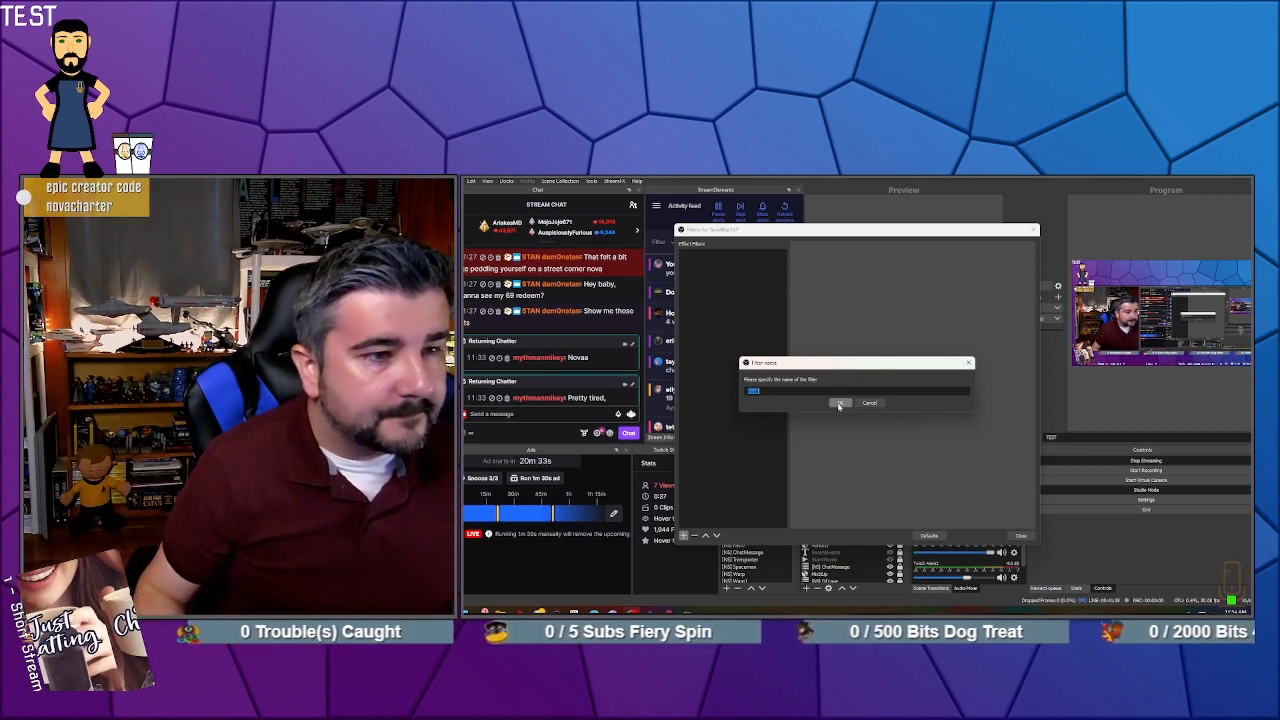
{"action": "left_click", "coordinate": [840, 403]}
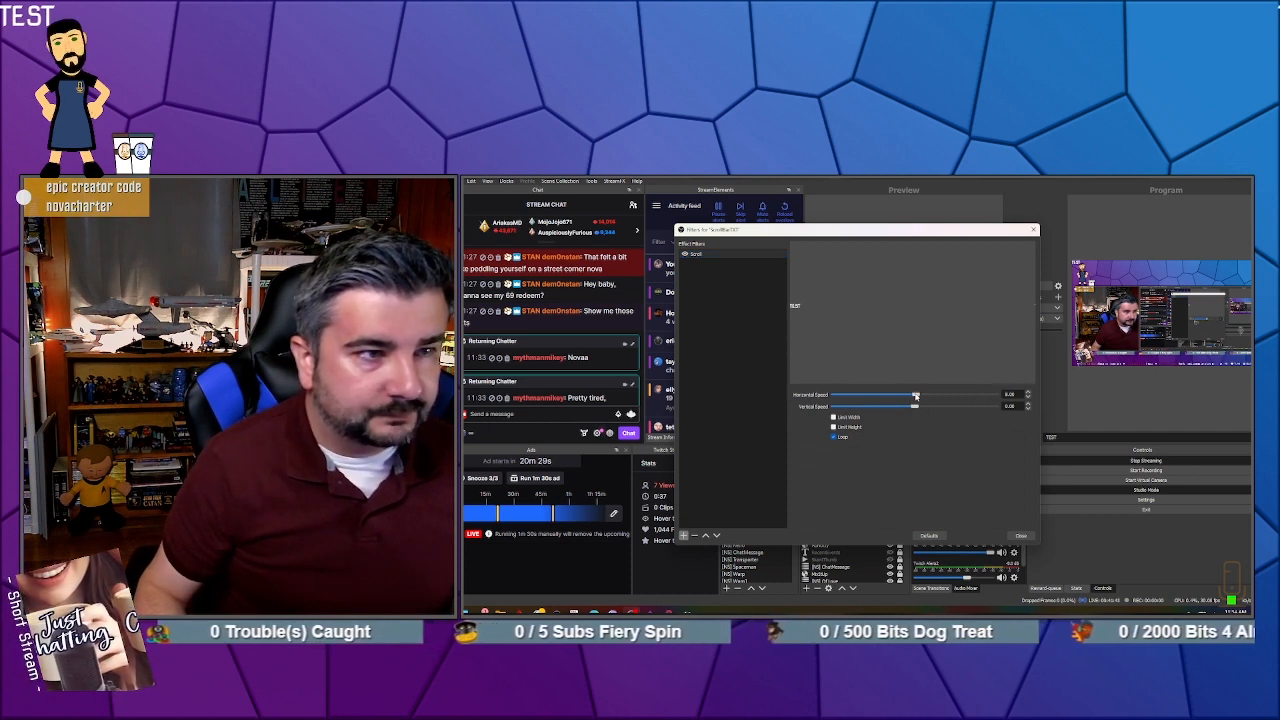
{"action": "left_click_drag", "start_coordinate": [875, 396], "coordinate": [920, 396]}
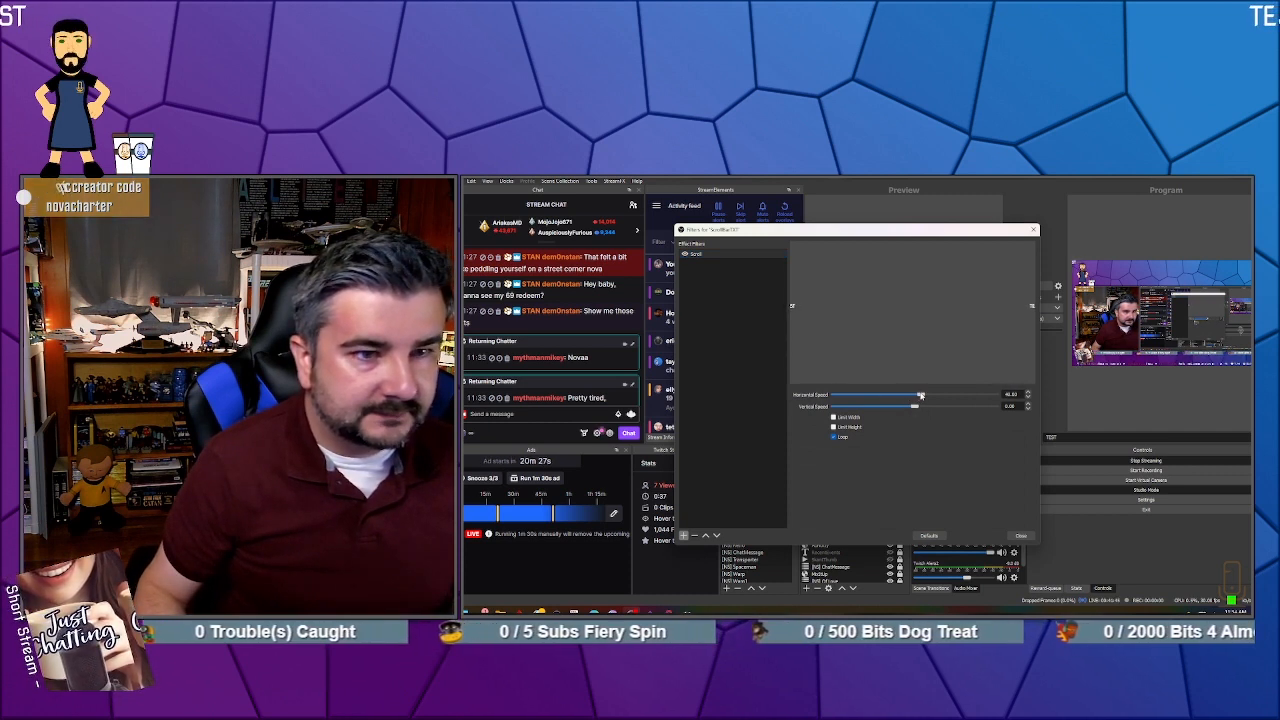